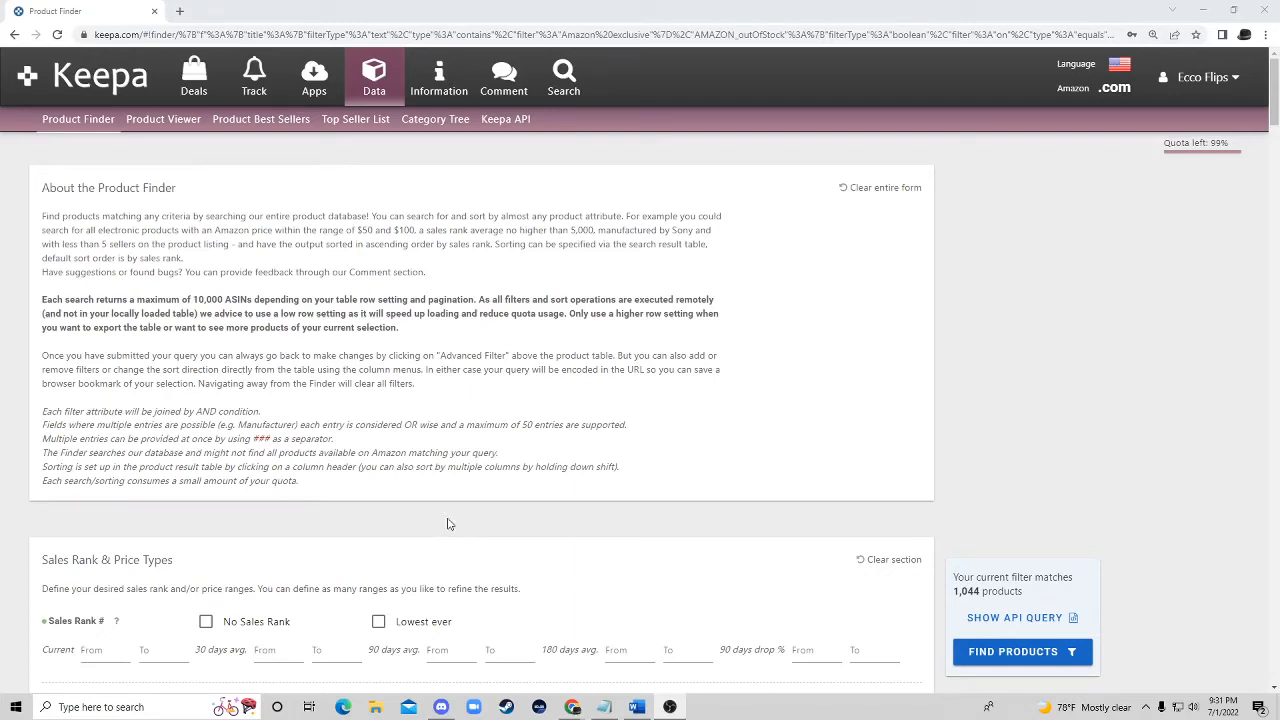
mouse_move(412, 152)
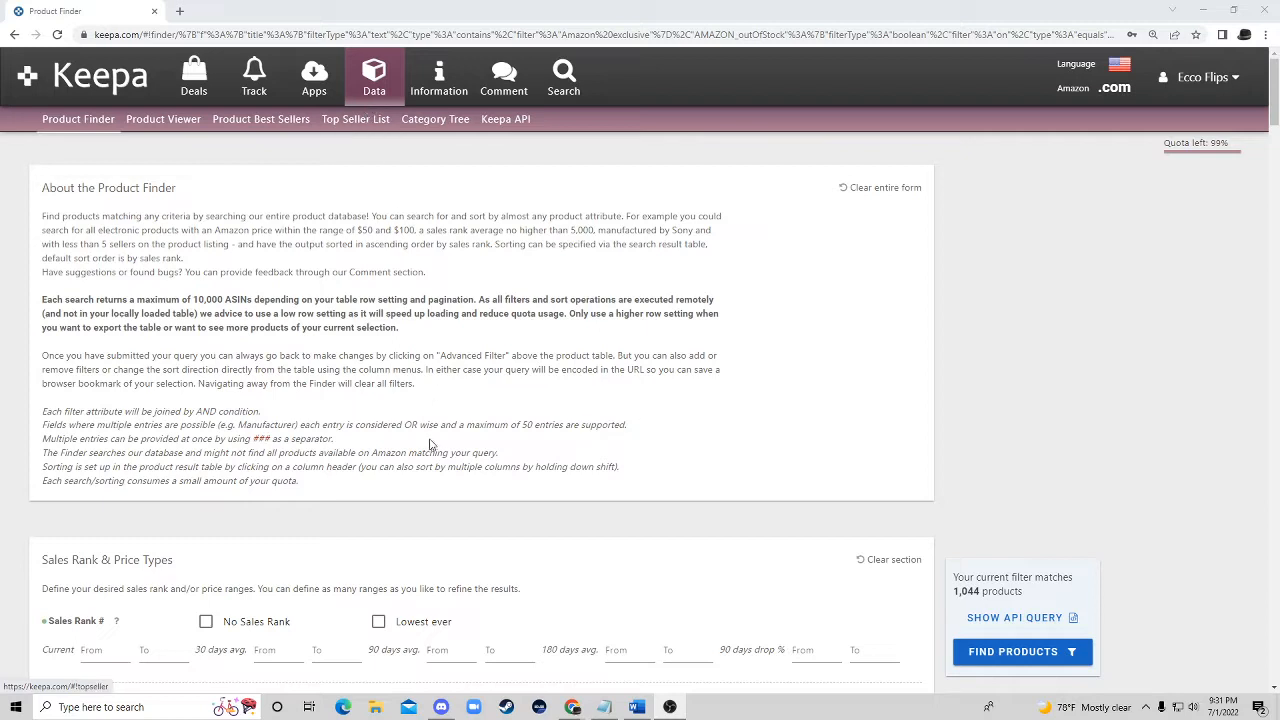
mouse_move(436, 532)
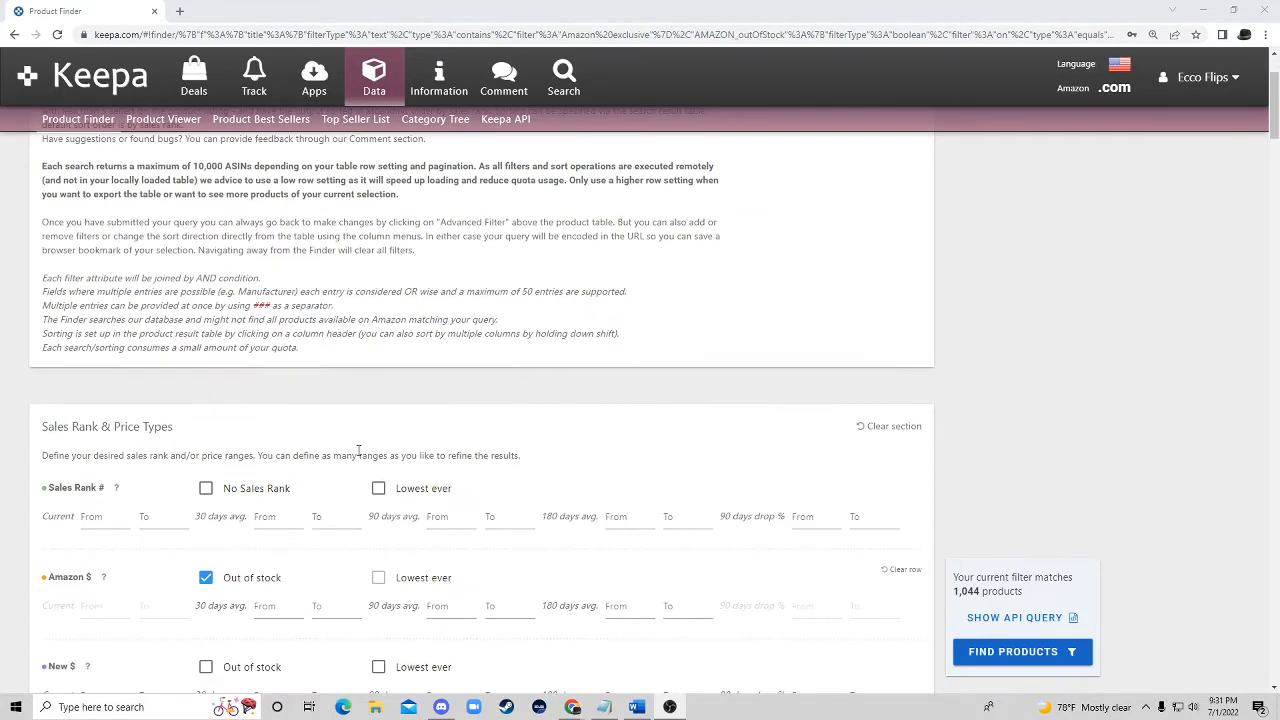
Step: Review the filter form and select the 'Amazon exclusive' title filter text
scroll("down", 3)
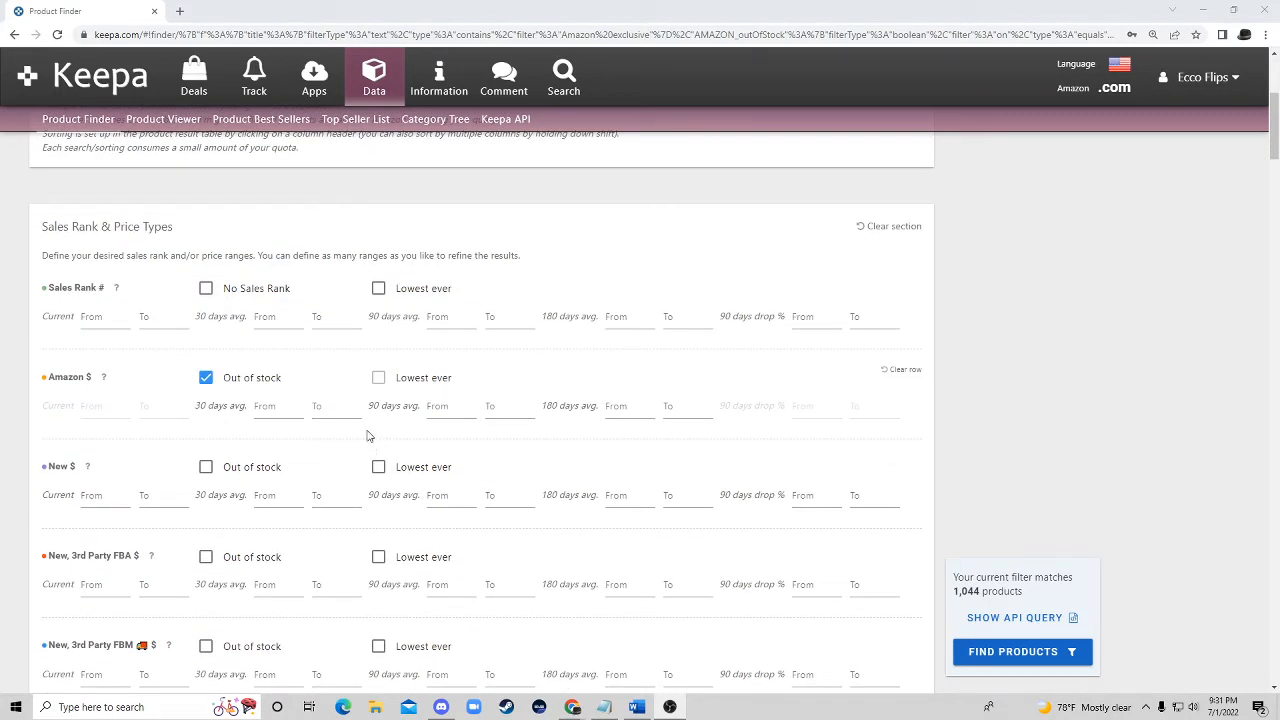
mouse_move(352, 428)
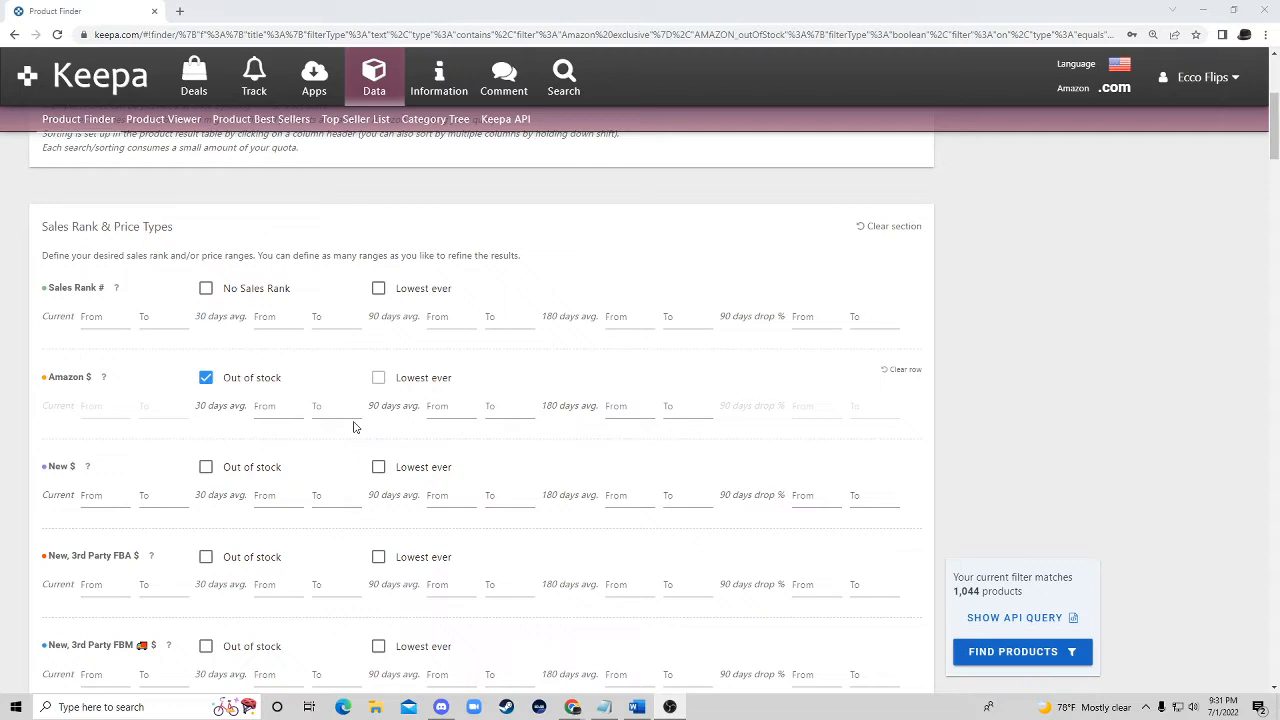
scroll("up", 3)
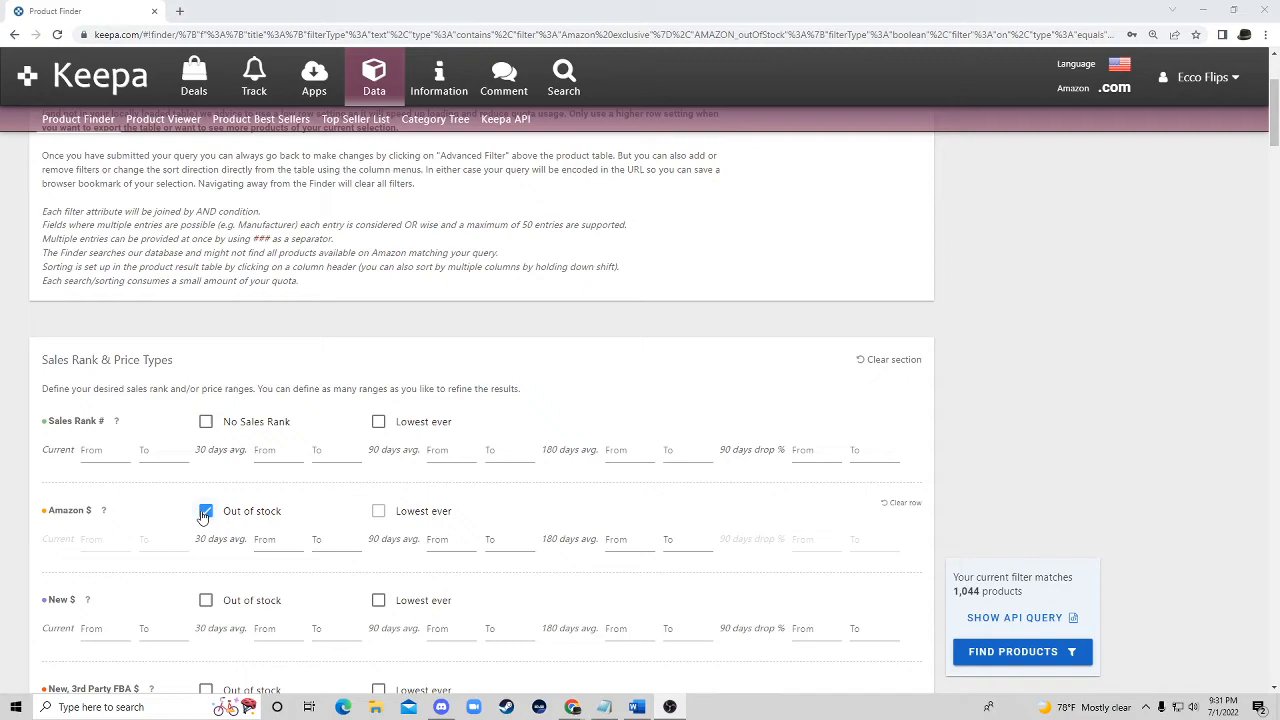
scroll("down", 3)
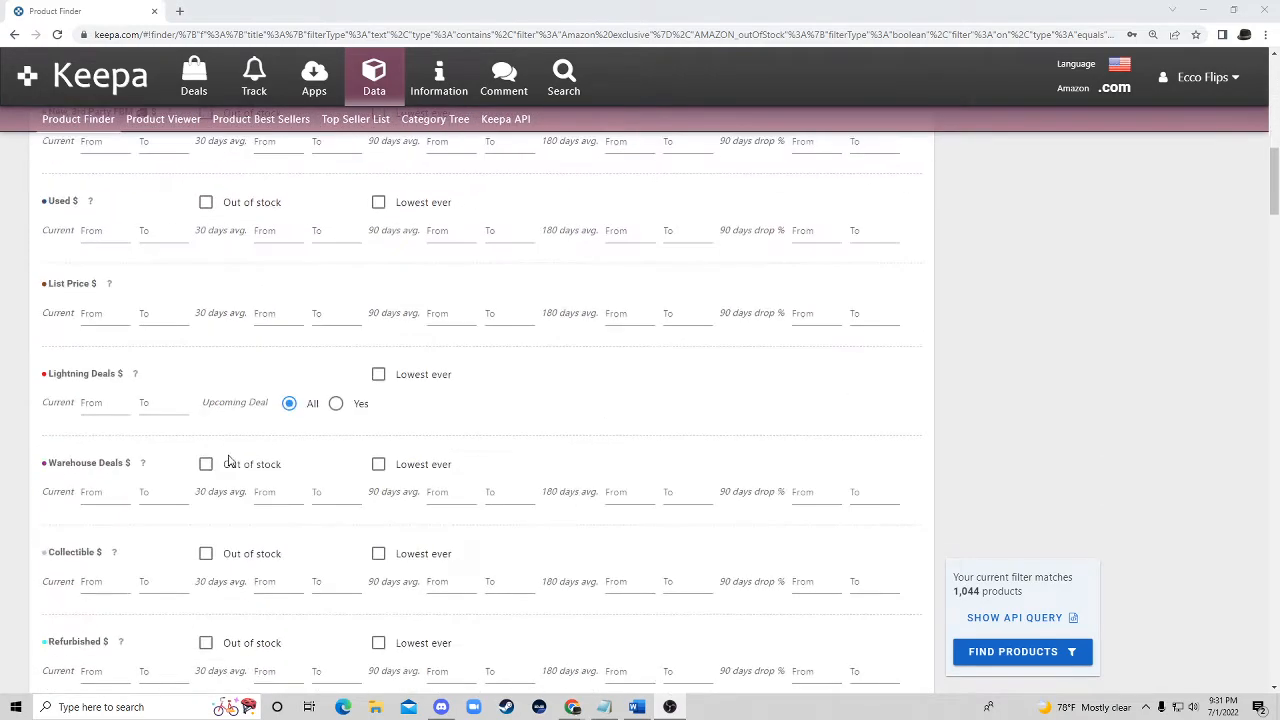
scroll("down", 3)
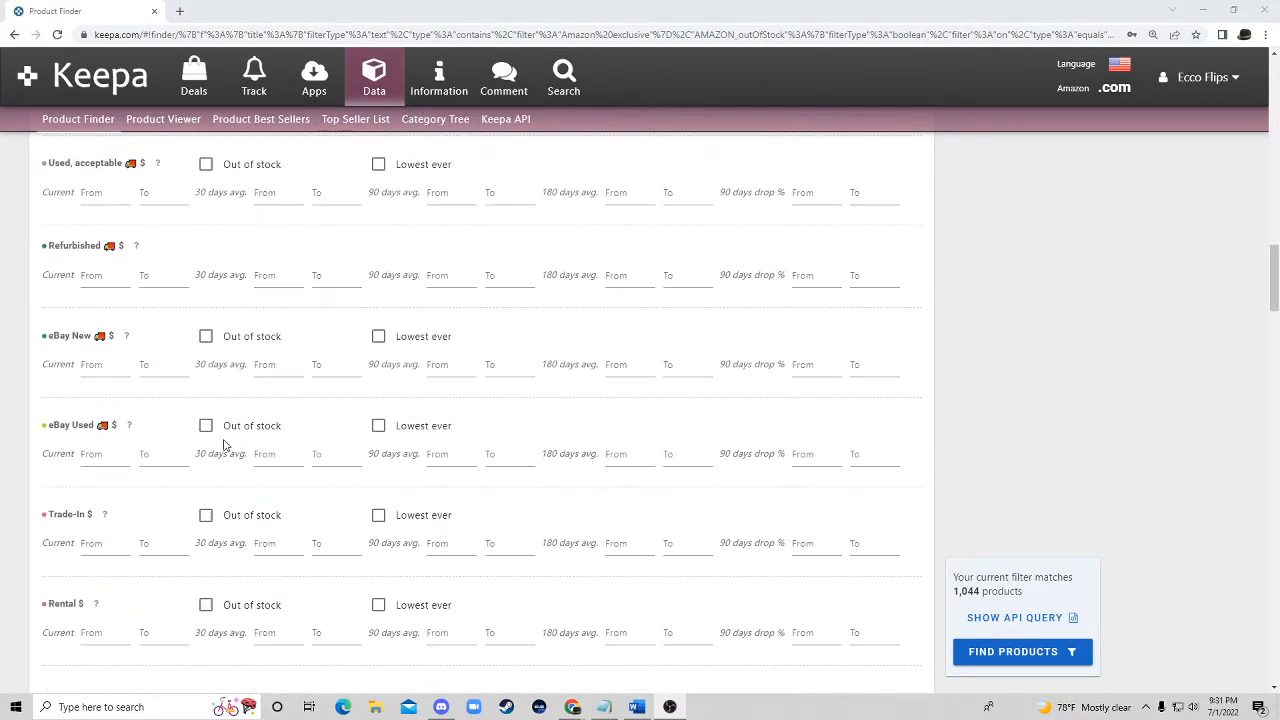
scroll("down", 3)
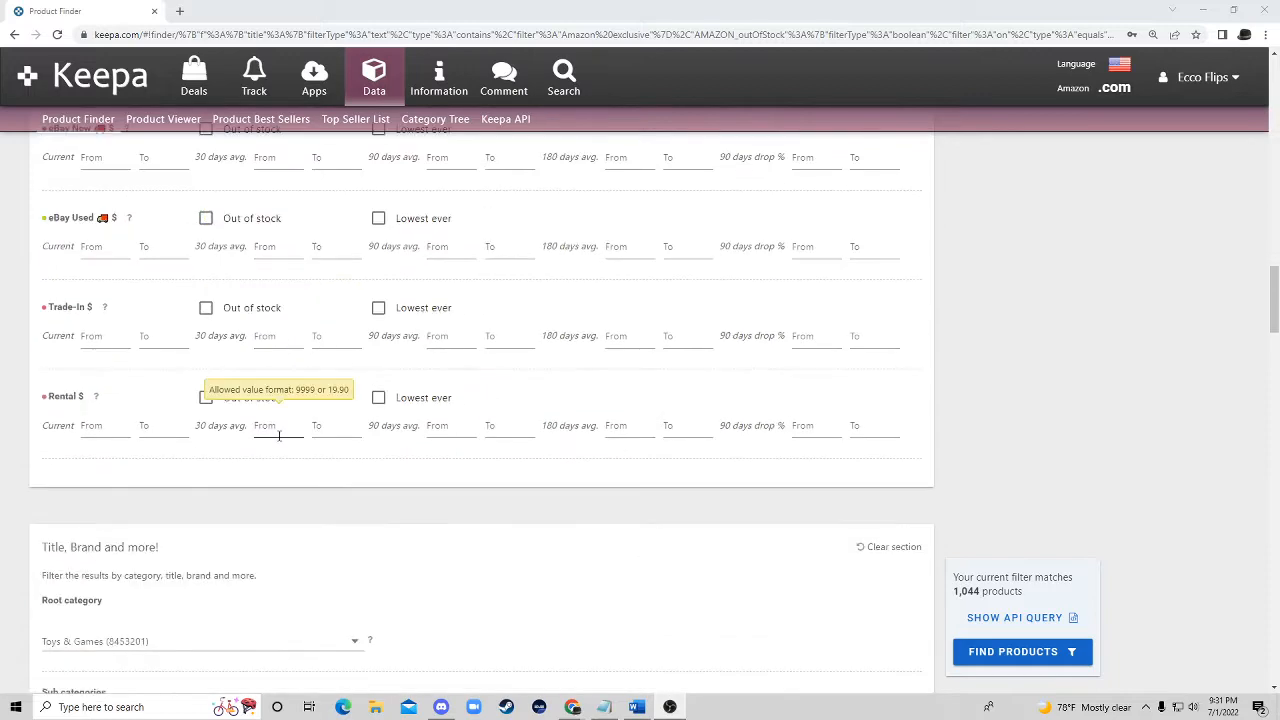
scroll("down", 3)
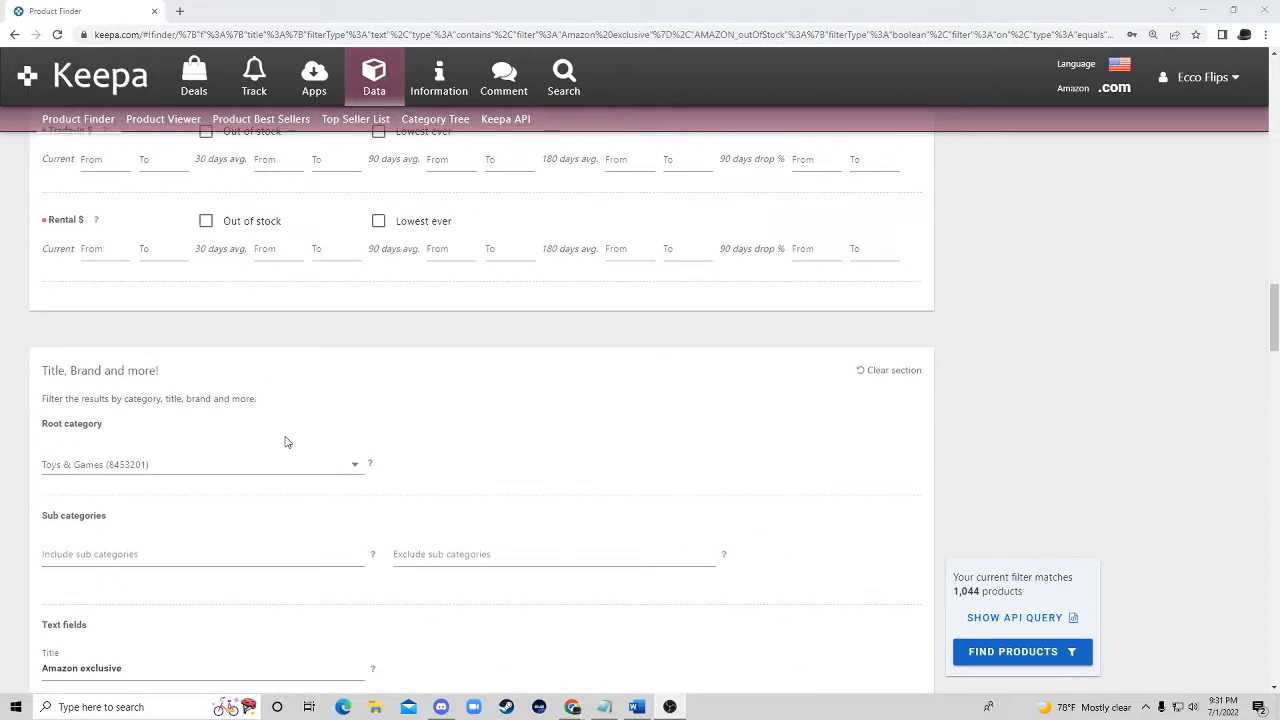
scroll("down", 3)
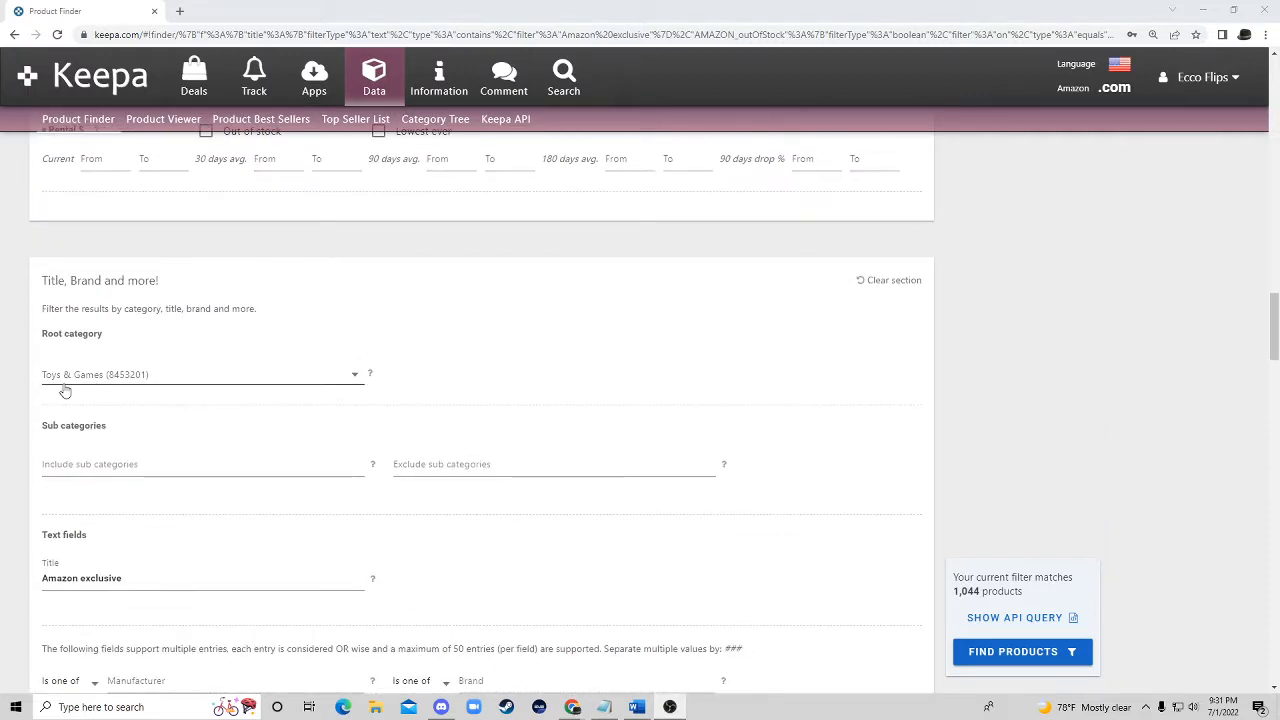
mouse_move(316, 496)
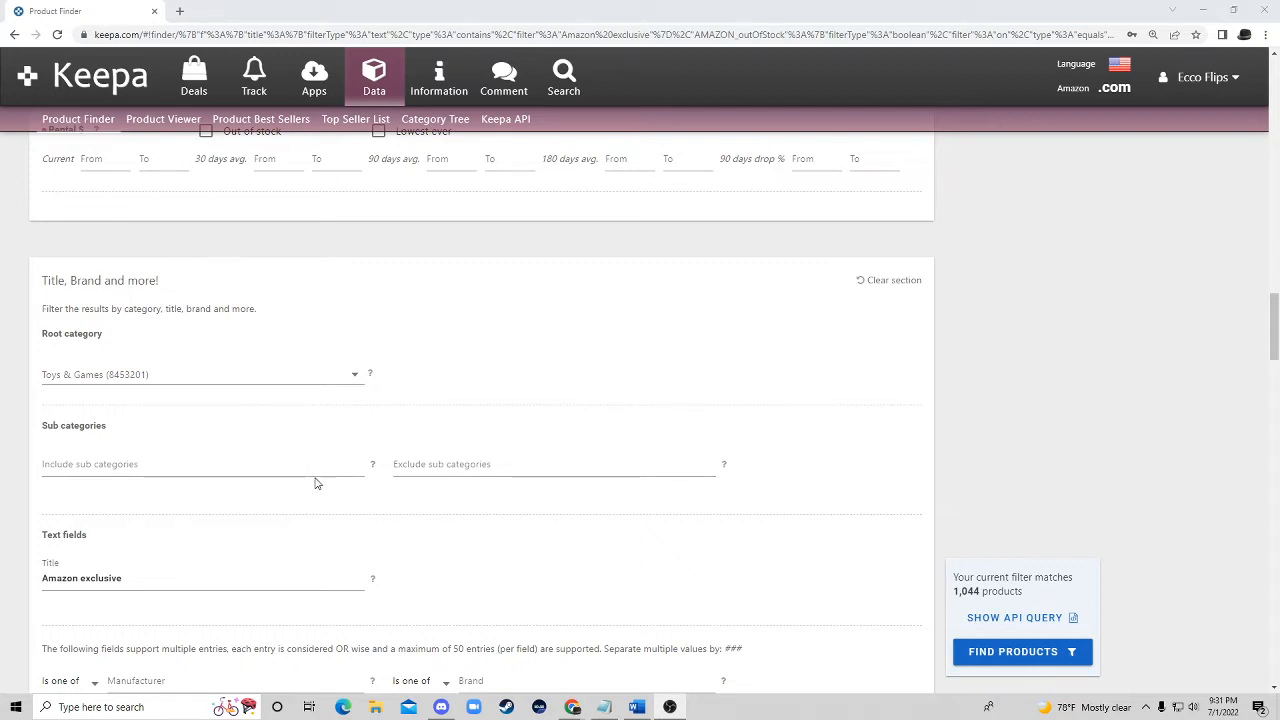
scroll("down", 3)
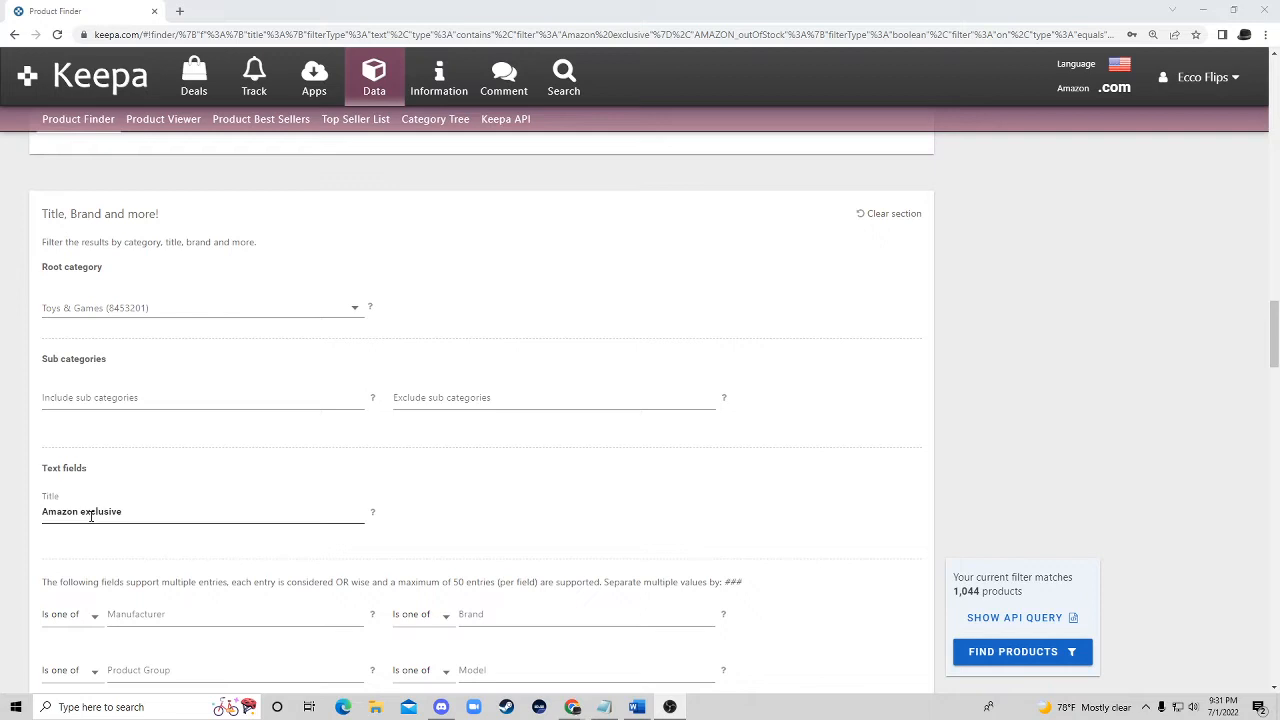
double_click(58, 512)
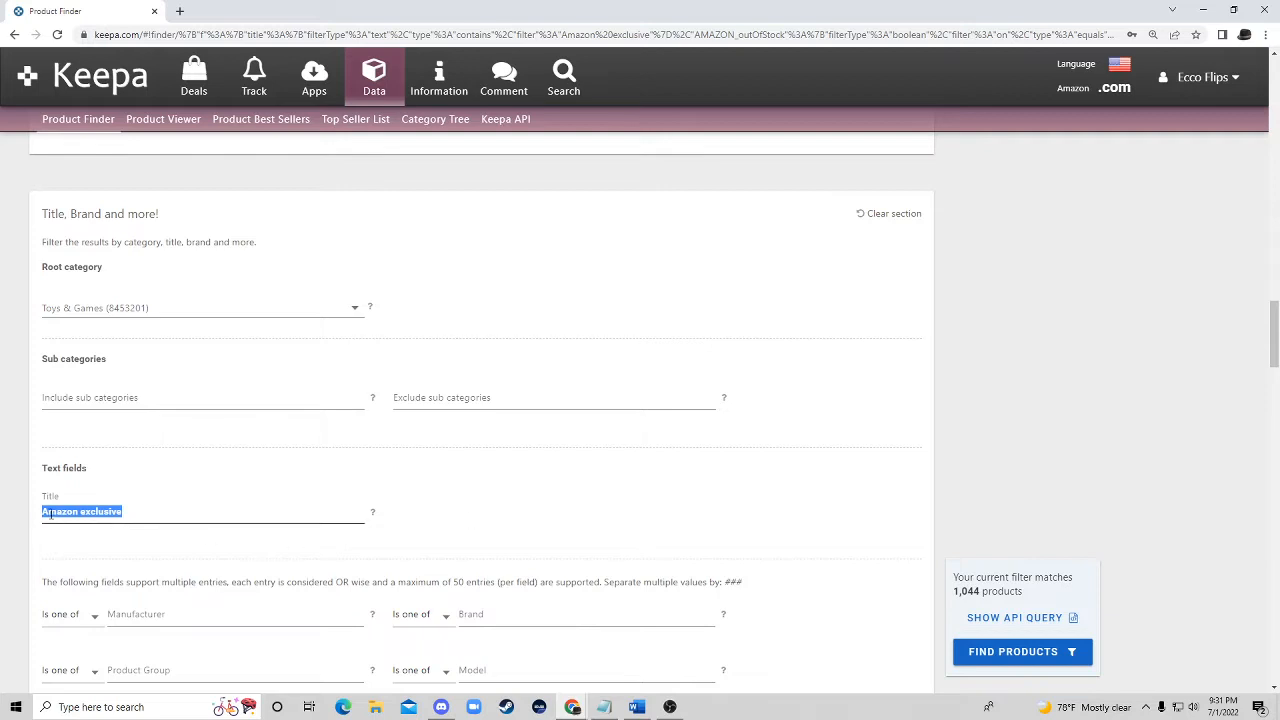
left_click(82, 512)
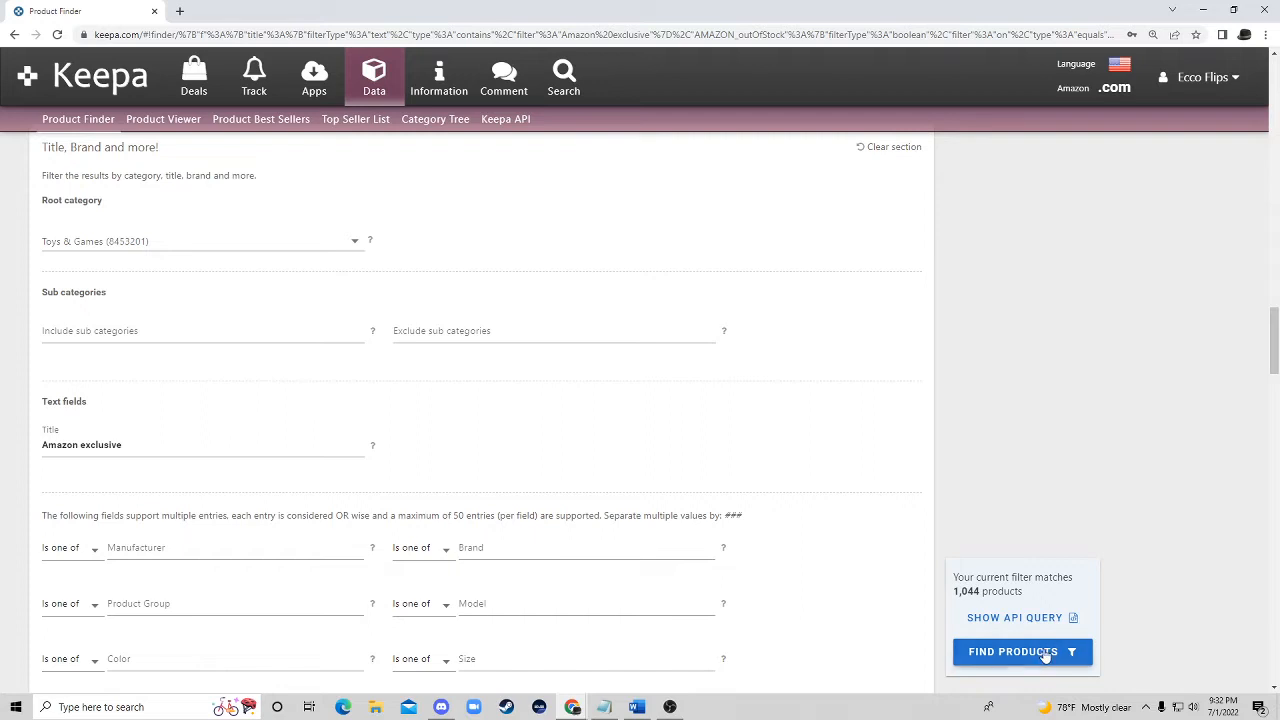
Step: Run Find Products and show the full price history range for the first result
left_click(1022, 652)
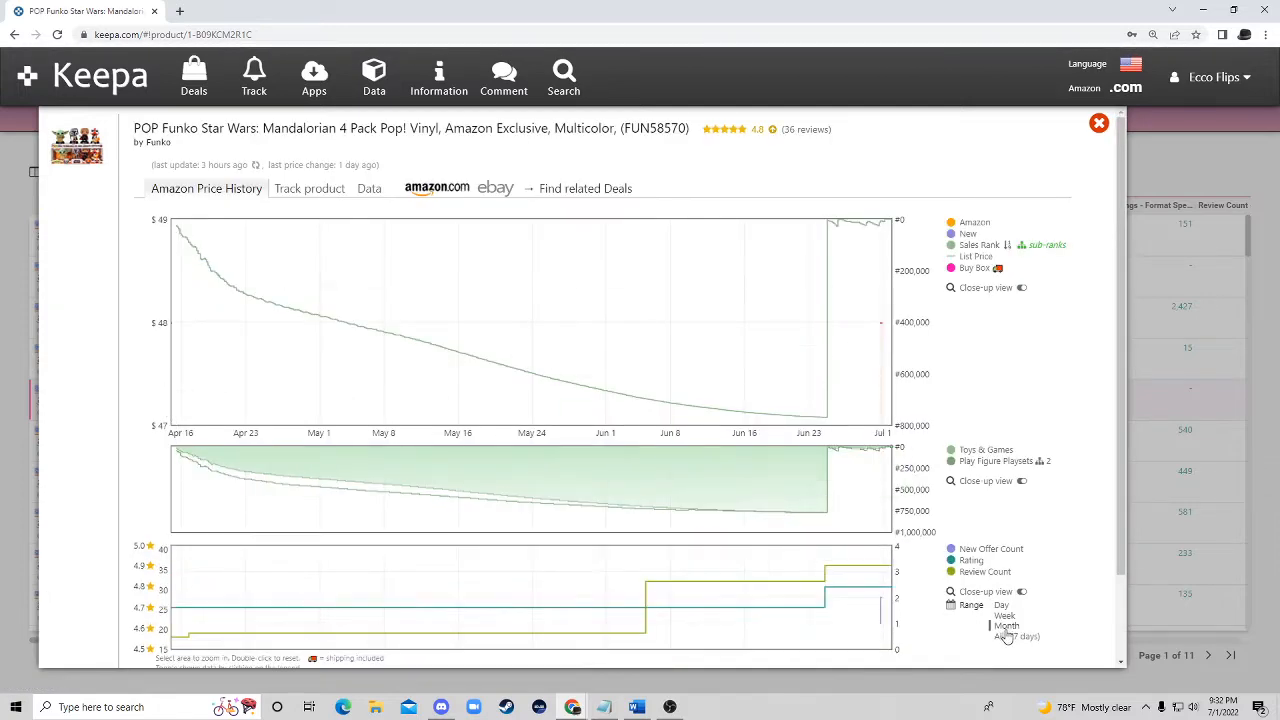
left_click(1000, 636)
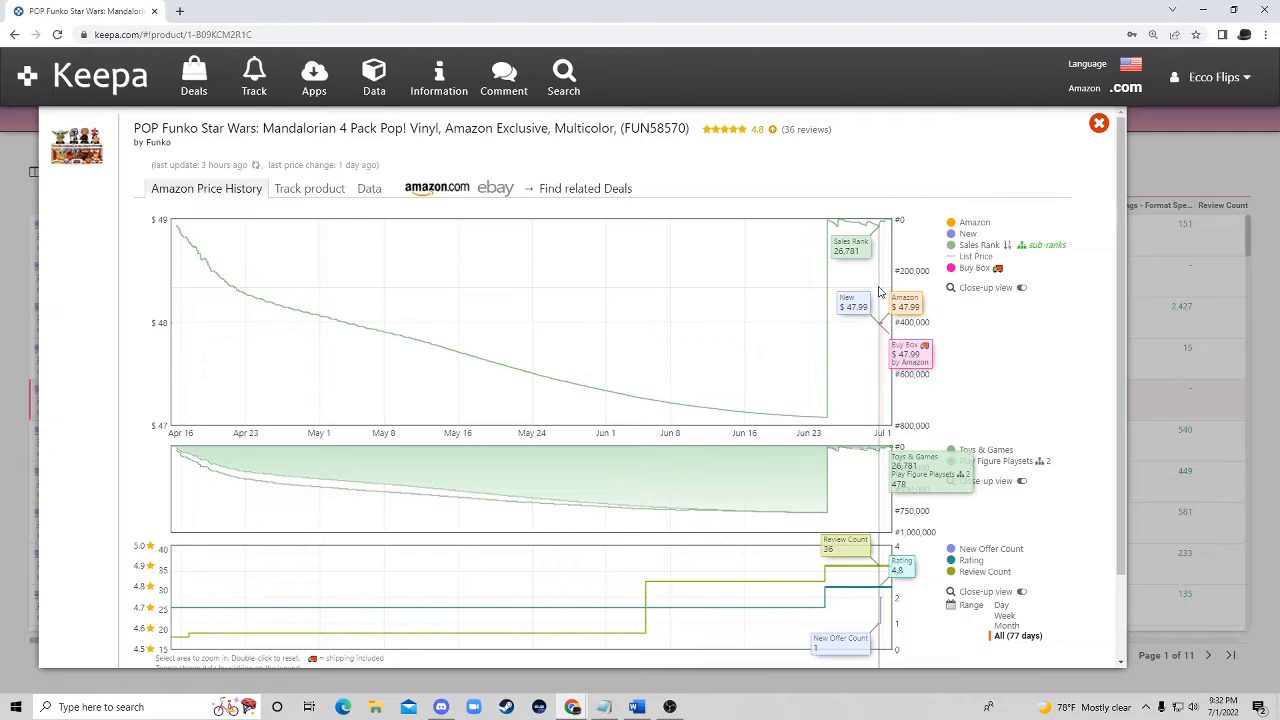
mouse_move(12, 308)
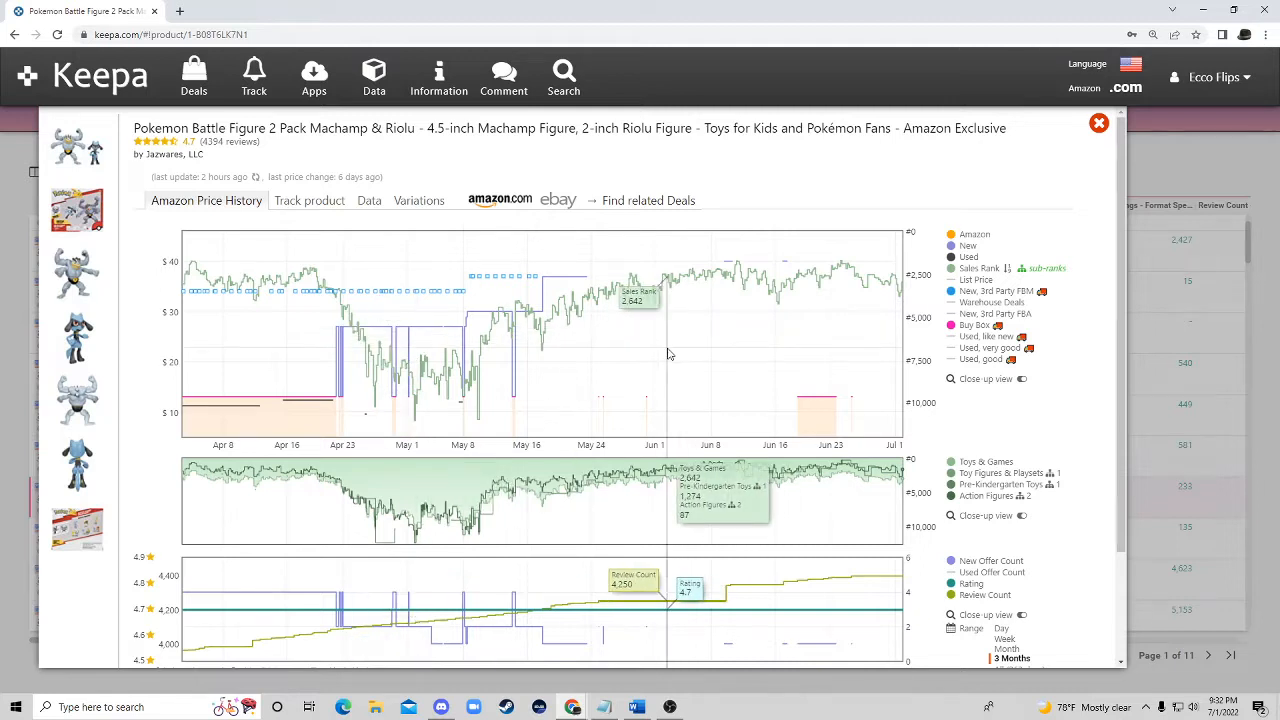
mouse_move(664, 348)
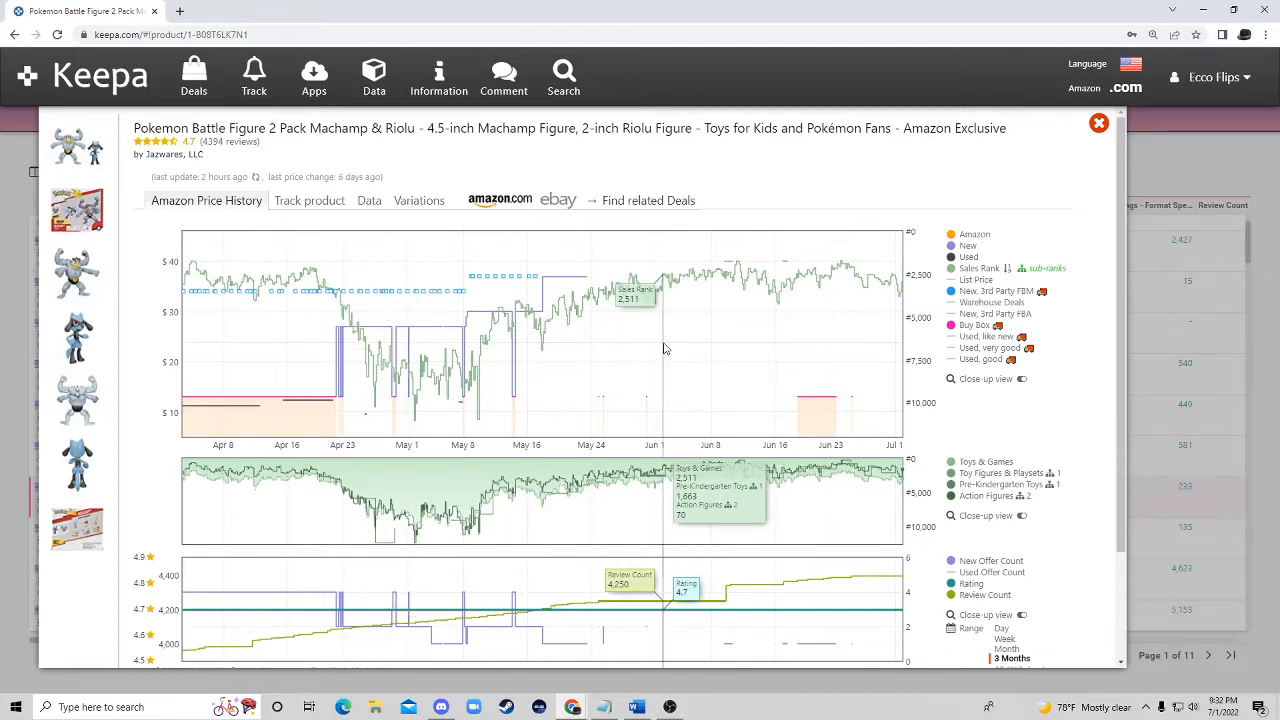
mouse_move(552, 428)
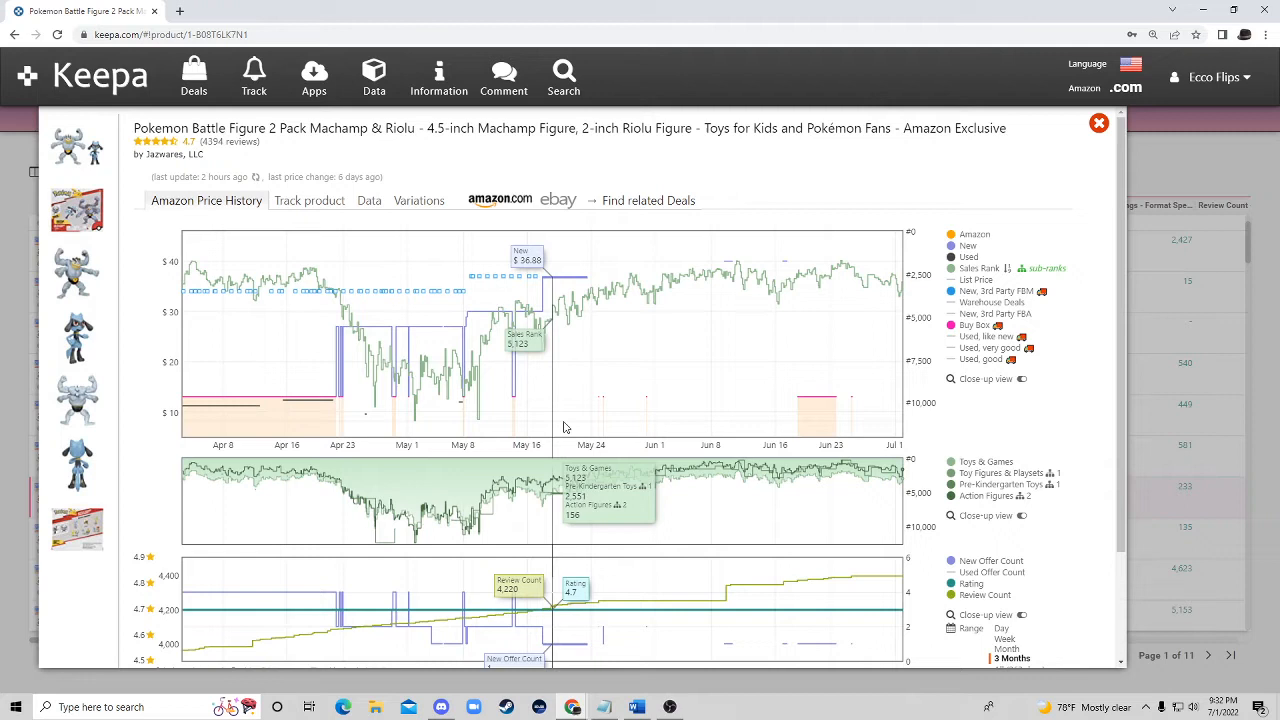
mouse_move(584, 390)
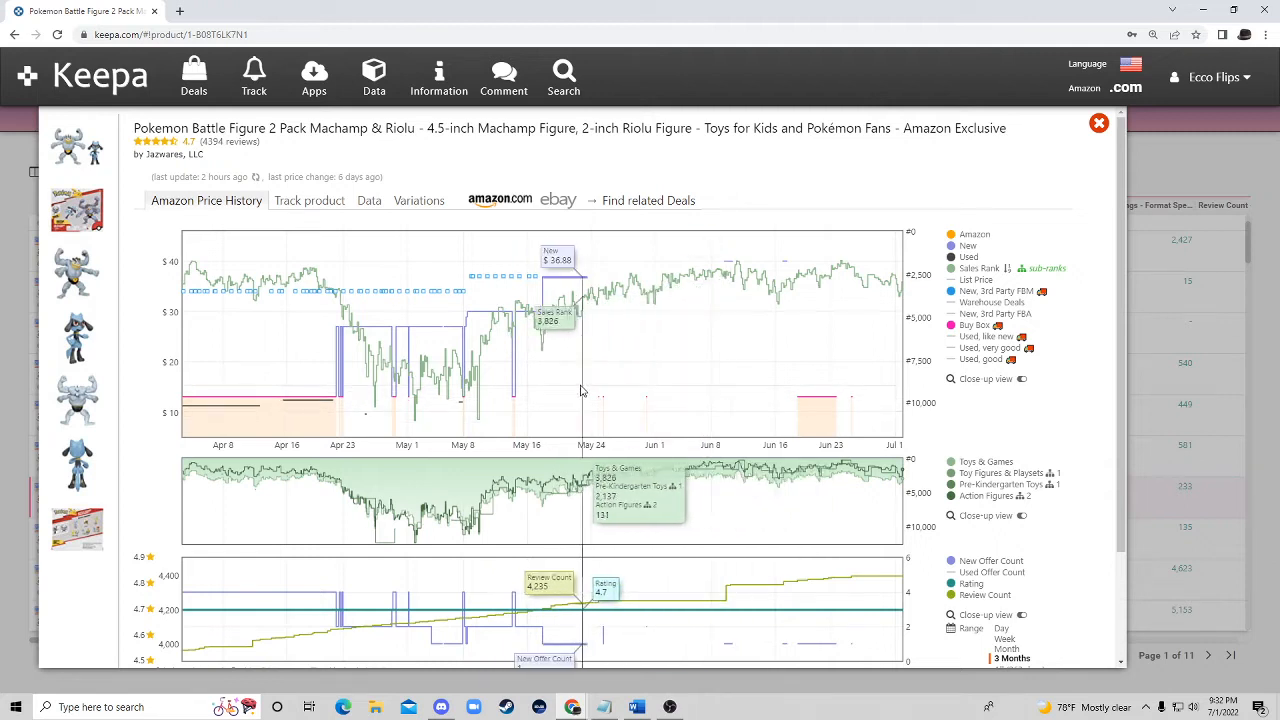
mouse_move(512, 402)
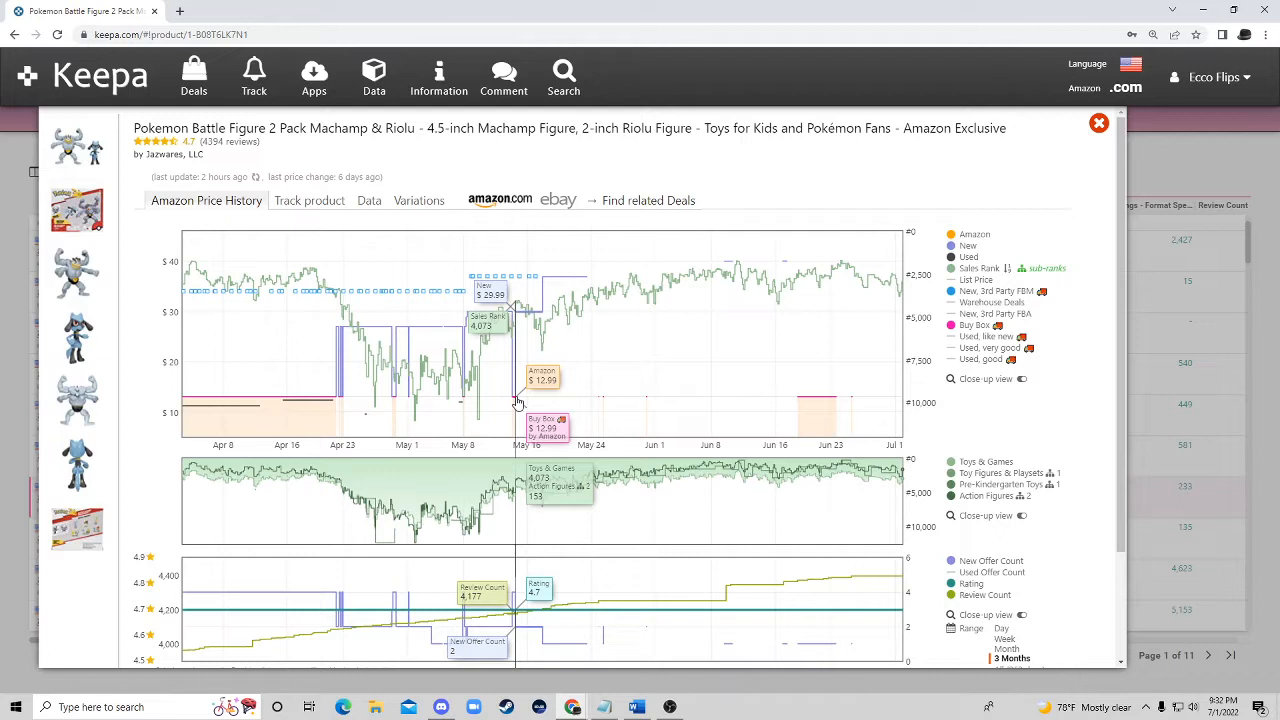
mouse_move(528, 392)
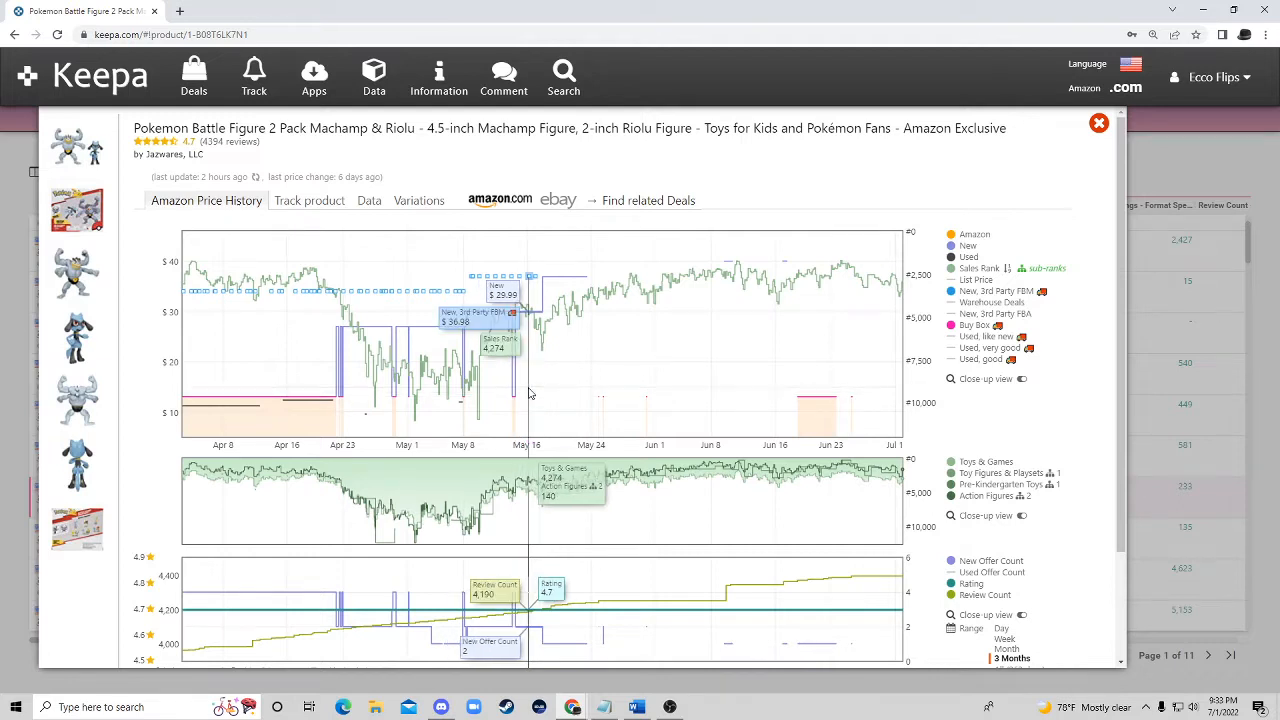
mouse_move(516, 404)
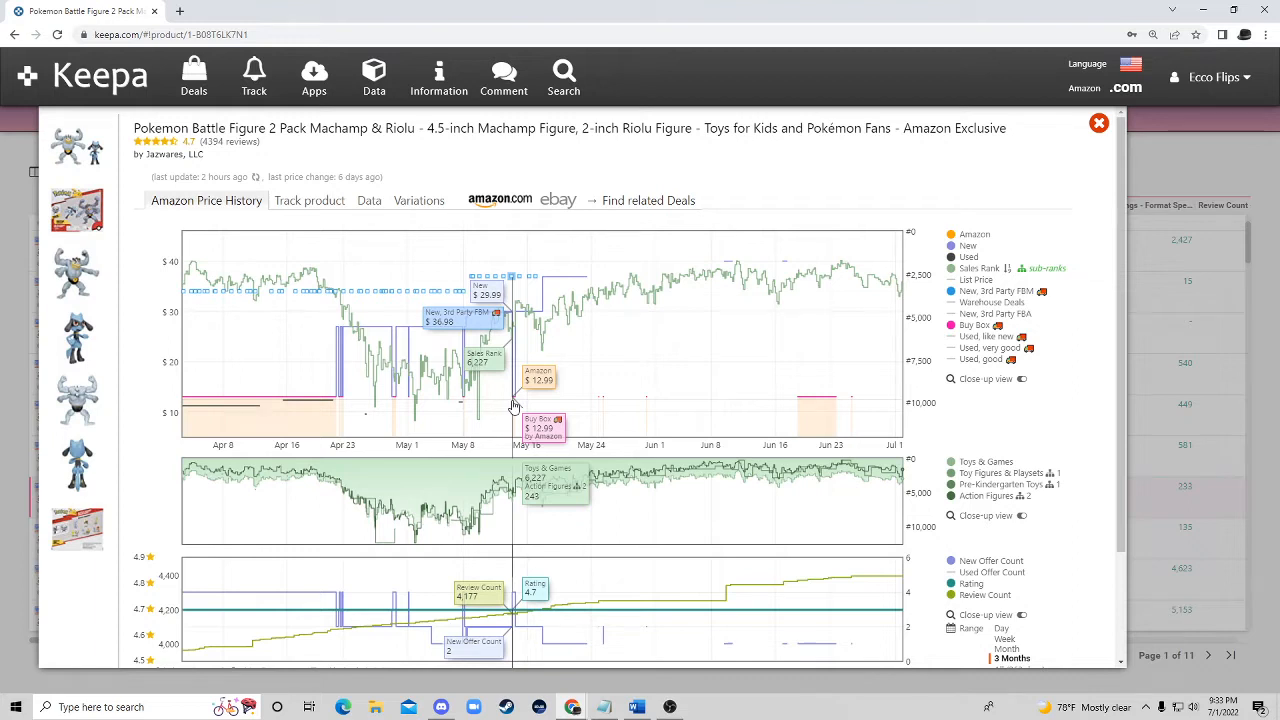
mouse_move(528, 396)
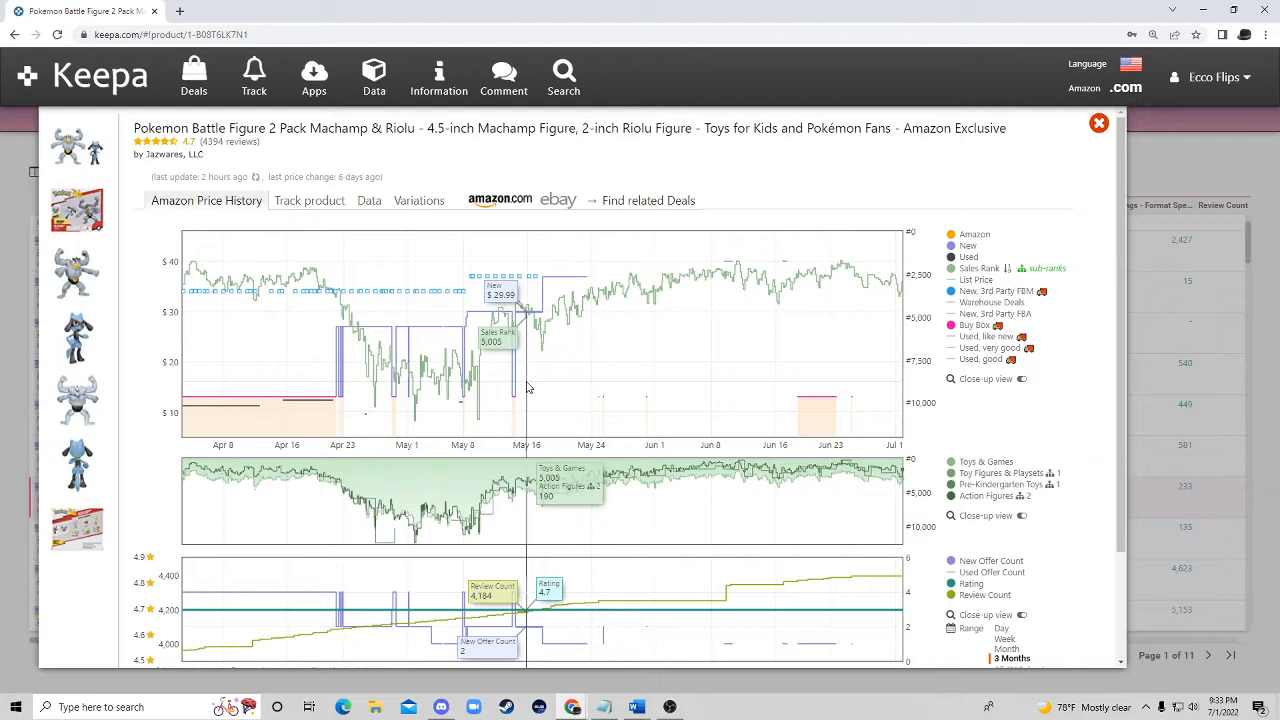
mouse_move(512, 396)
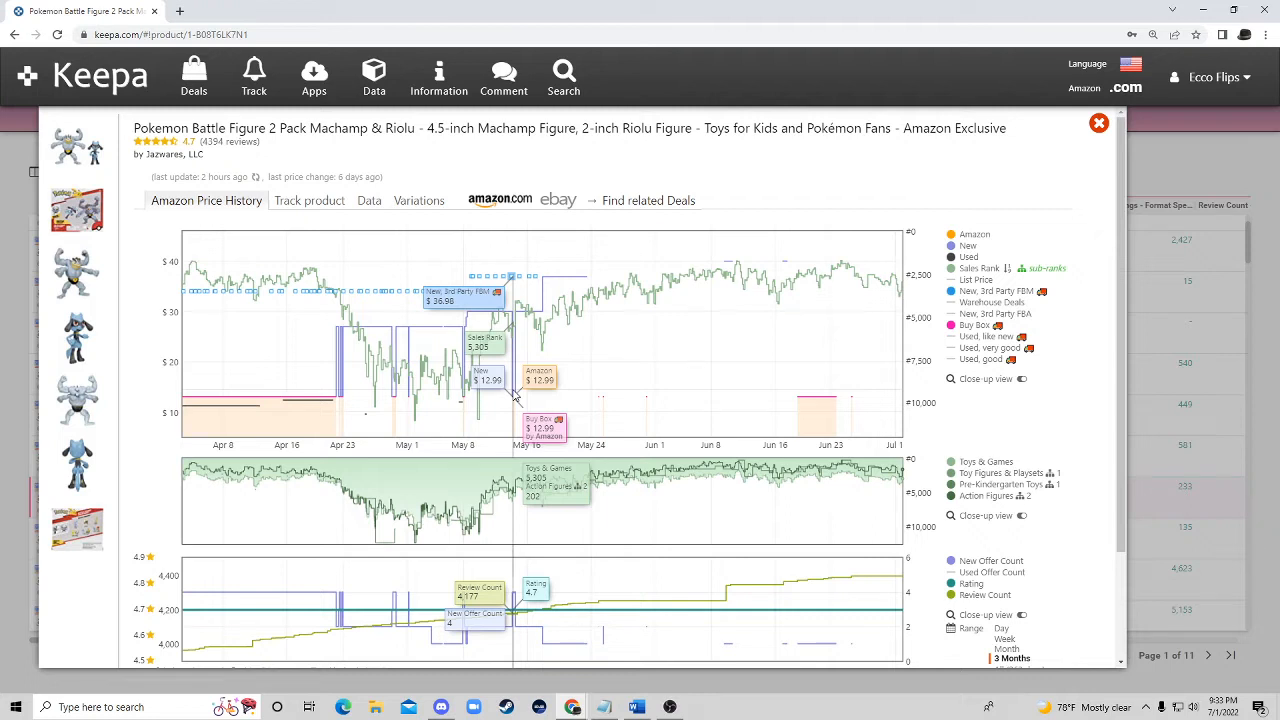
mouse_move(512, 396)
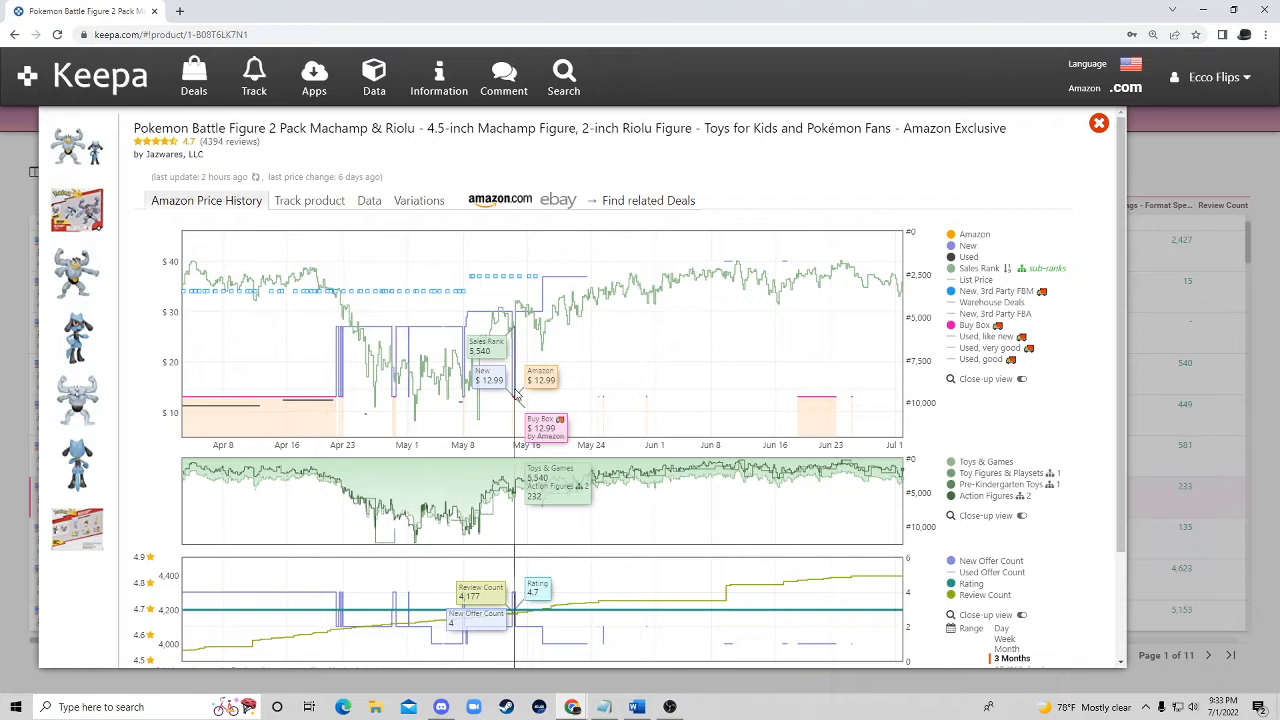
mouse_move(520, 400)
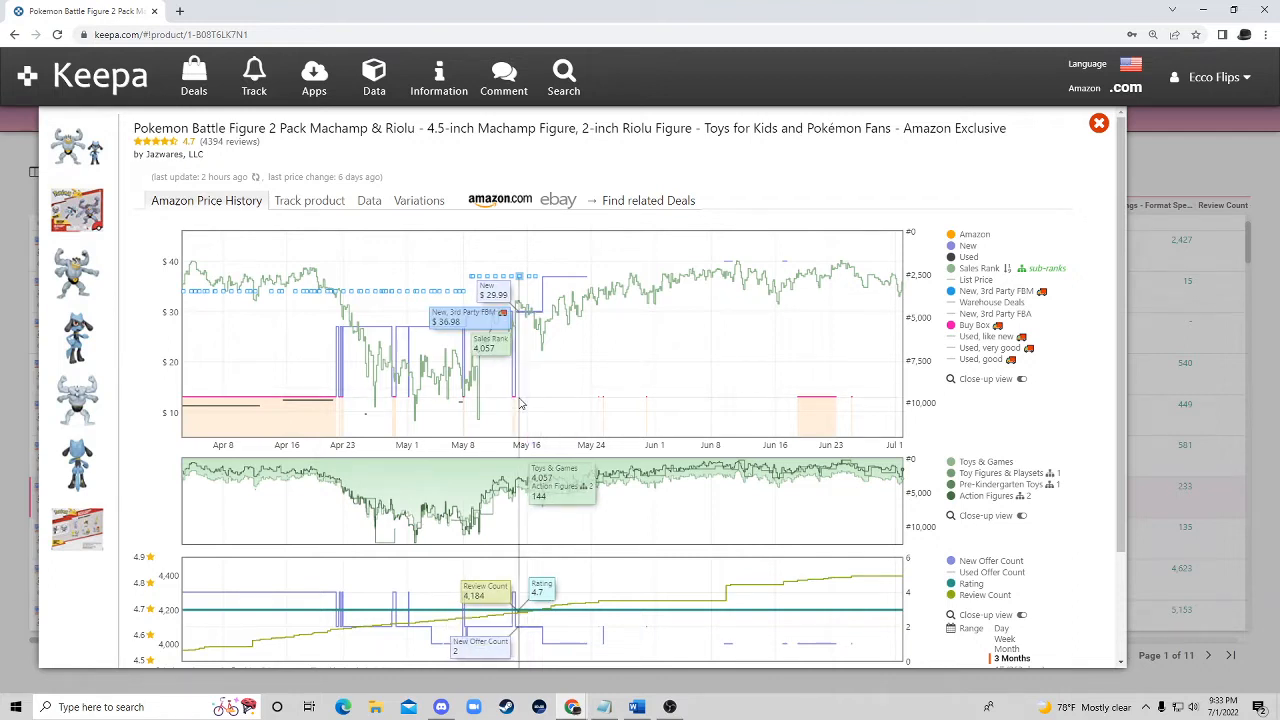
mouse_move(584, 364)
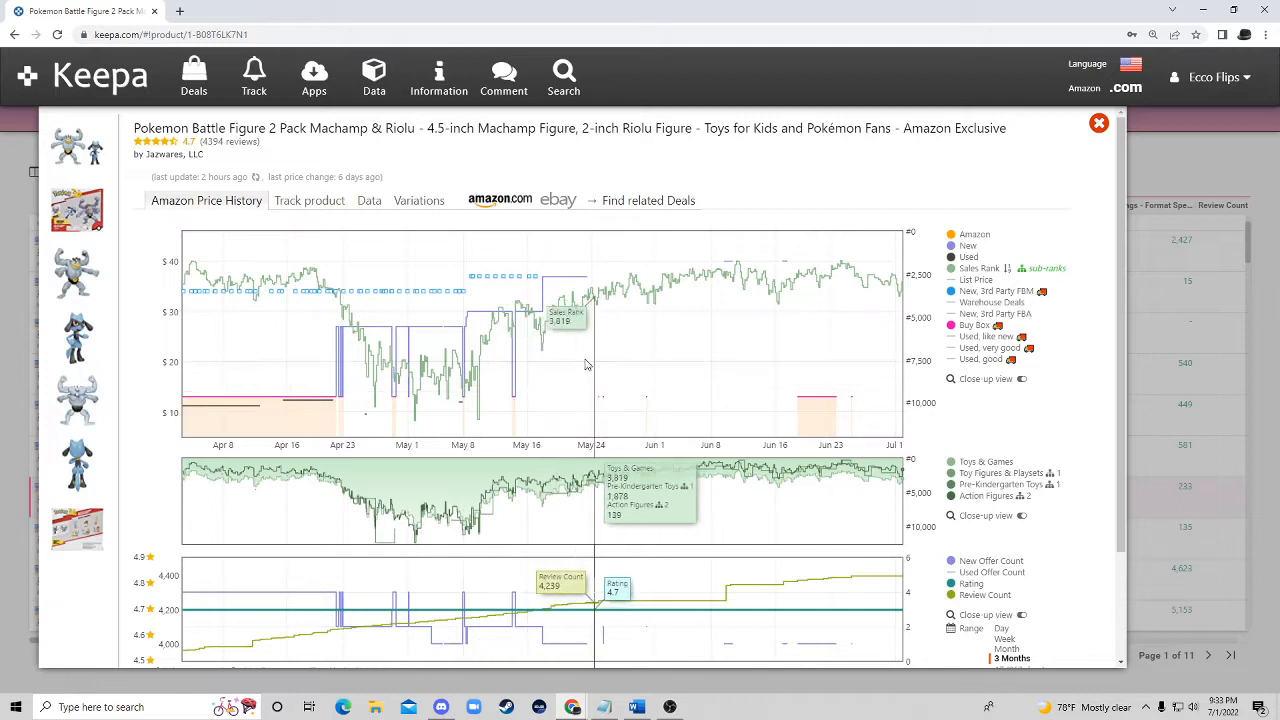
mouse_move(424, 390)
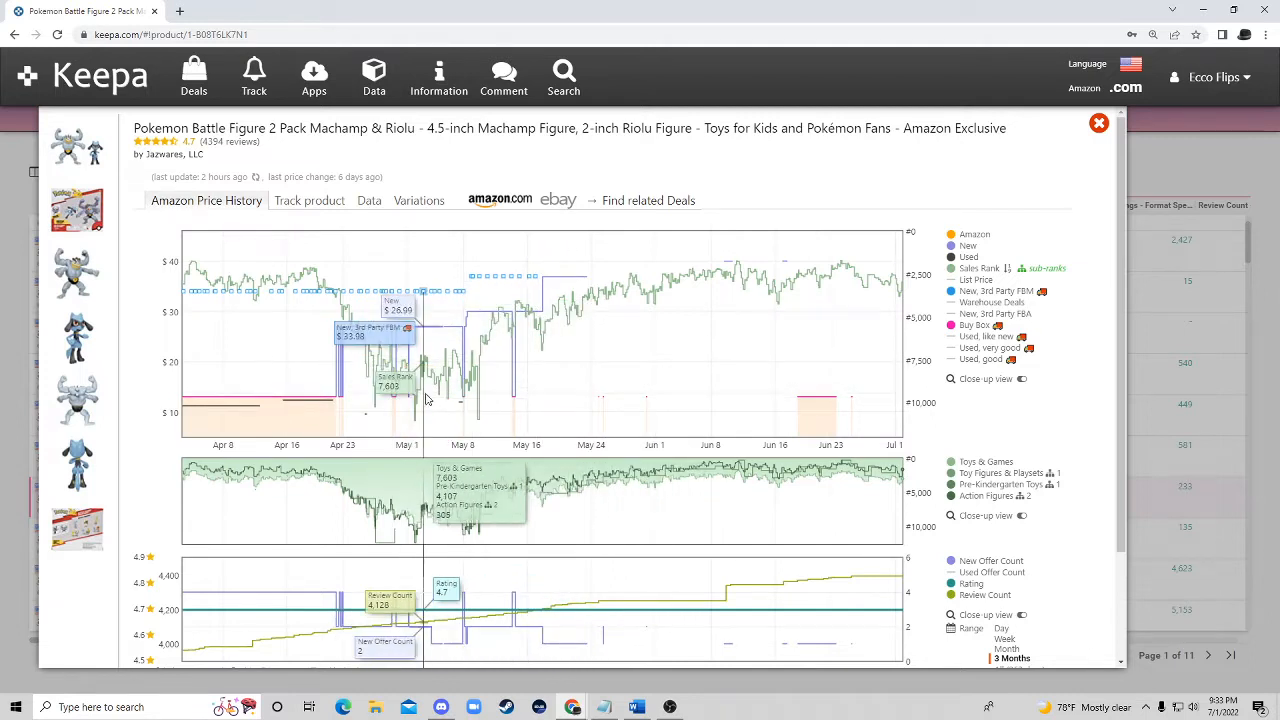
mouse_move(500, 404)
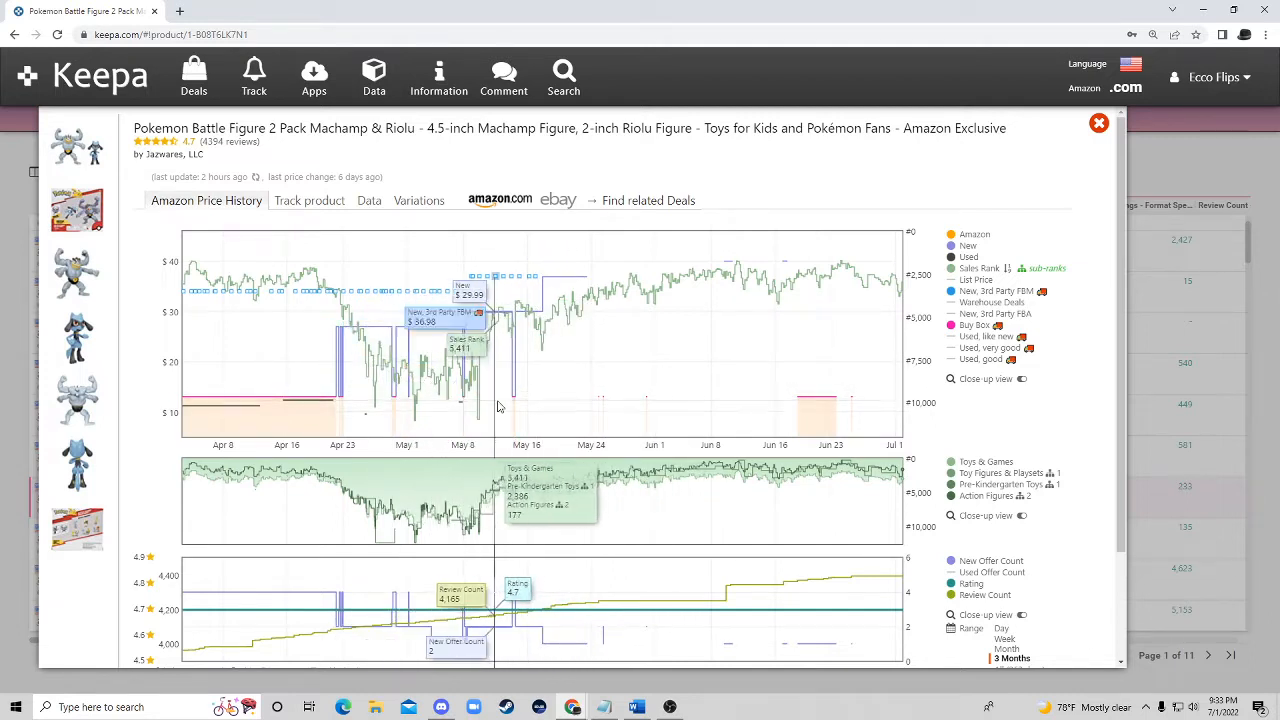
mouse_move(556, 330)
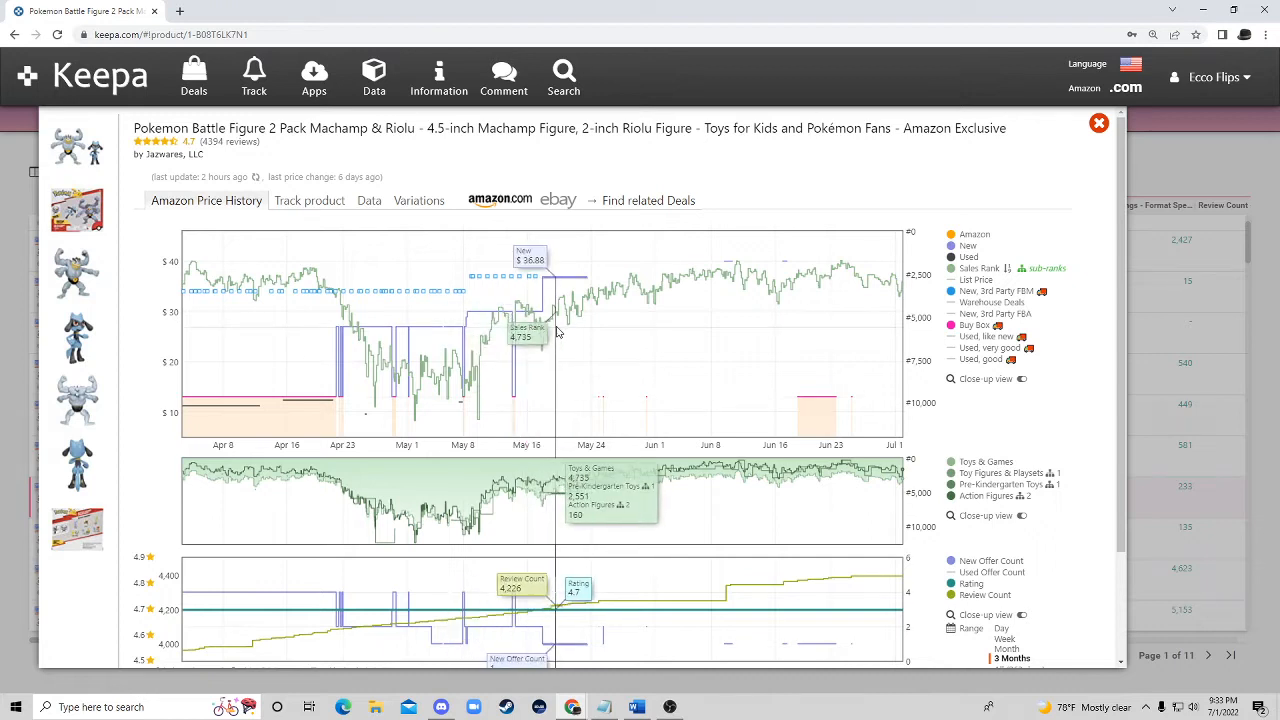
mouse_move(580, 294)
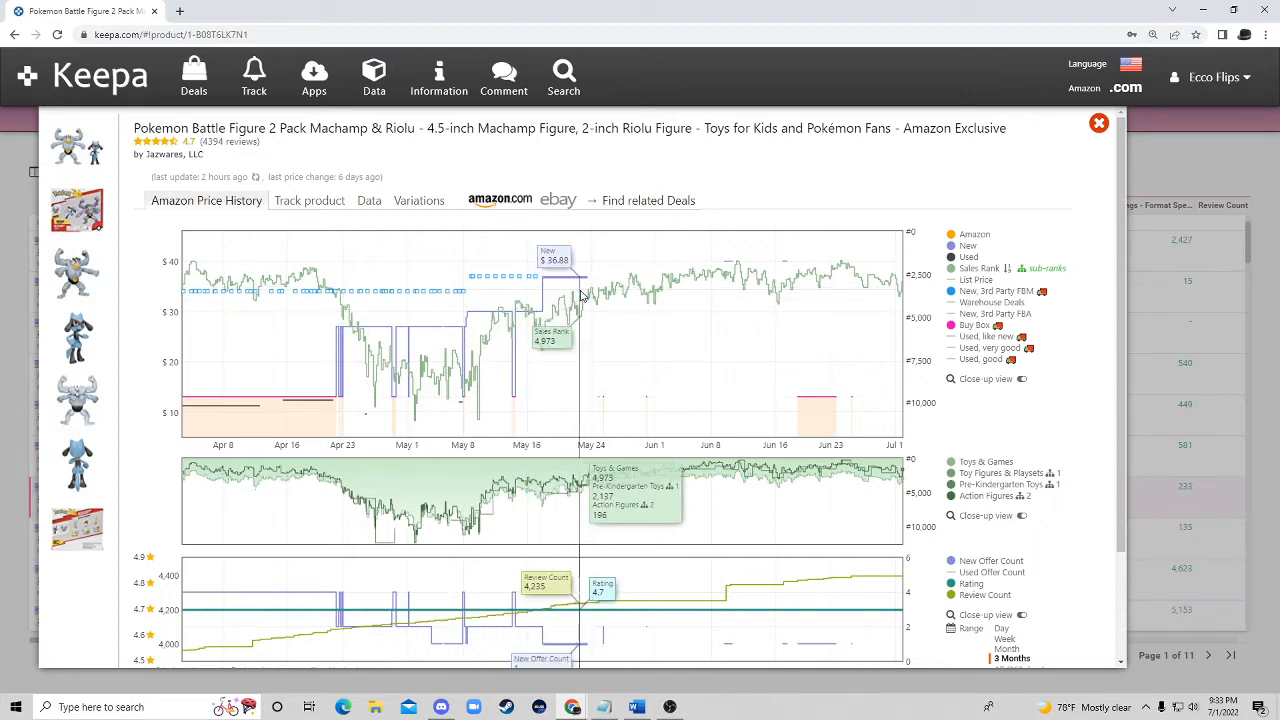
mouse_move(584, 296)
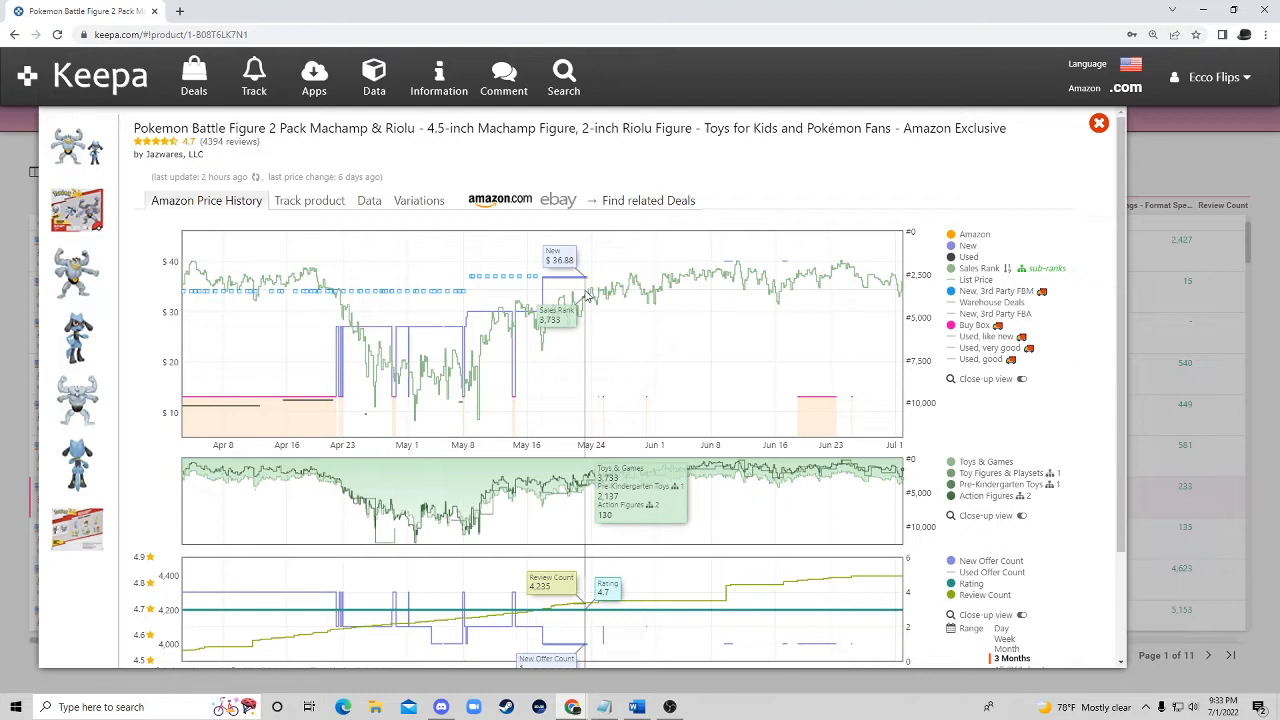
mouse_move(798, 310)
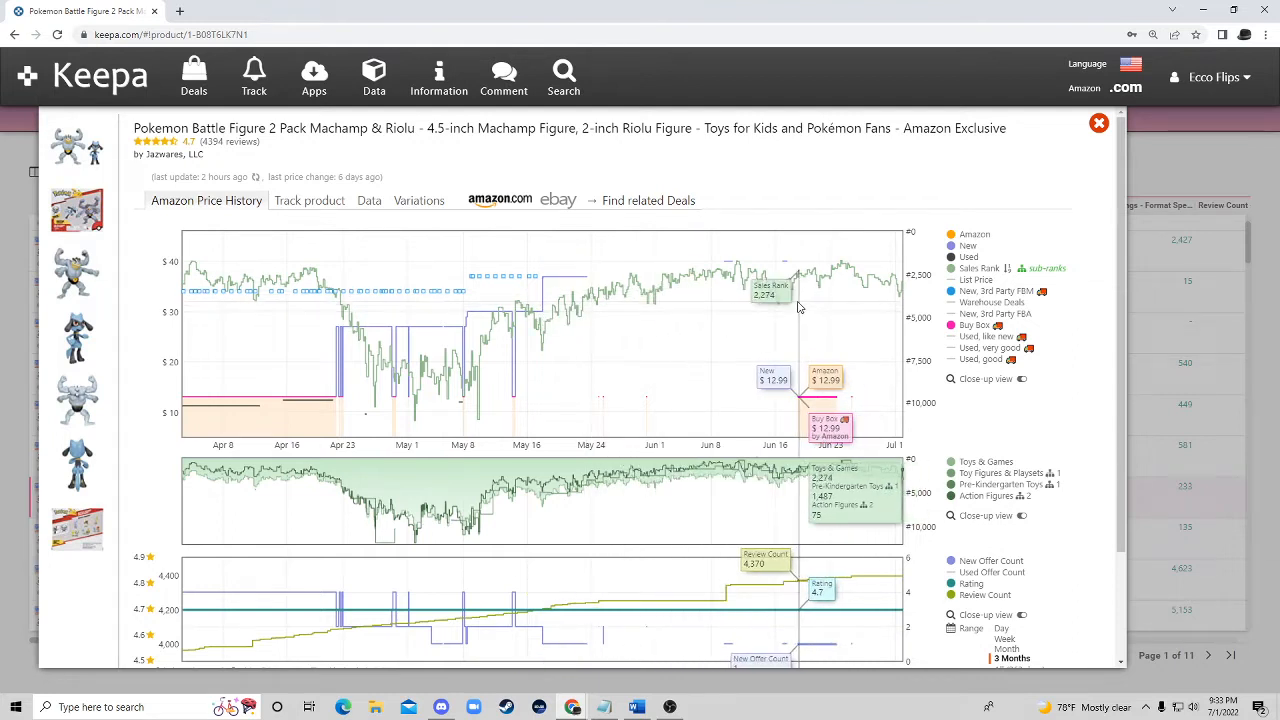
mouse_move(792, 304)
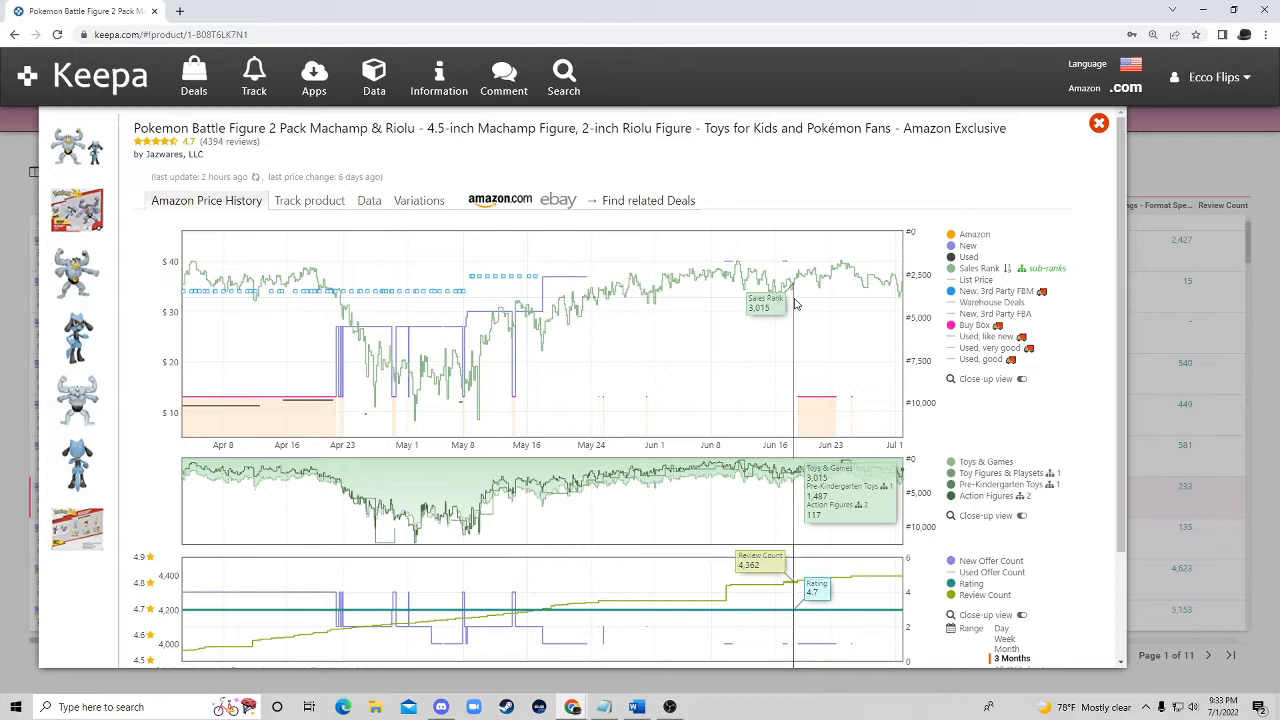
mouse_move(840, 300)
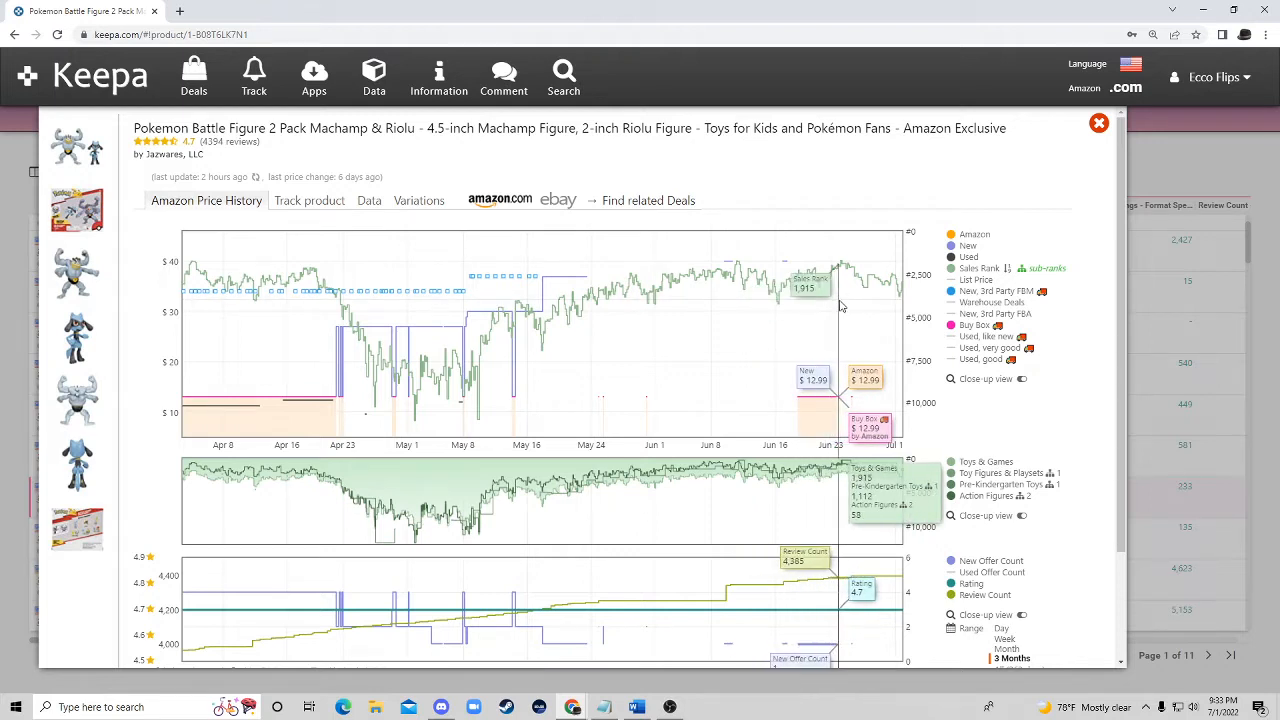
mouse_move(876, 290)
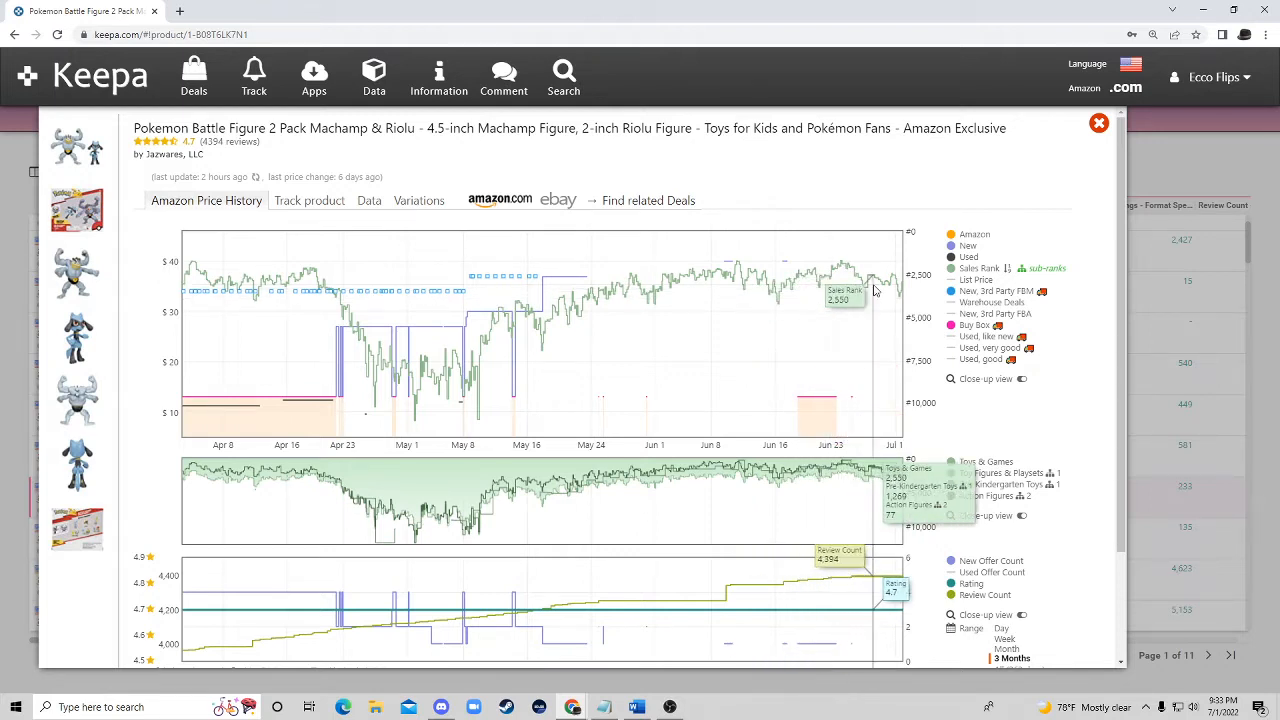
mouse_move(576, 240)
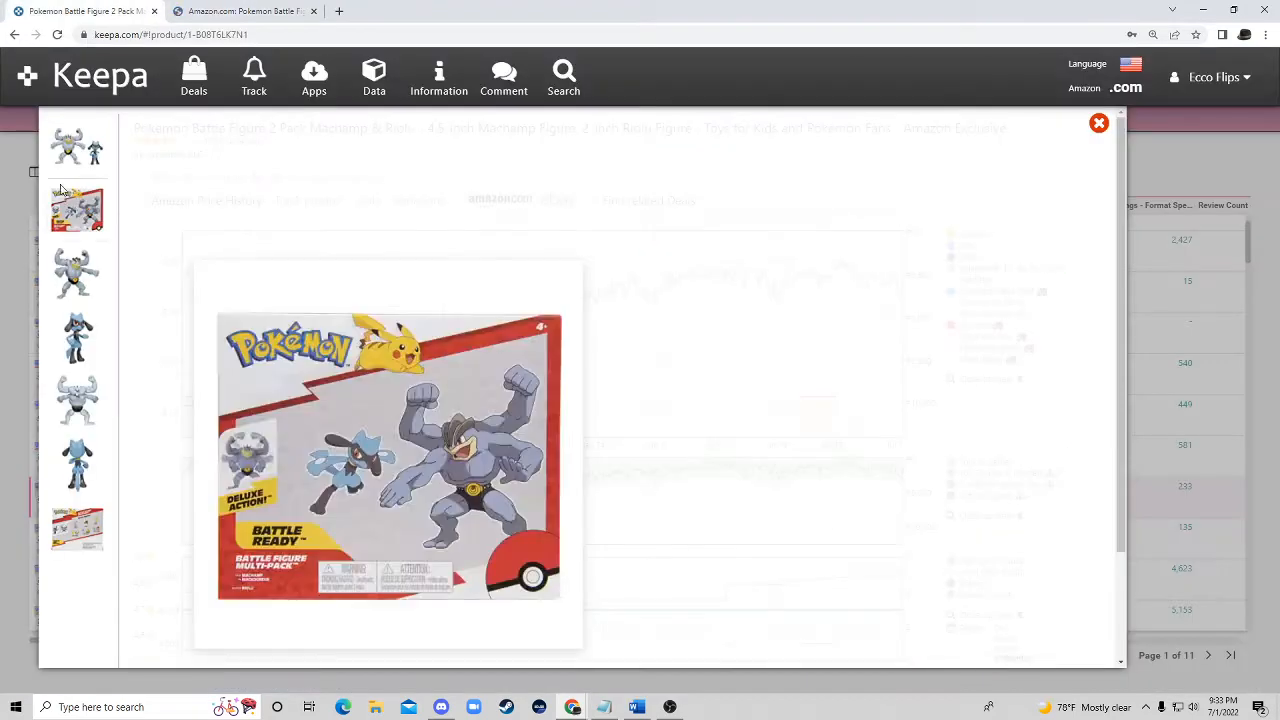
Step: Browse the Amazon listing's Charizard & Squirtle, Gengar & Scorbunny and Blastoise & Charmander style variants
left_click(244, 12)
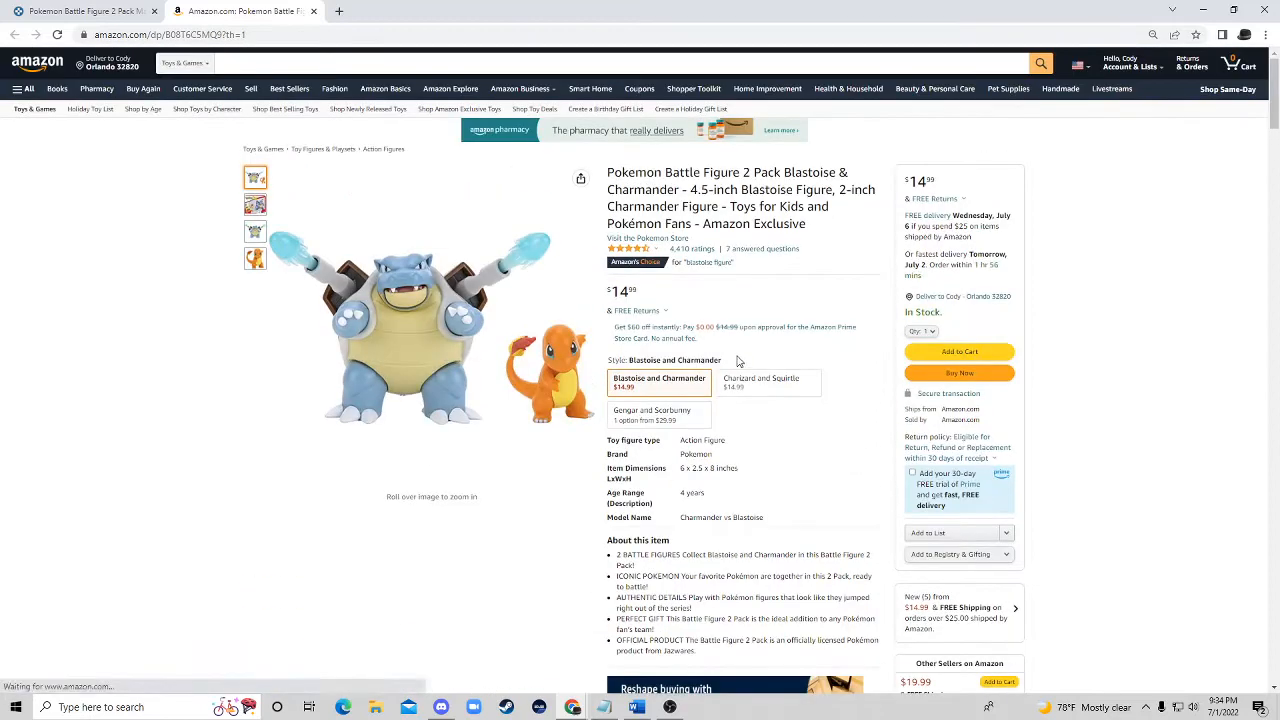
left_click(762, 370)
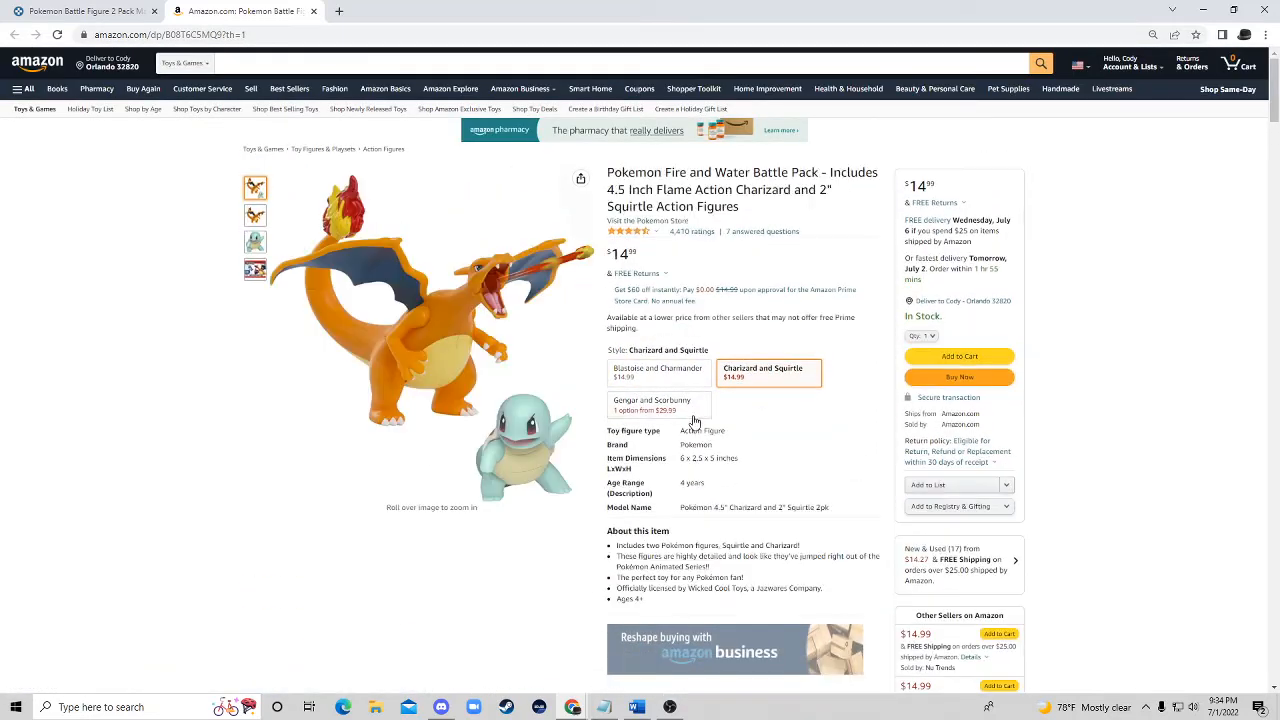
left_click(658, 404)
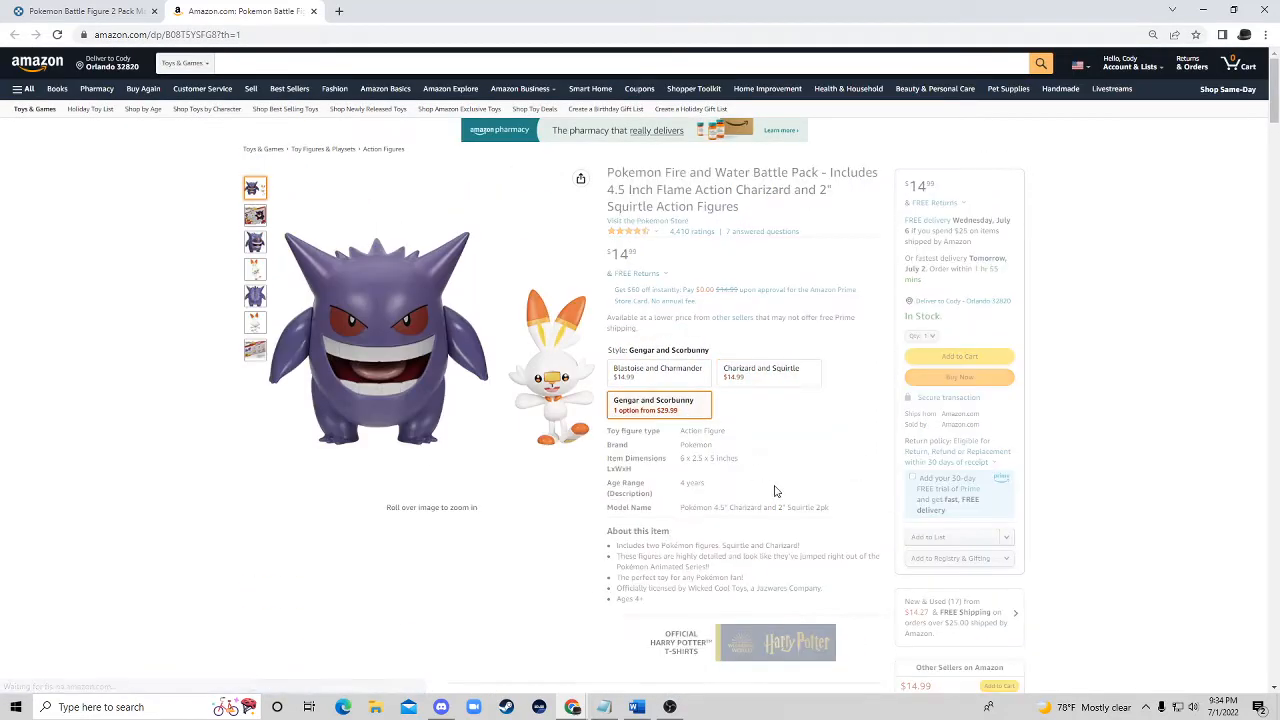
left_click(656, 370)
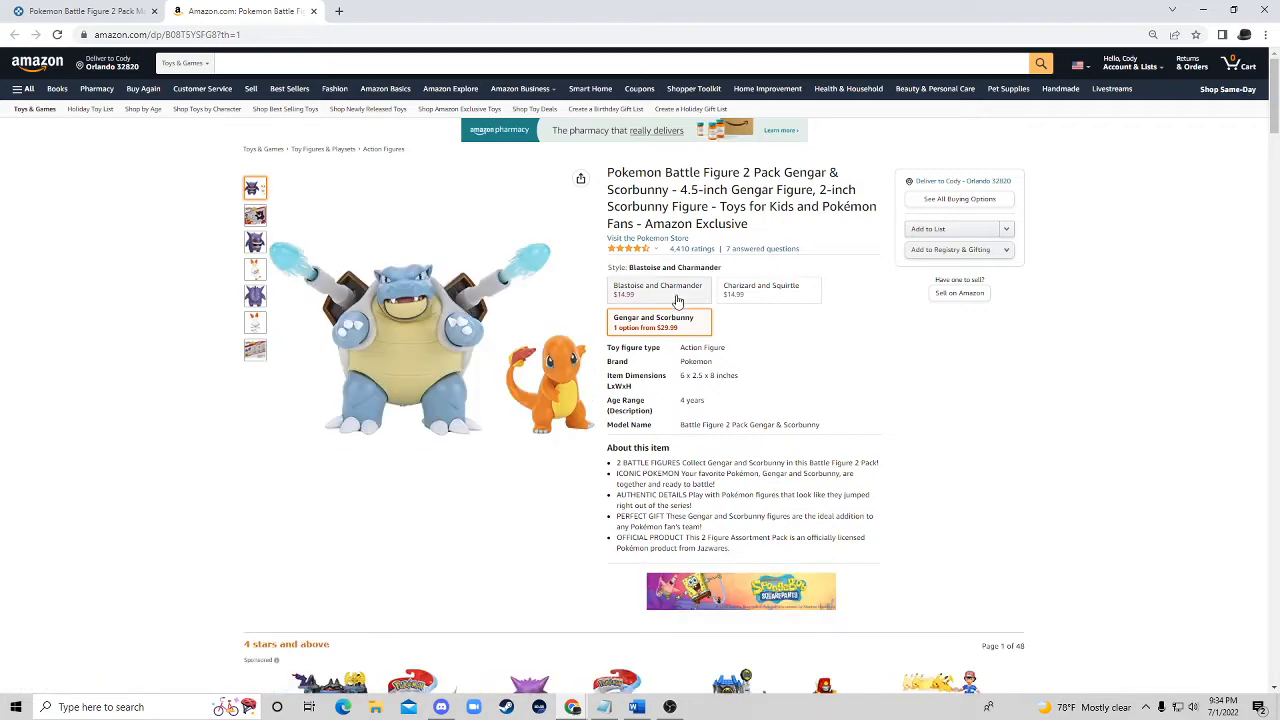
left_click(652, 322)
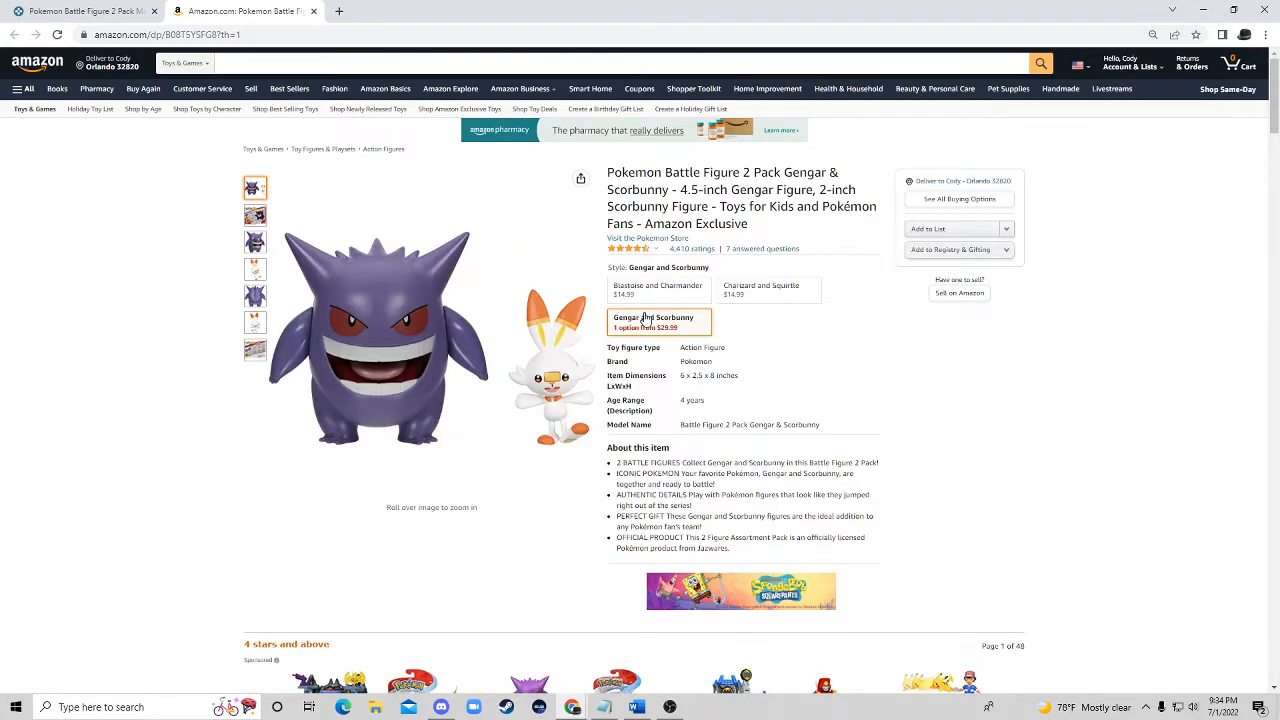
scroll("down", 3)
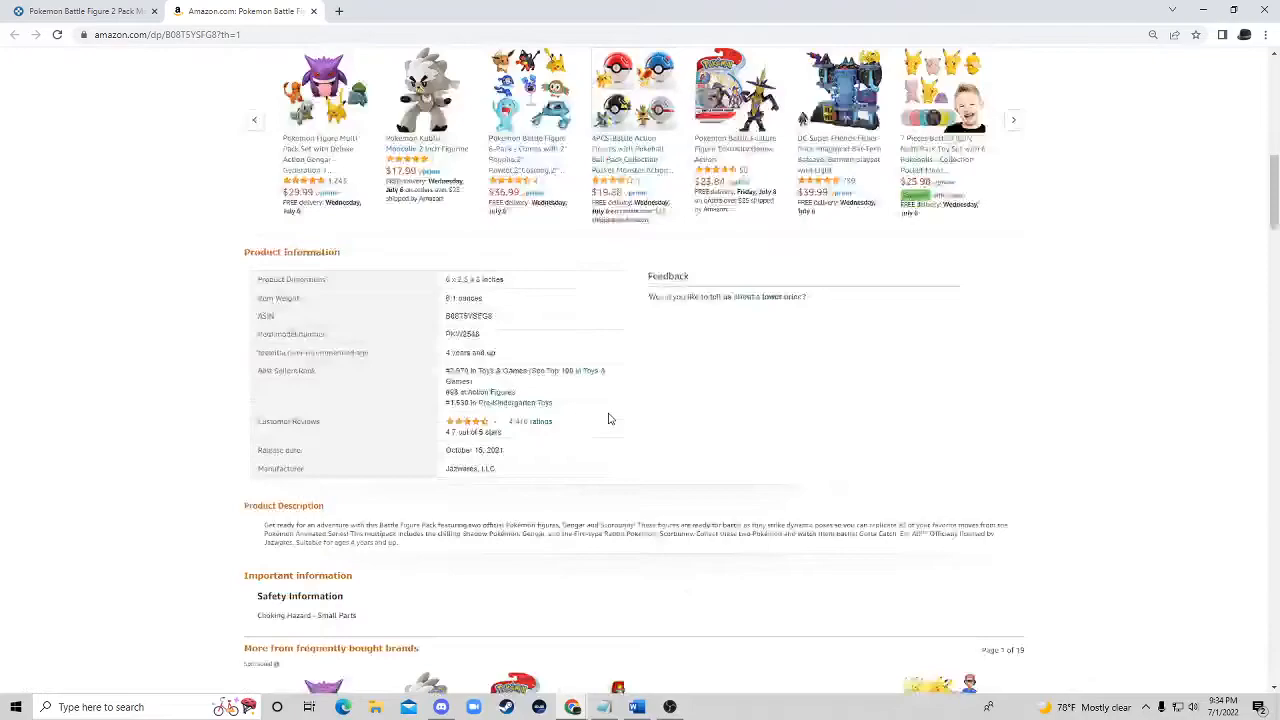
scroll("up", 3)
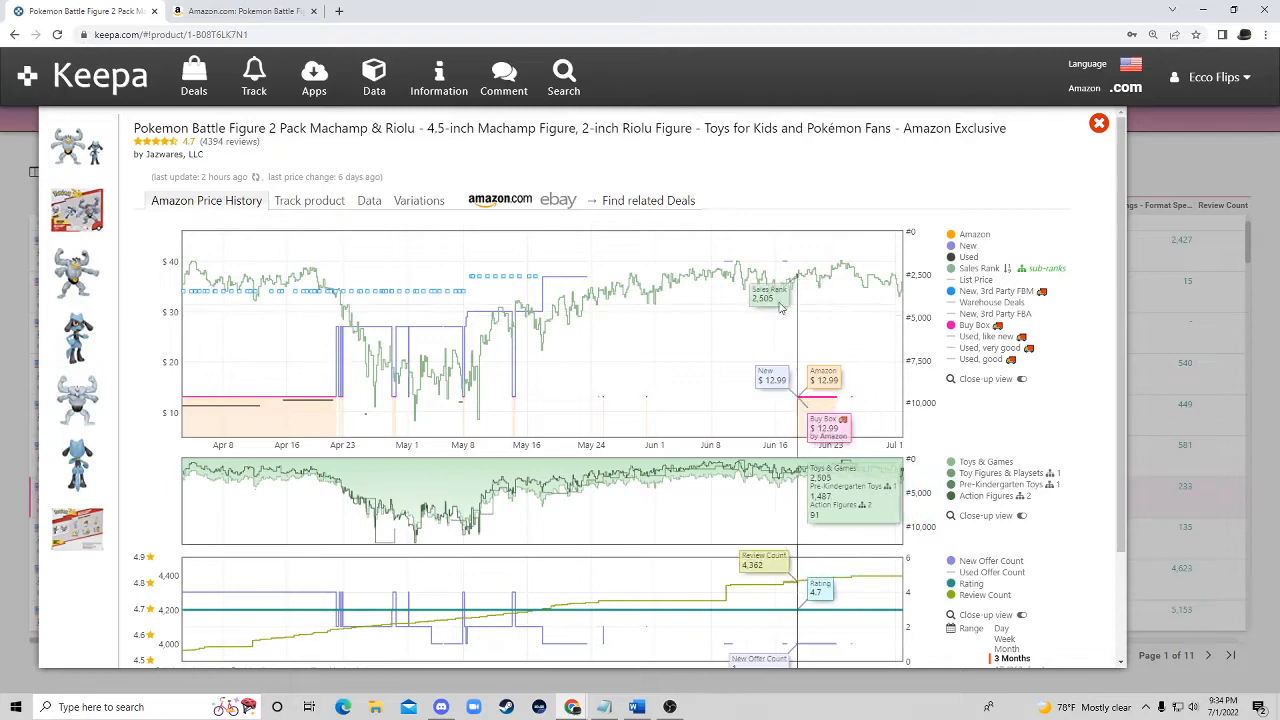
Step: Scroll the Machamp & Riolu price history graph to view its sales rank and rating readouts
scroll("down", 3)
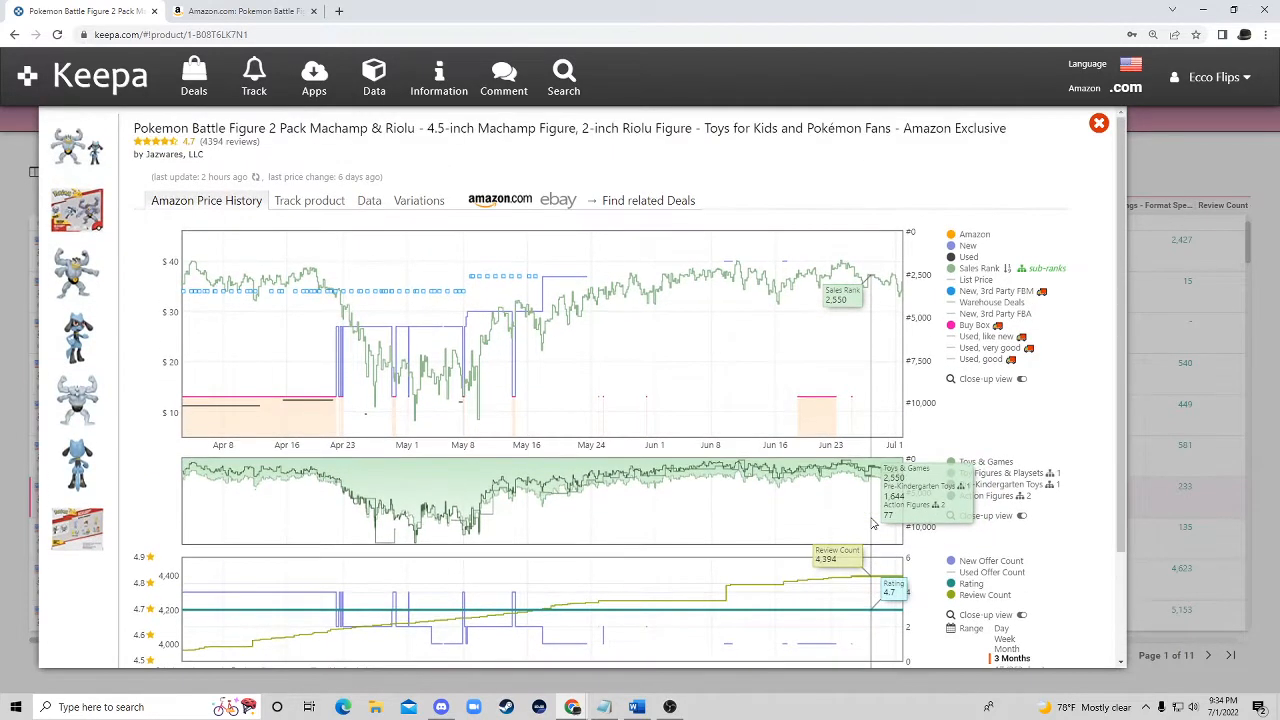
mouse_move(872, 400)
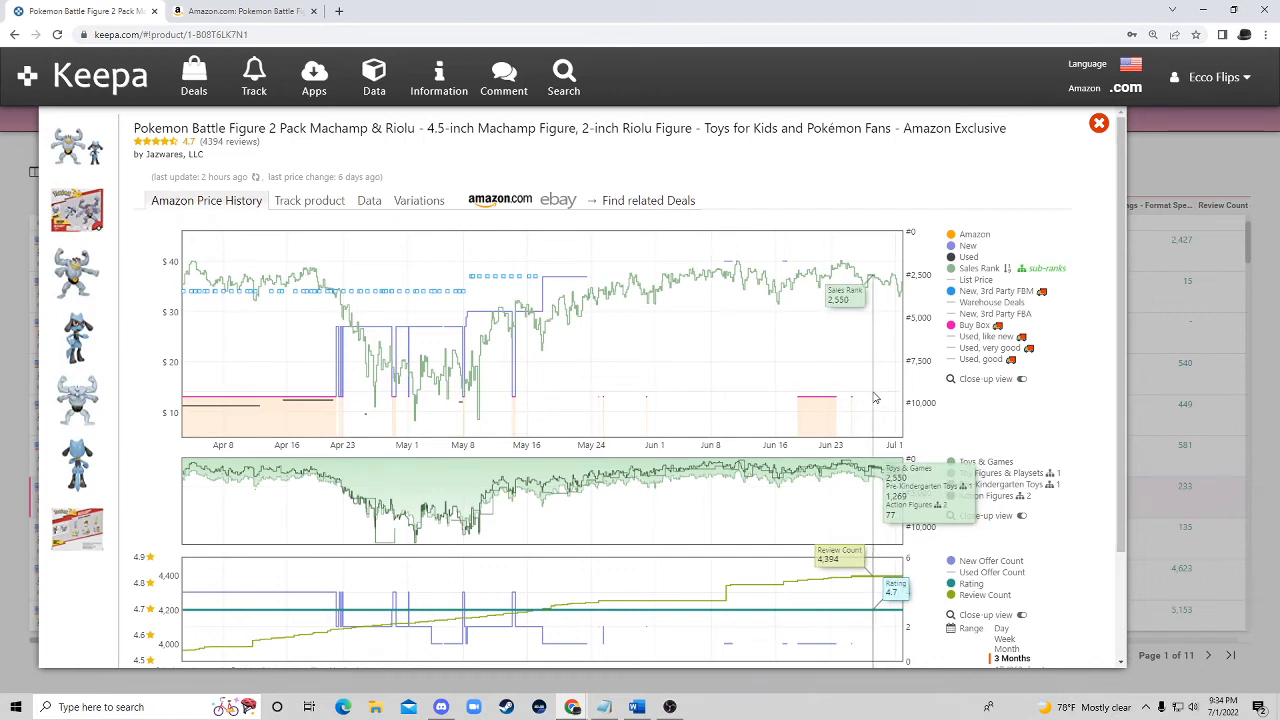
mouse_move(882, 348)
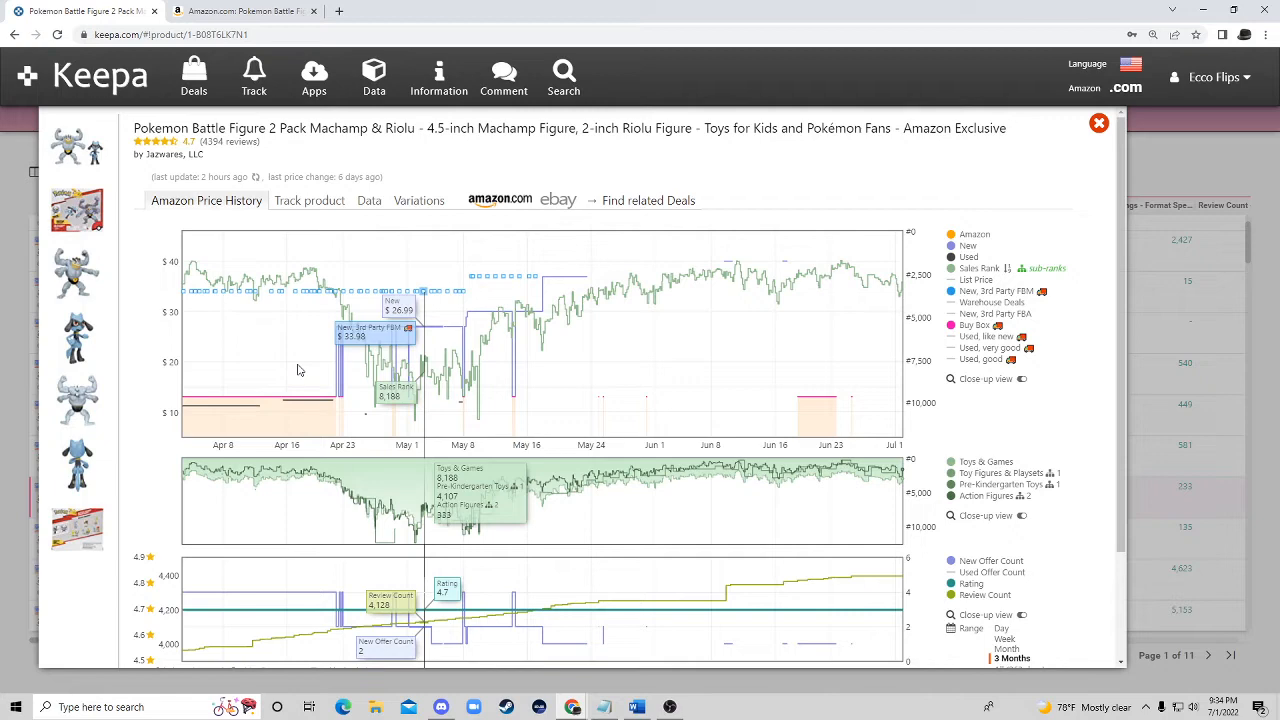
mouse_move(790, 376)
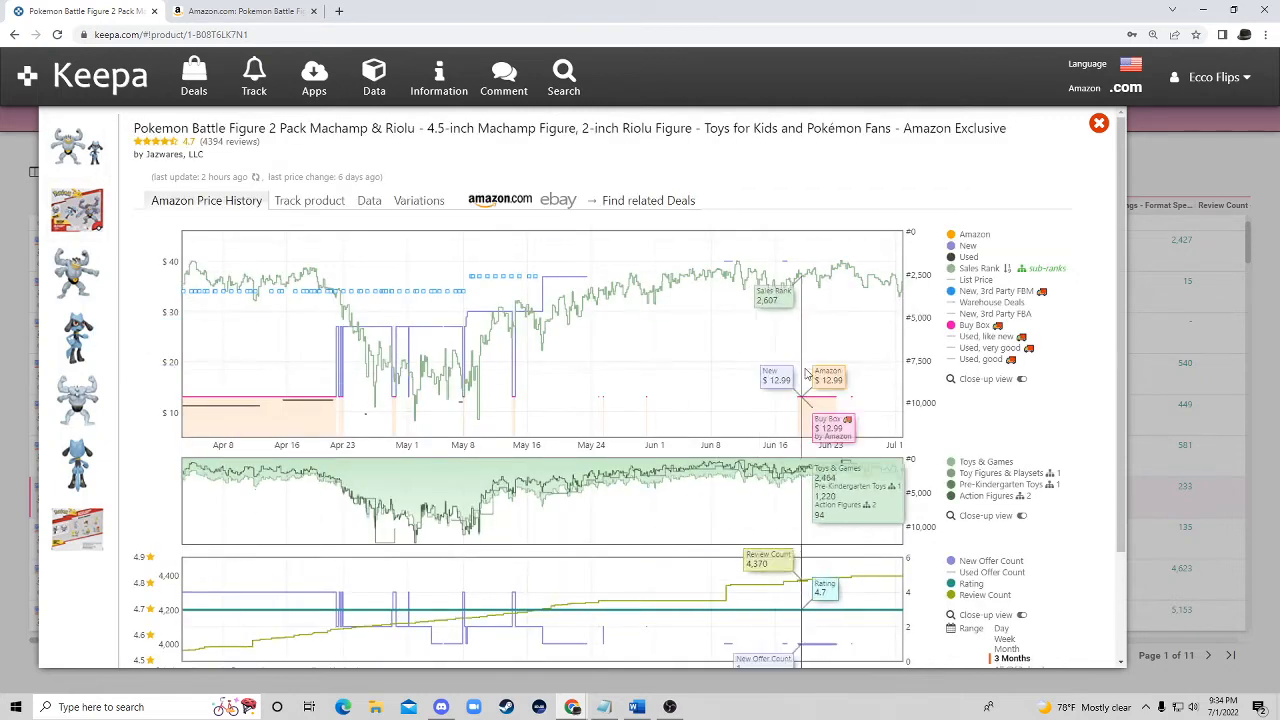
mouse_move(850, 358)
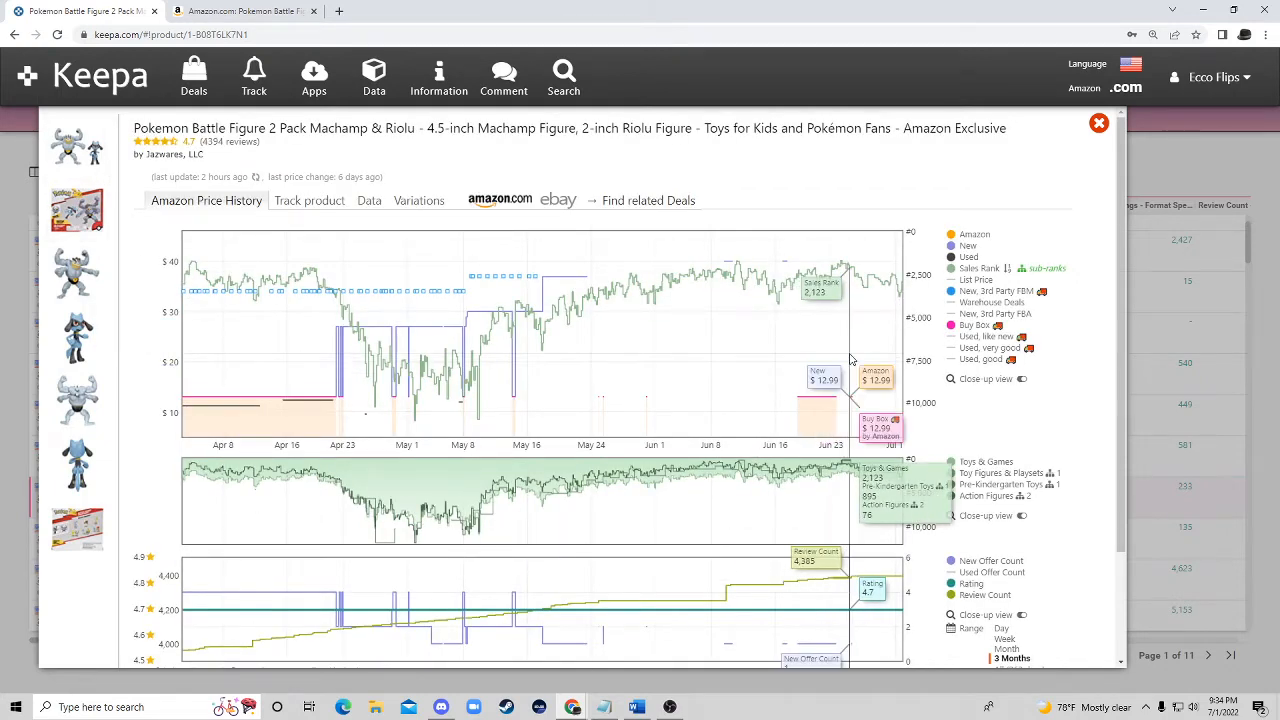
mouse_move(850, 340)
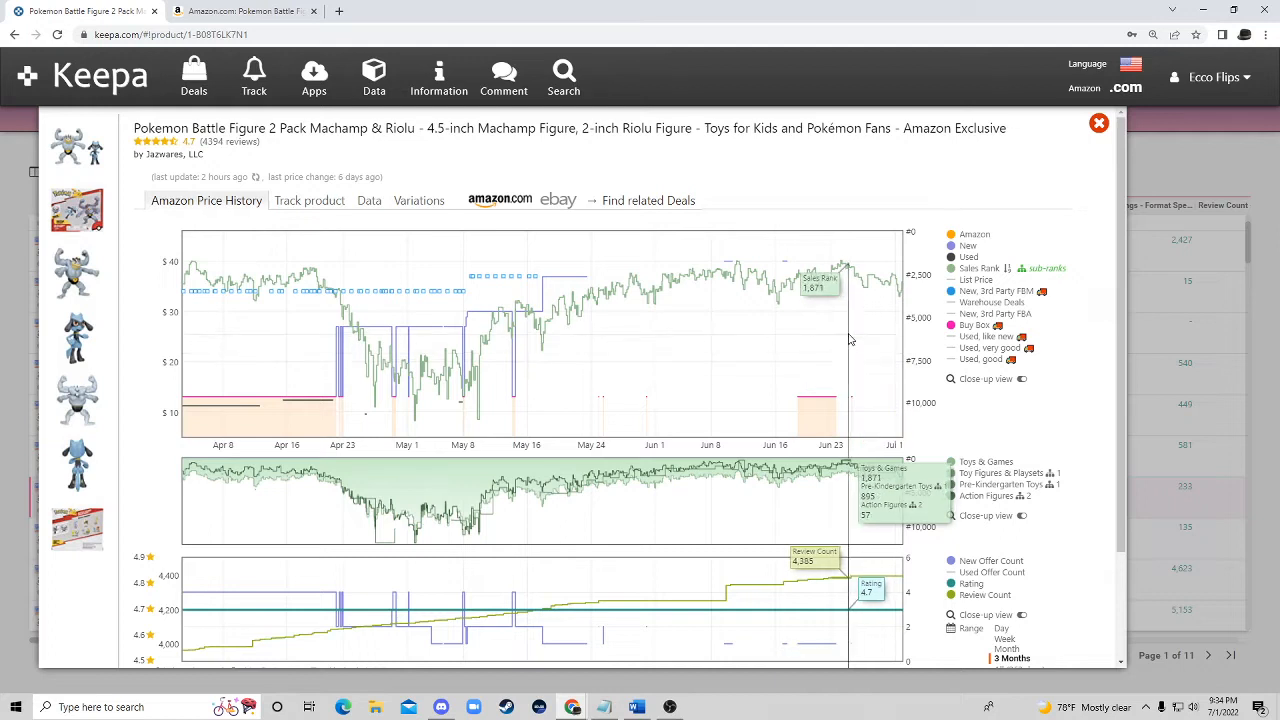
mouse_move(784, 280)
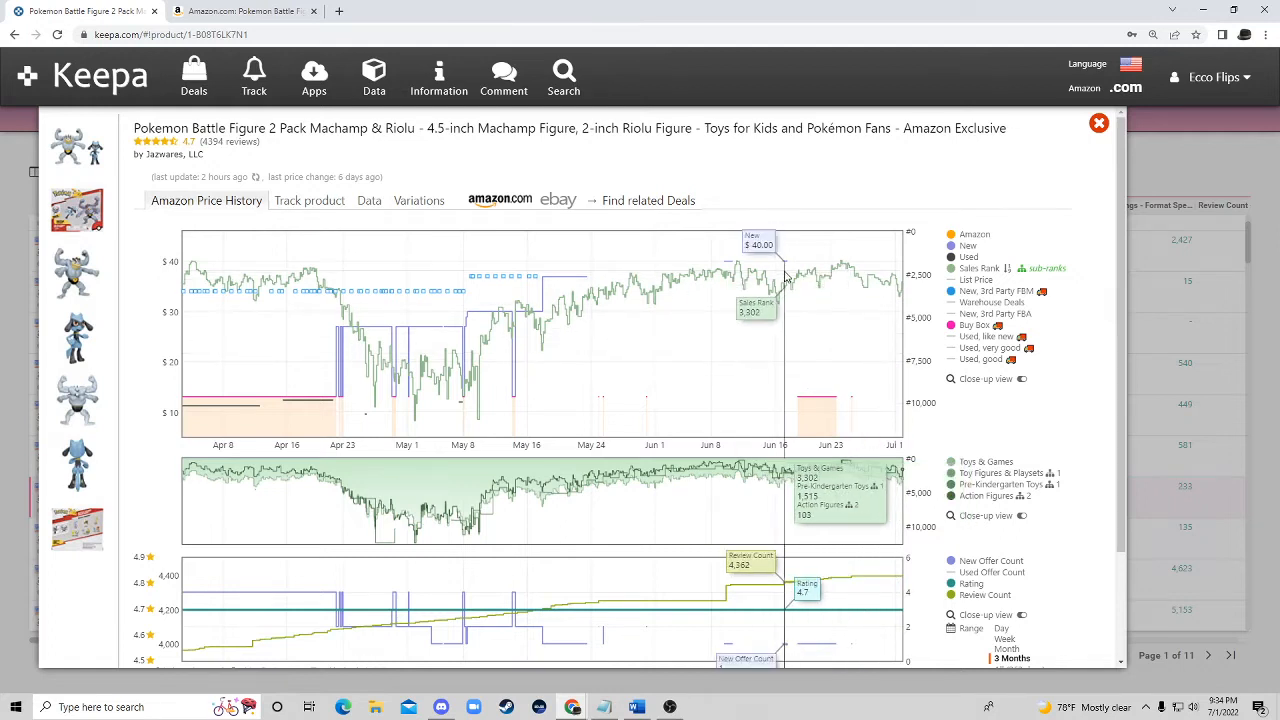
mouse_move(784, 276)
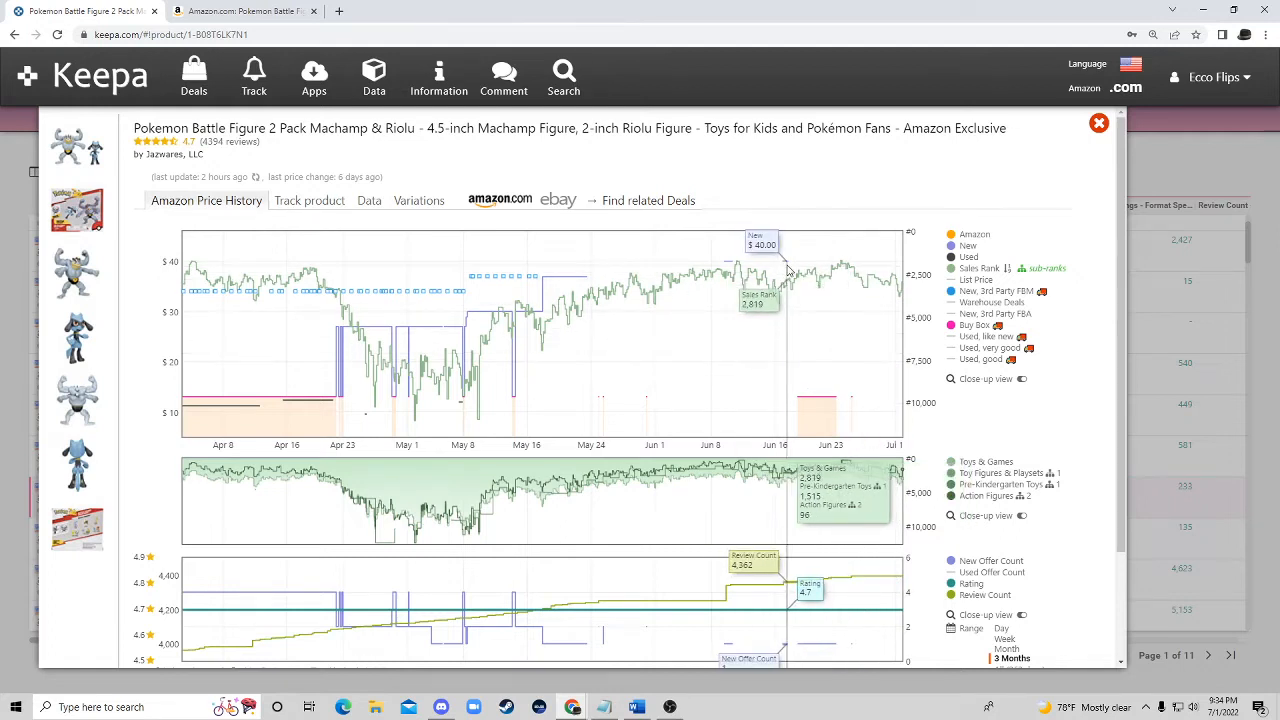
mouse_move(896, 264)
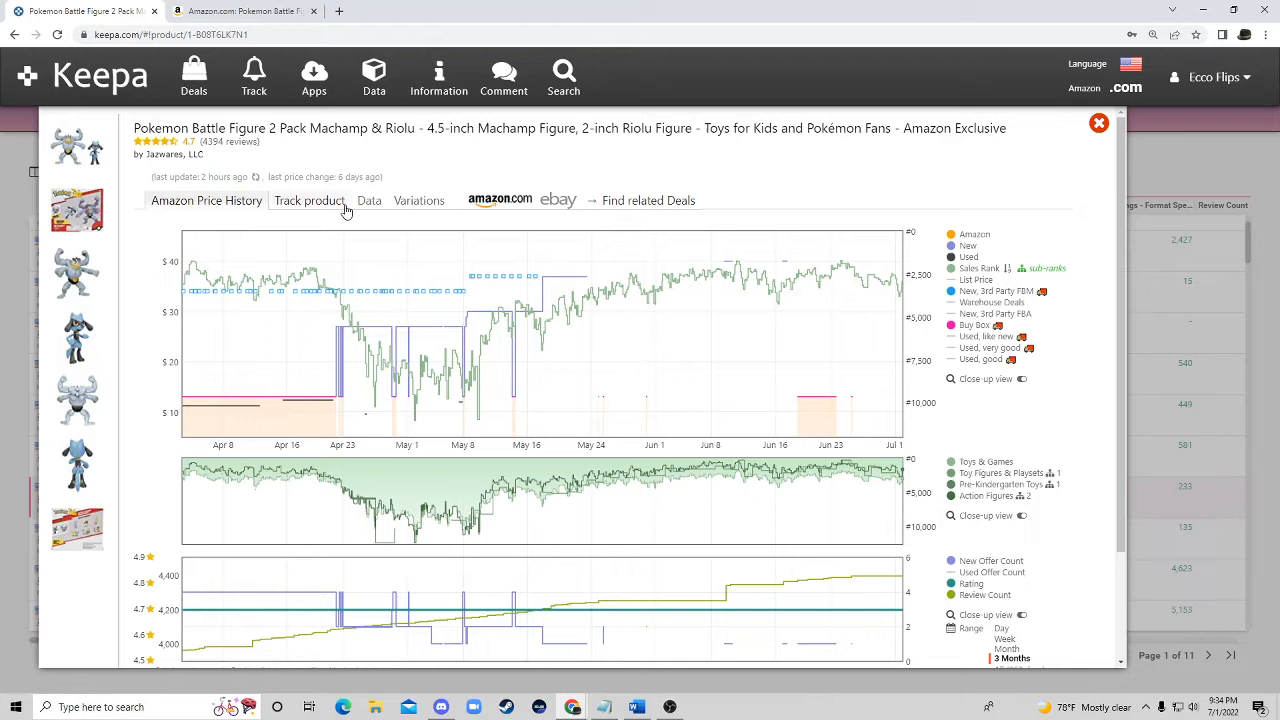
Step: Track the Machamp & Riolu pack at an Amazon price of 12.99 or less for 10 years
left_click(308, 200)
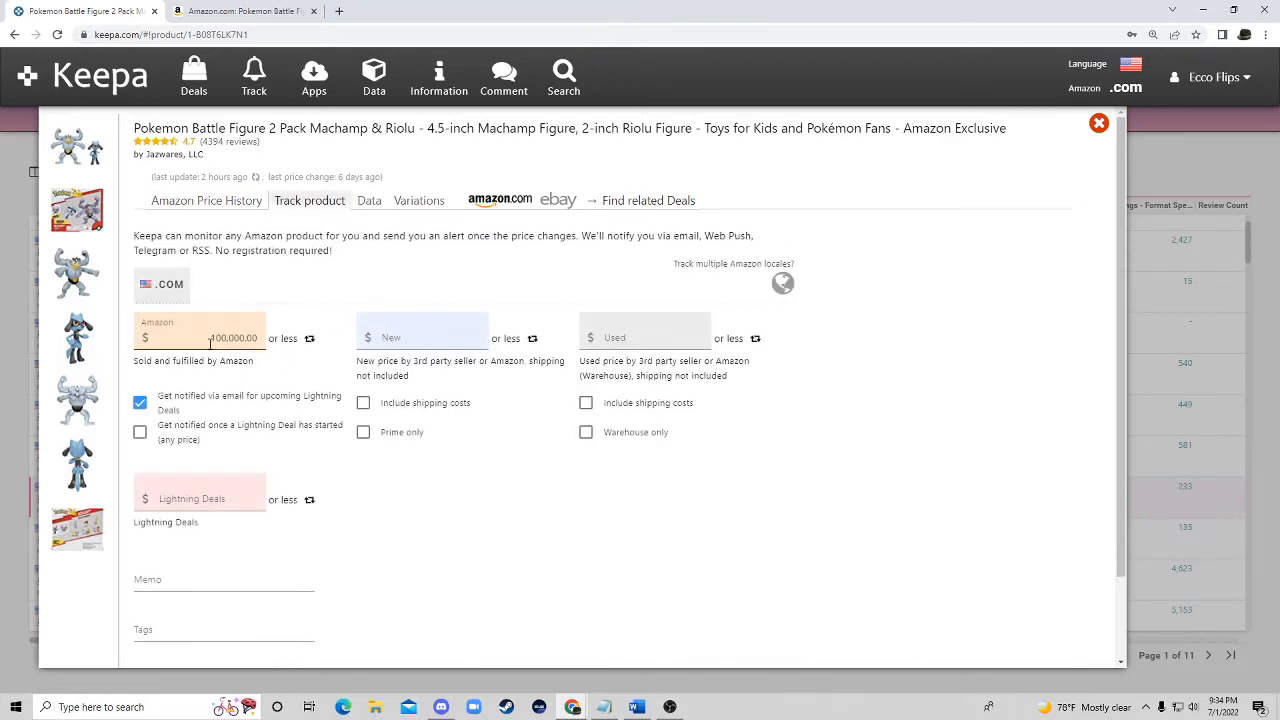
triple_click(232, 338)
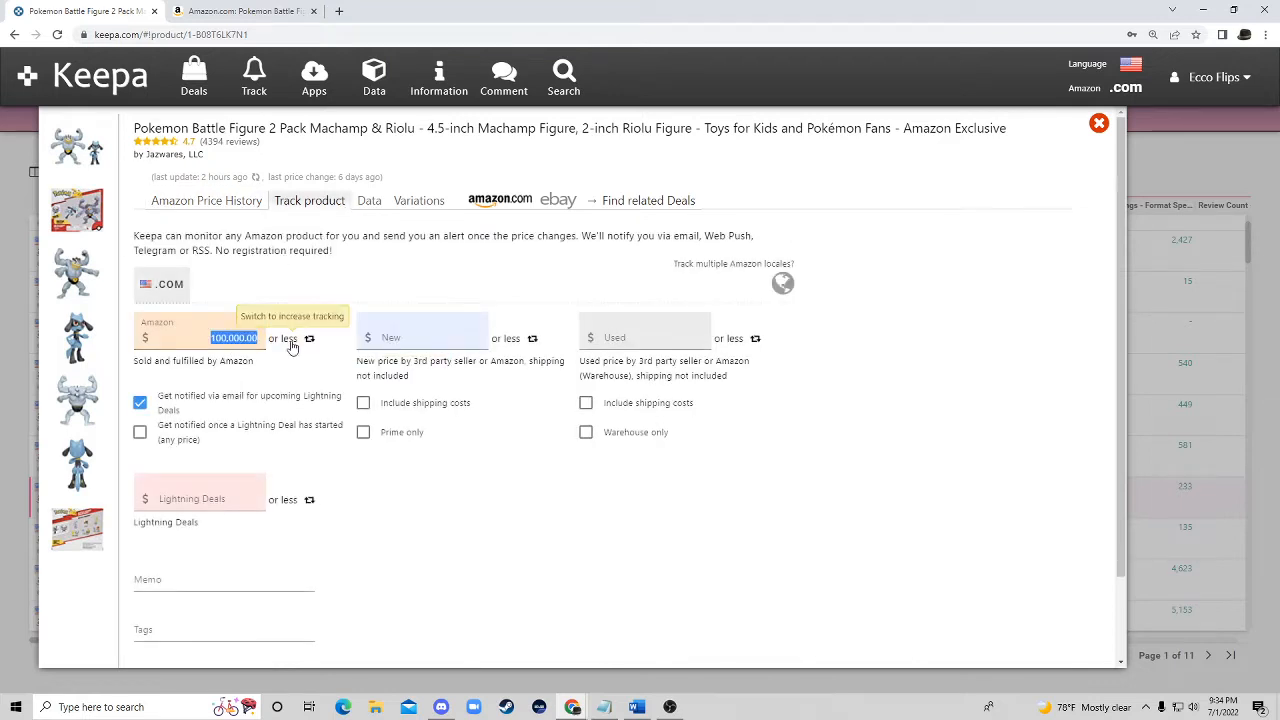
type("12.99")
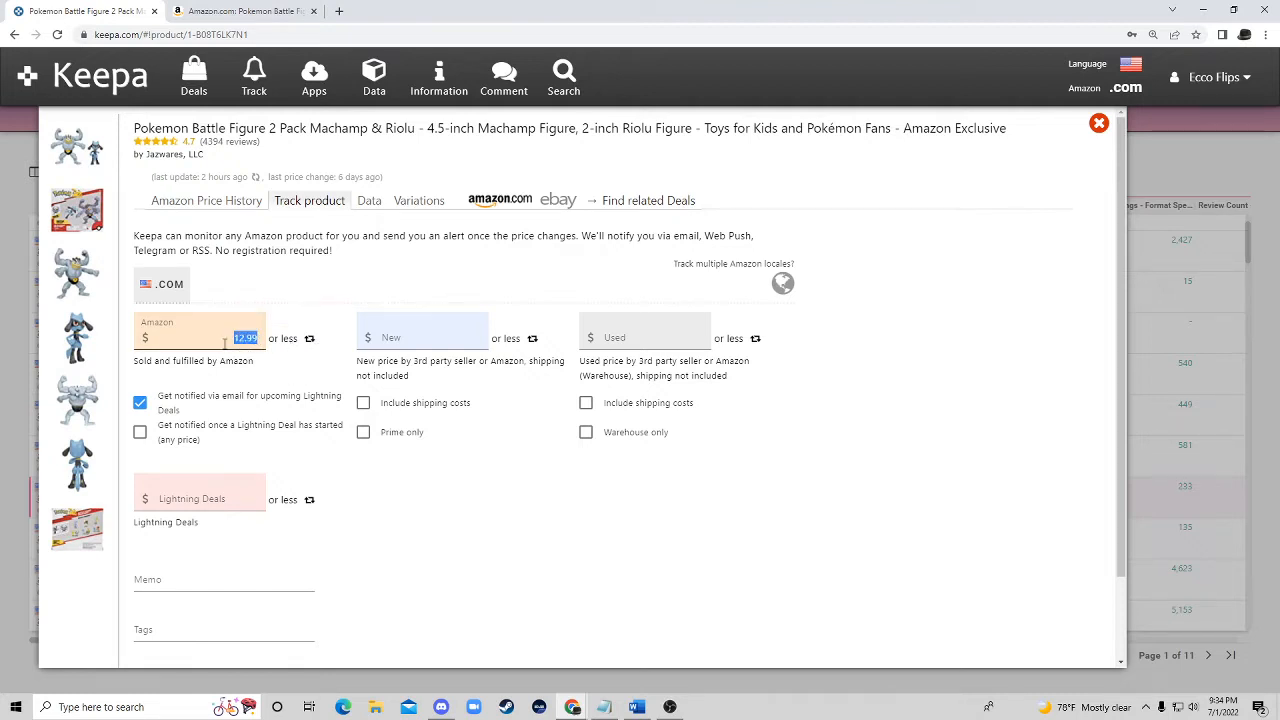
mouse_move(370, 516)
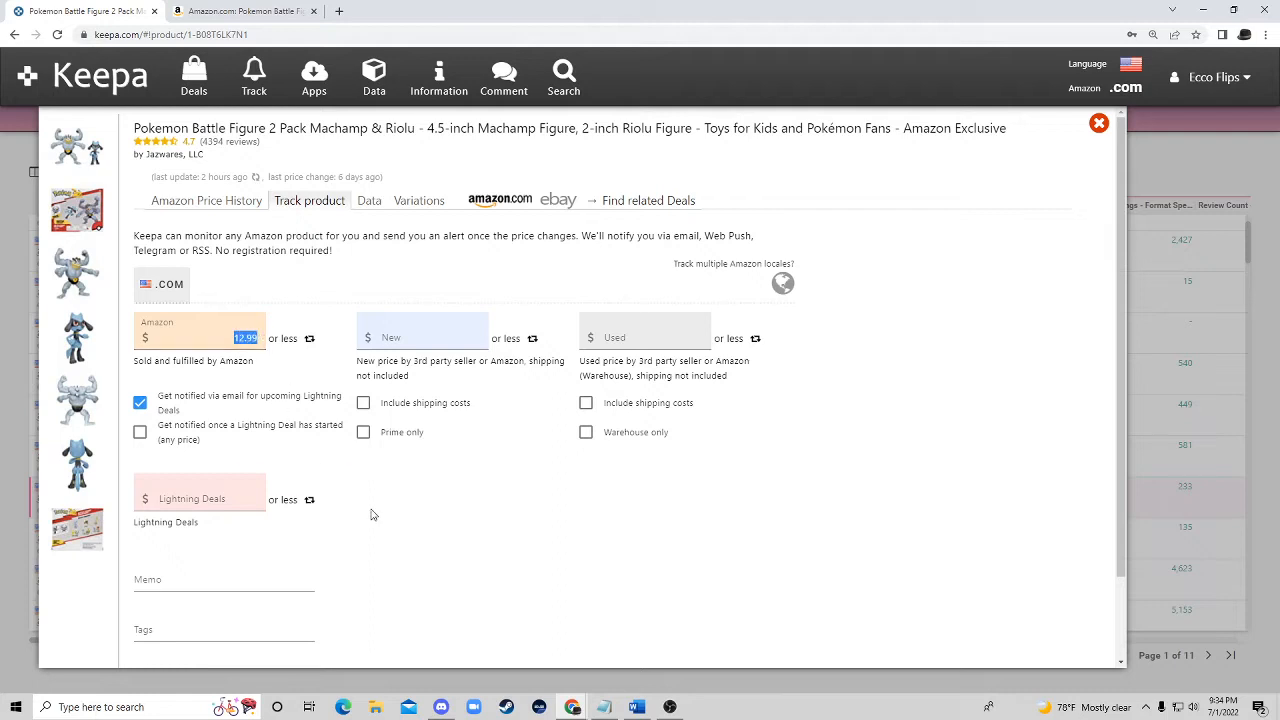
mouse_move(354, 514)
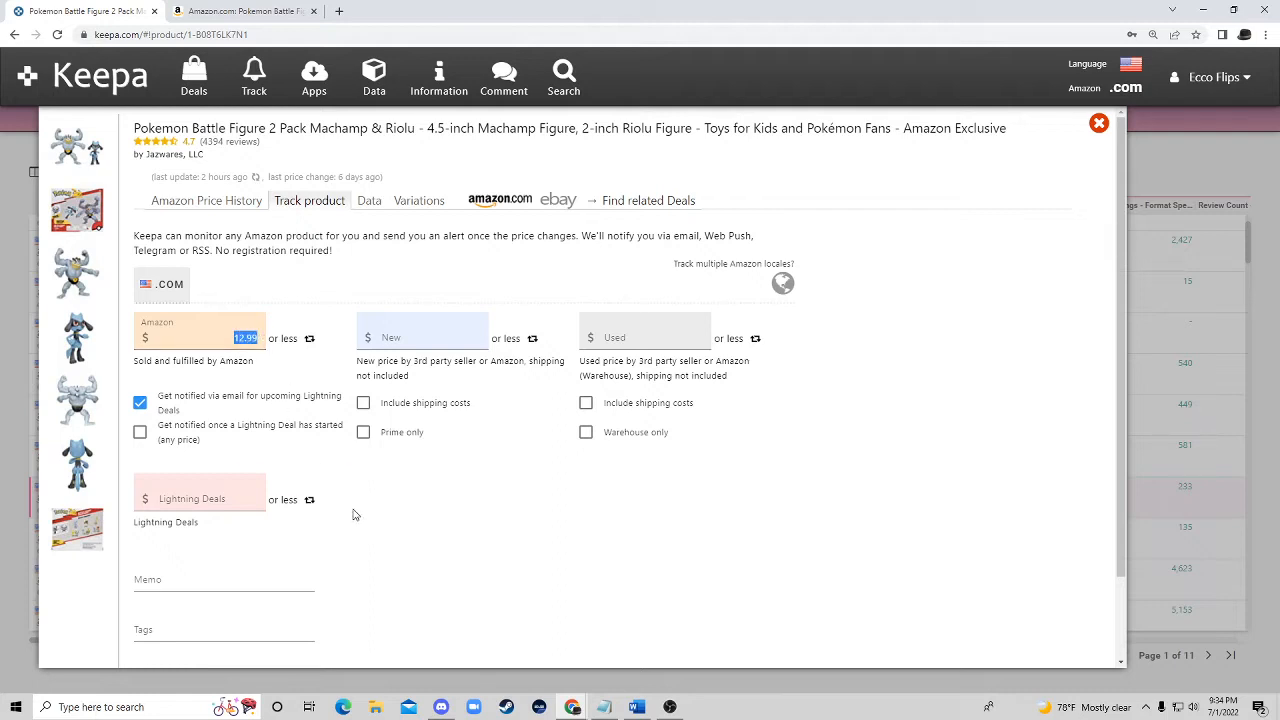
scroll("down", 3)
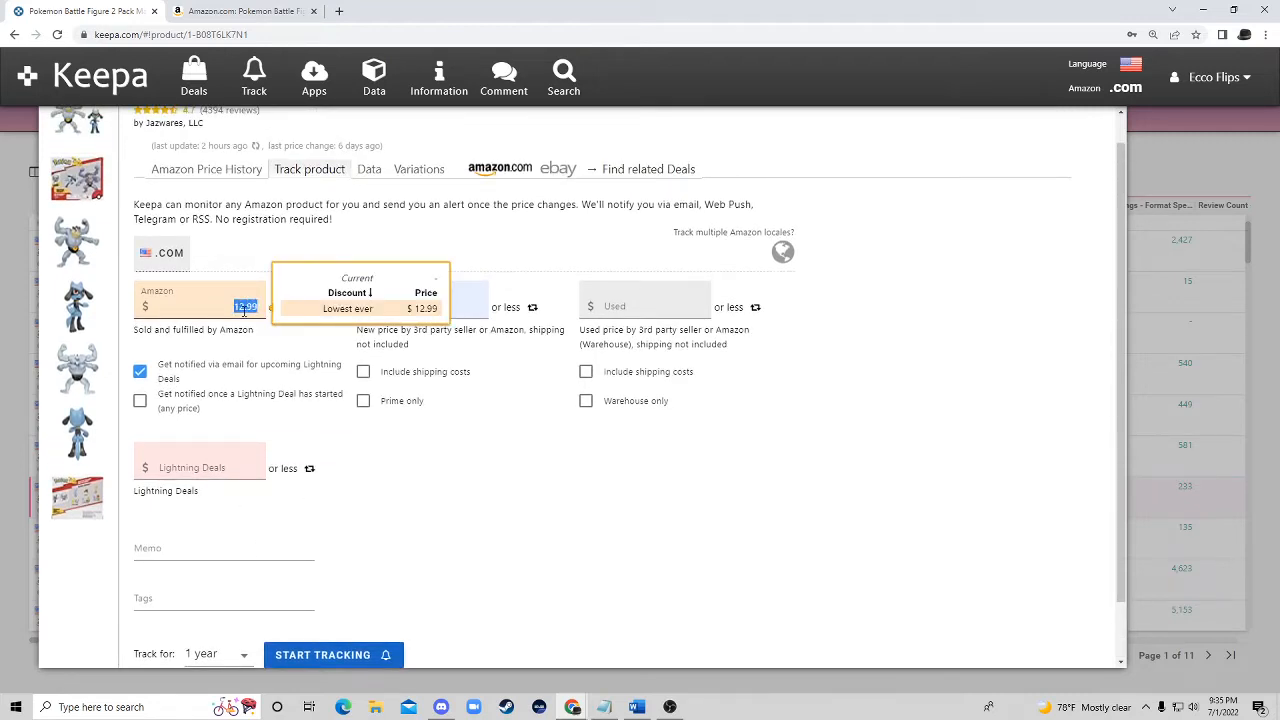
scroll("down", 3)
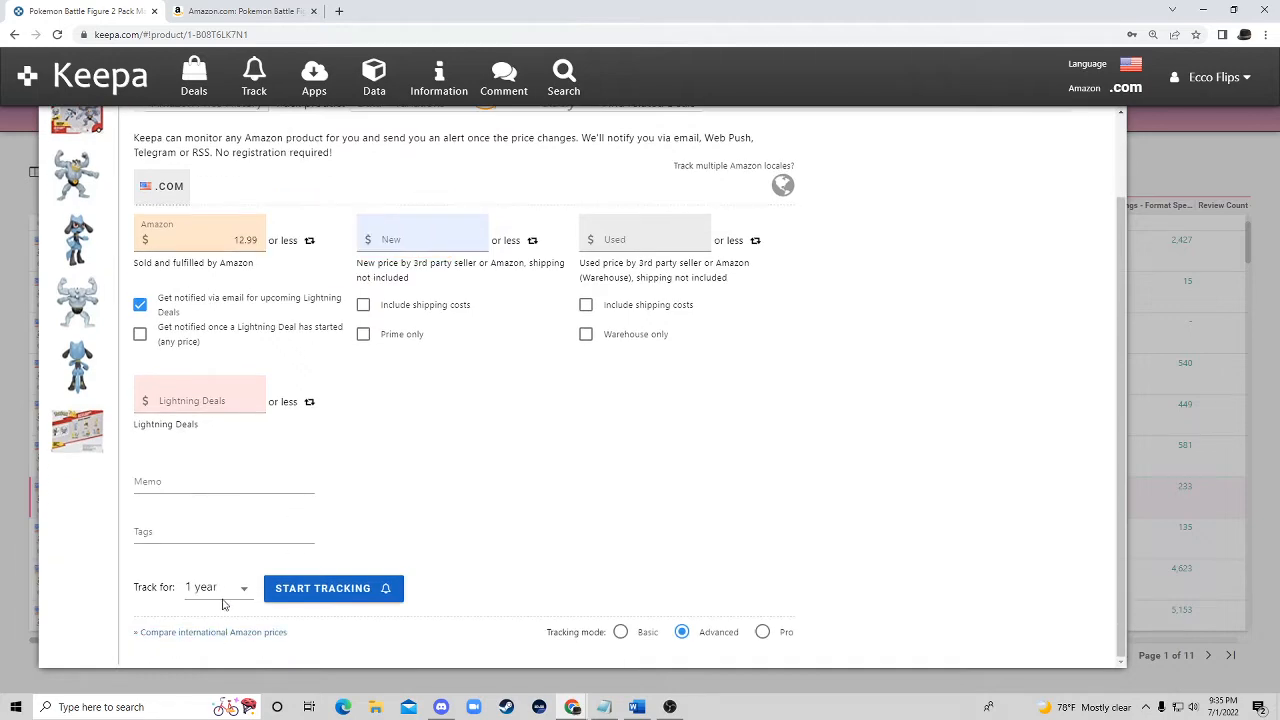
left_click(216, 588)
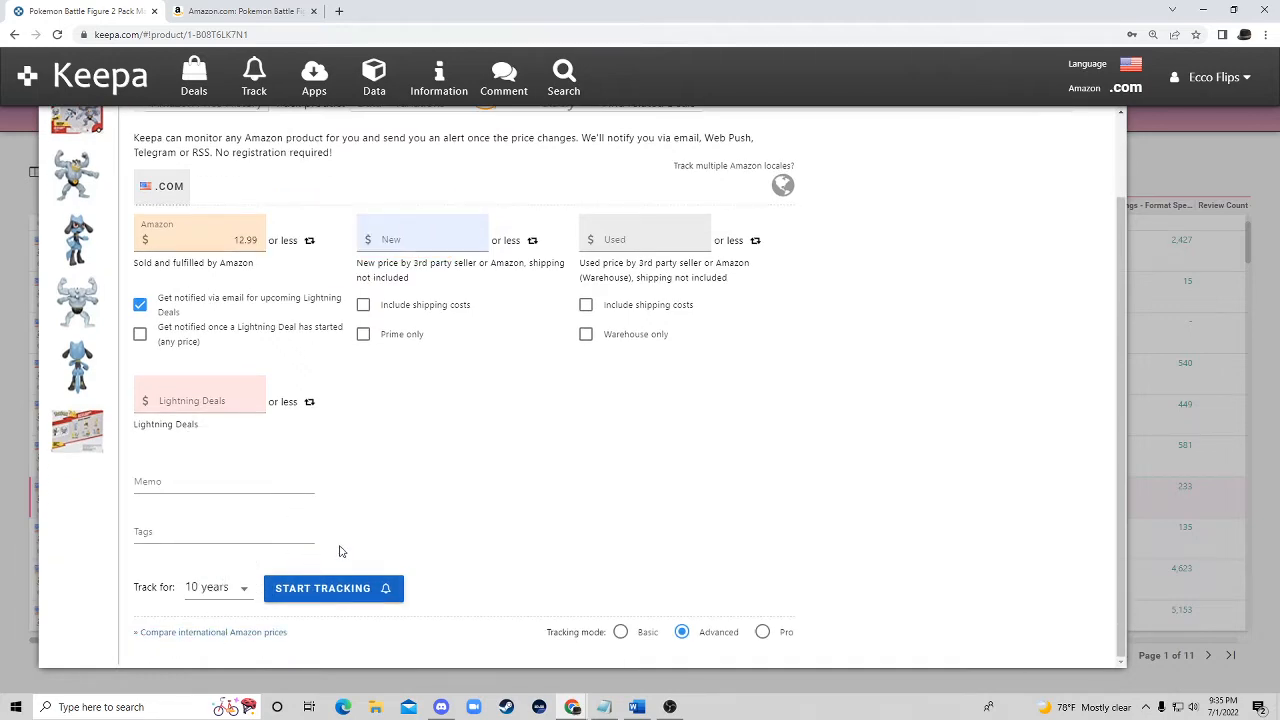
scroll("up", 3)
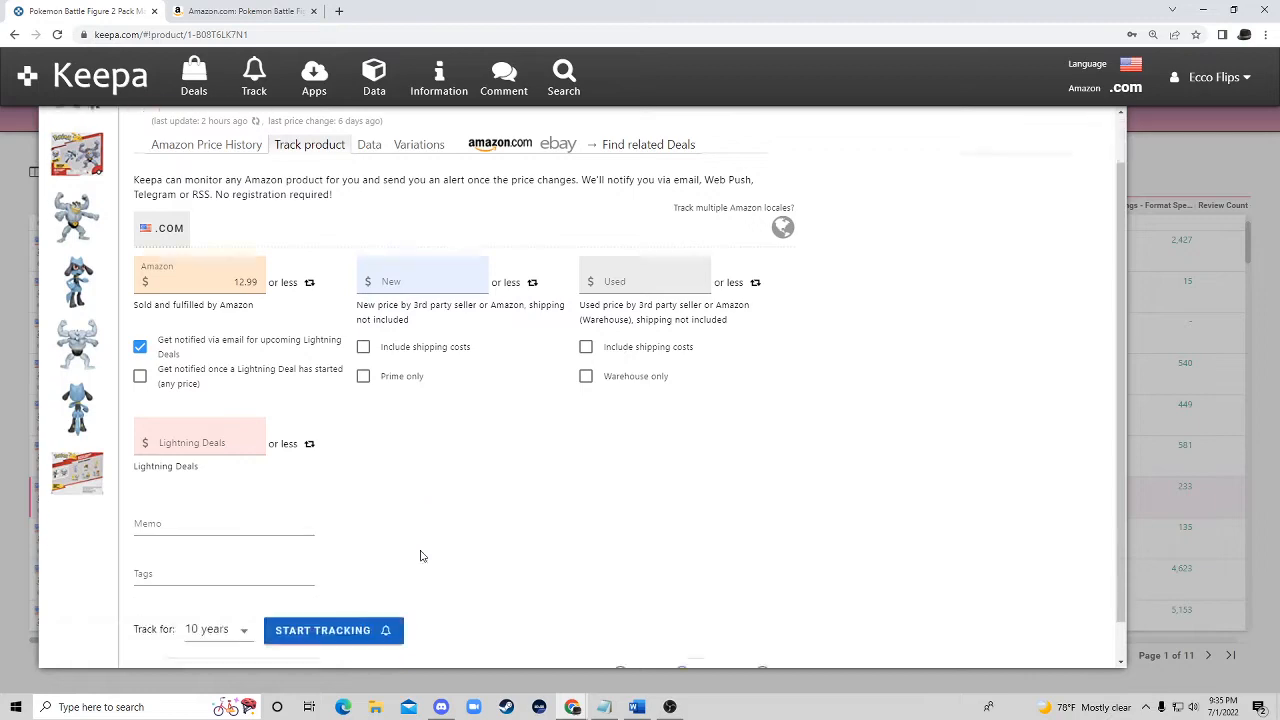
scroll("down", 3)
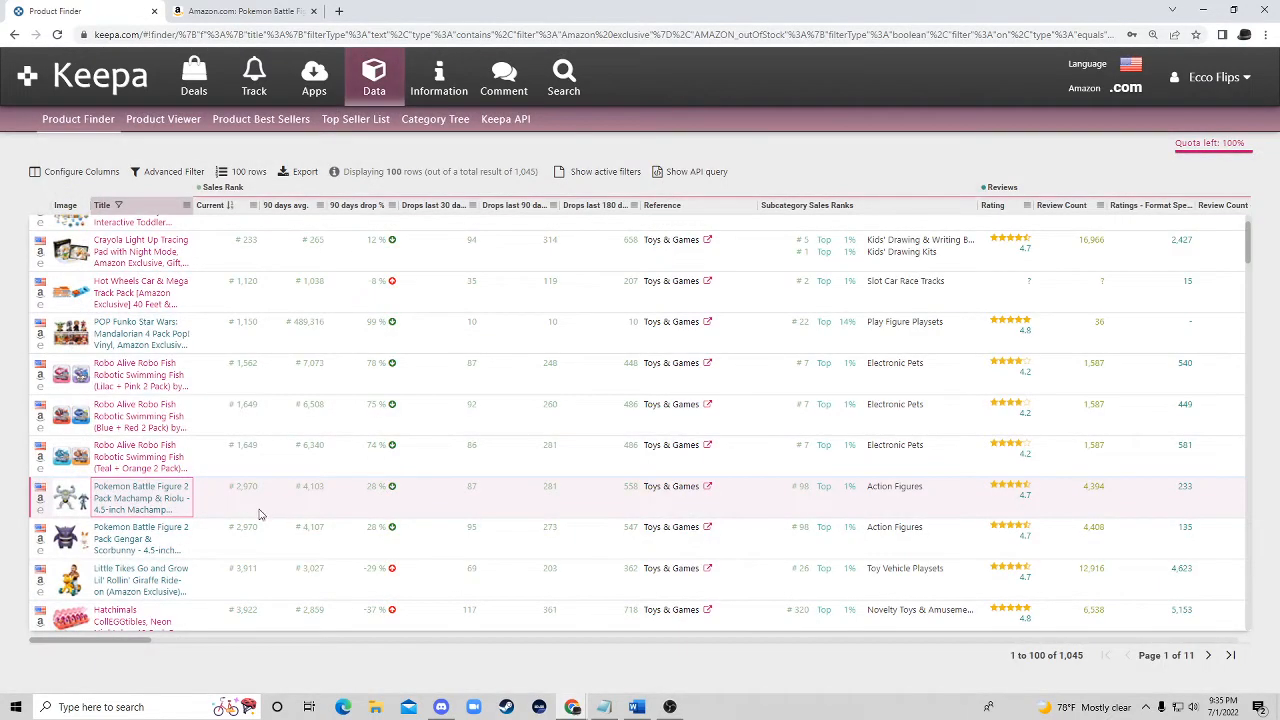
Step: Show the price graph for the Gengar & Scorbunny battle figure pack at 29.99
left_click(140, 496)
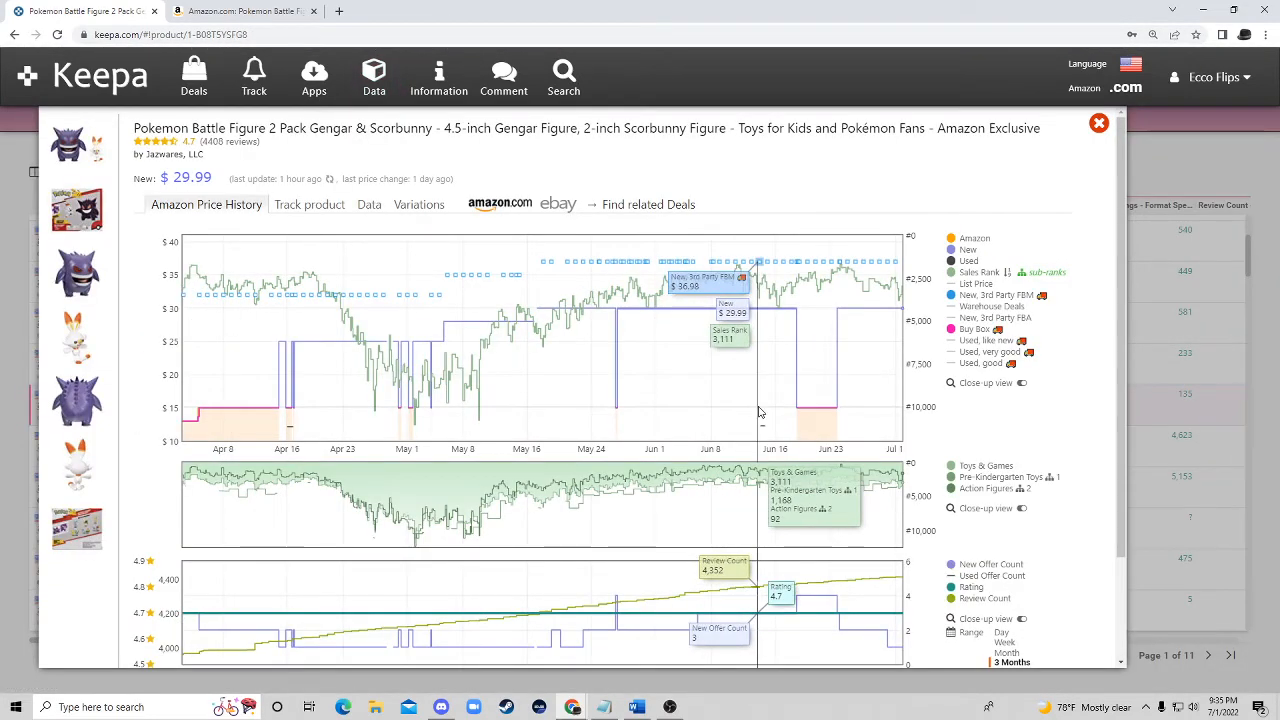
mouse_move(796, 392)
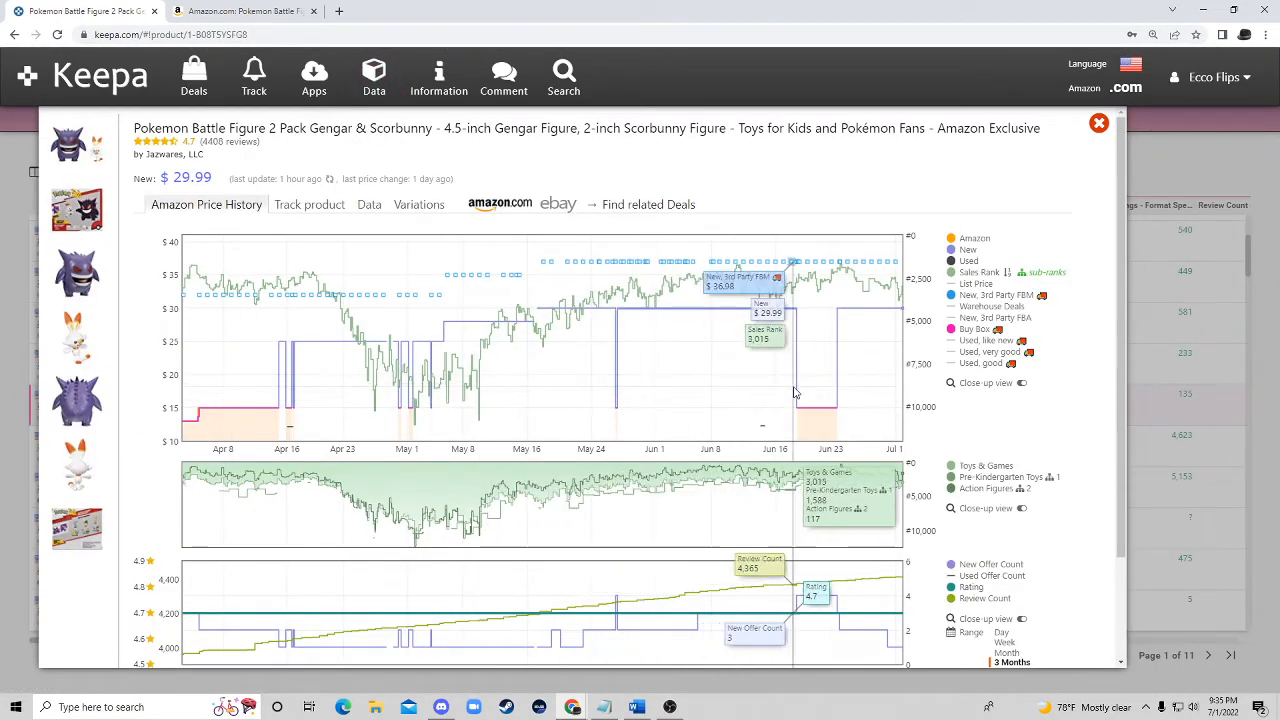
mouse_move(824, 390)
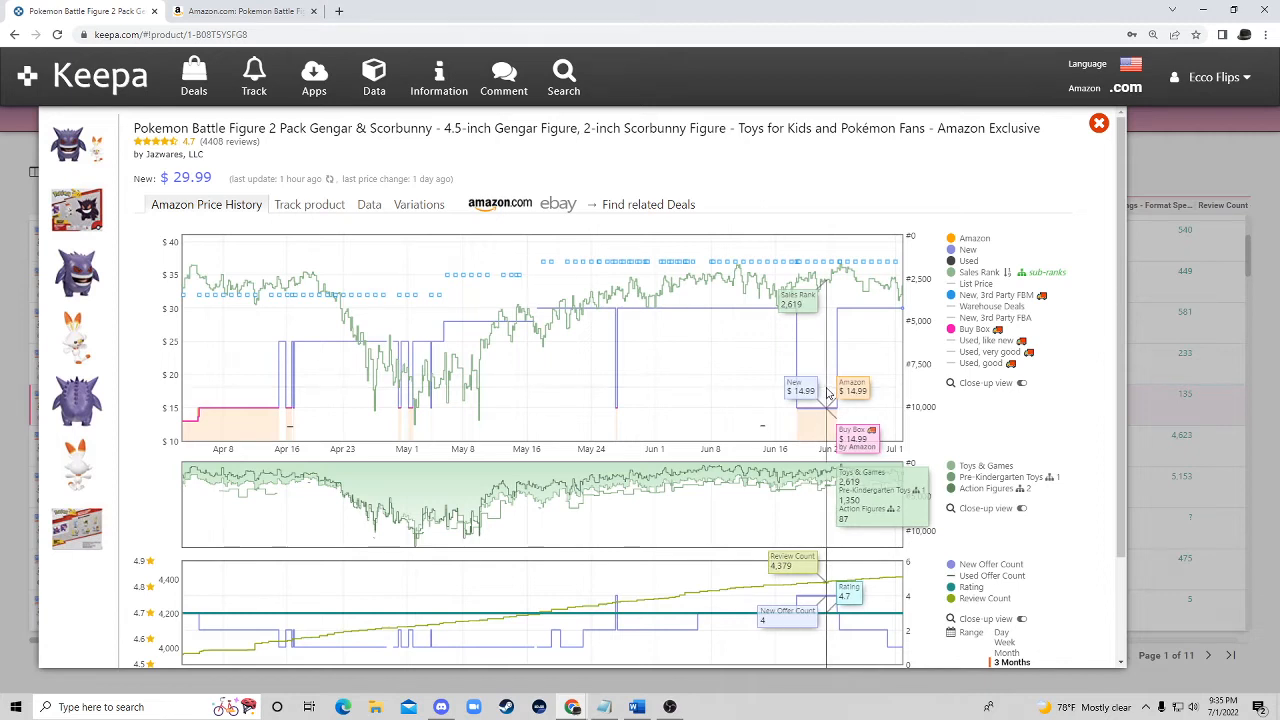
mouse_move(890, 364)
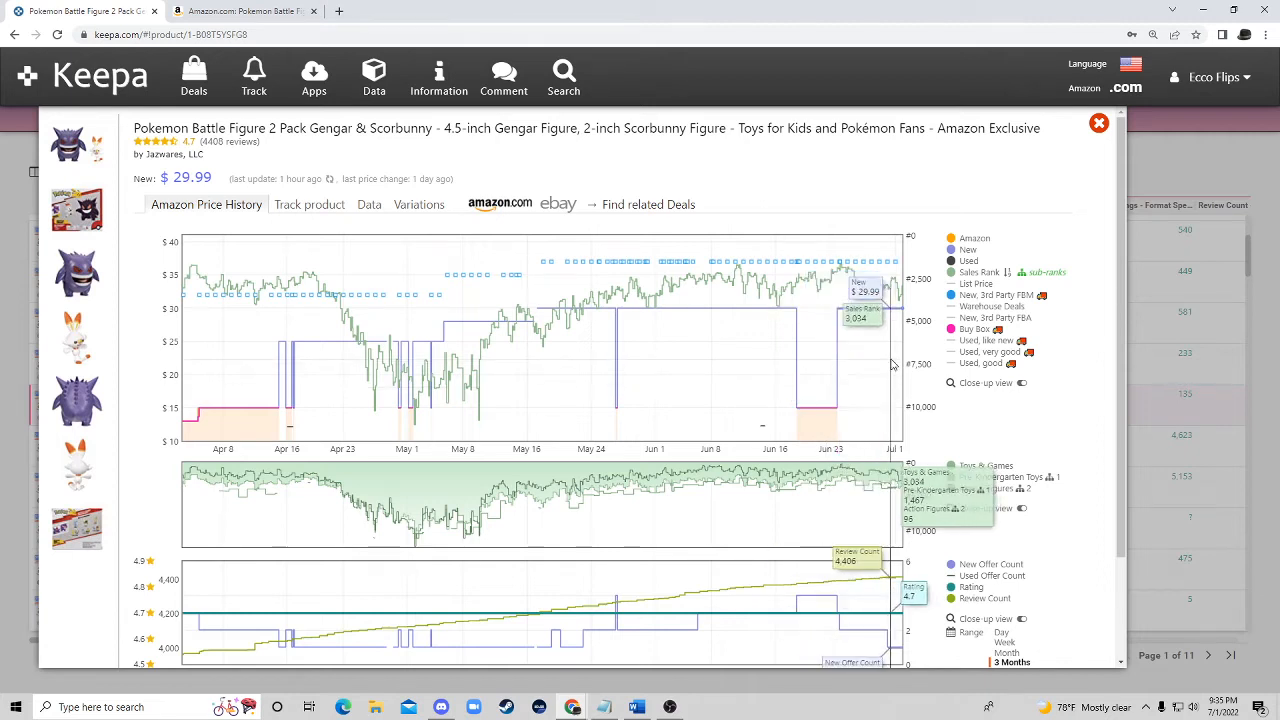
mouse_move(892, 362)
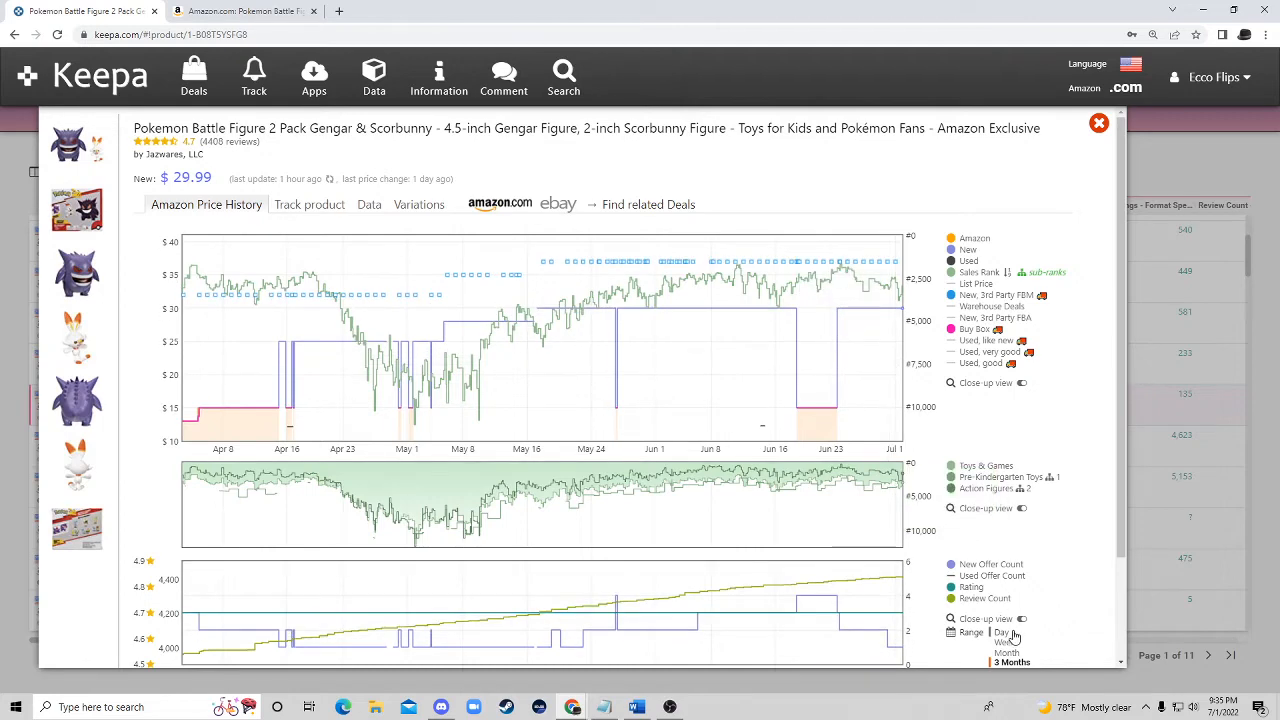
Step: View the Gengar pack's full price range, then review the LeapFrog musical table's graph at 35.99 and return to results
left_click(1018, 604)
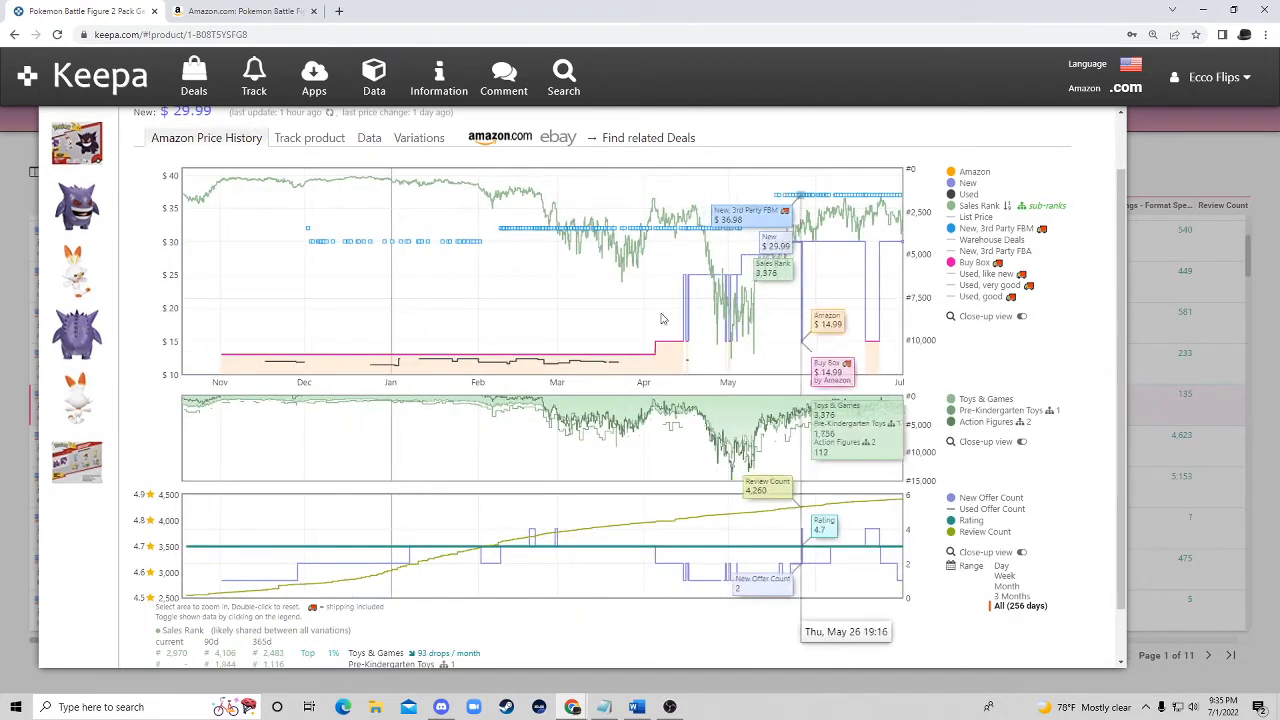
left_click(374, 76)
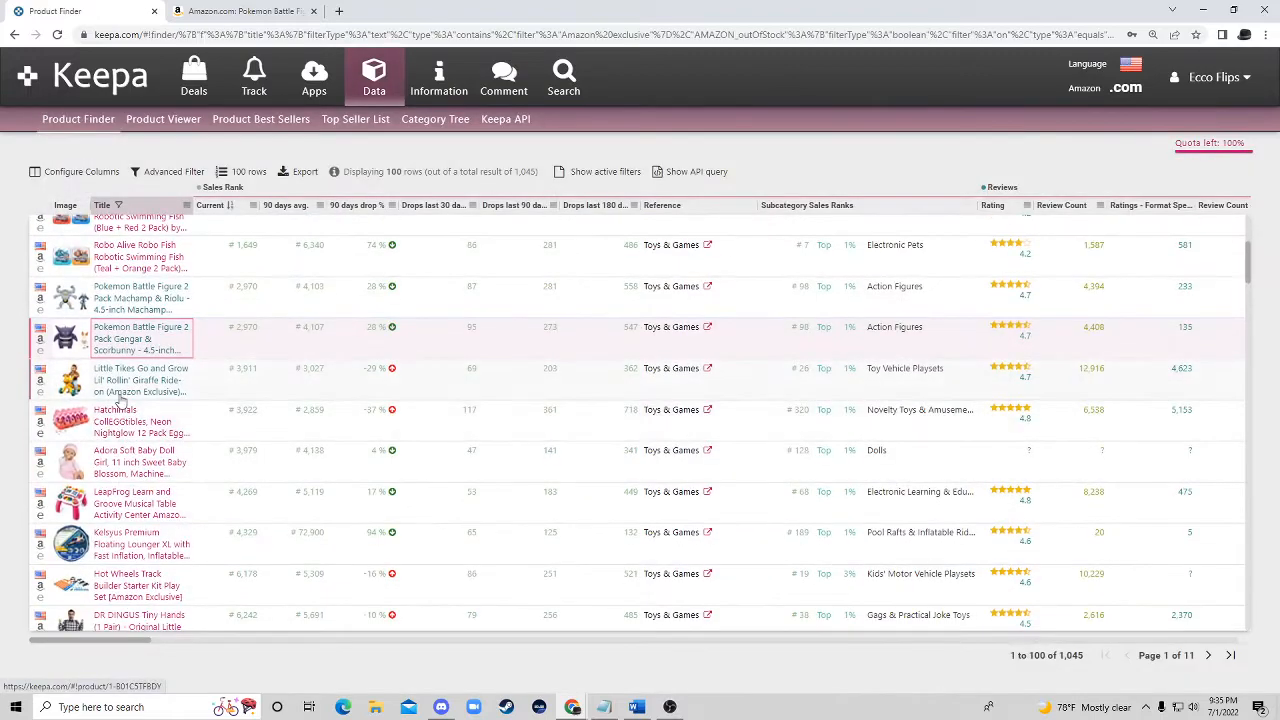
left_click(138, 380)
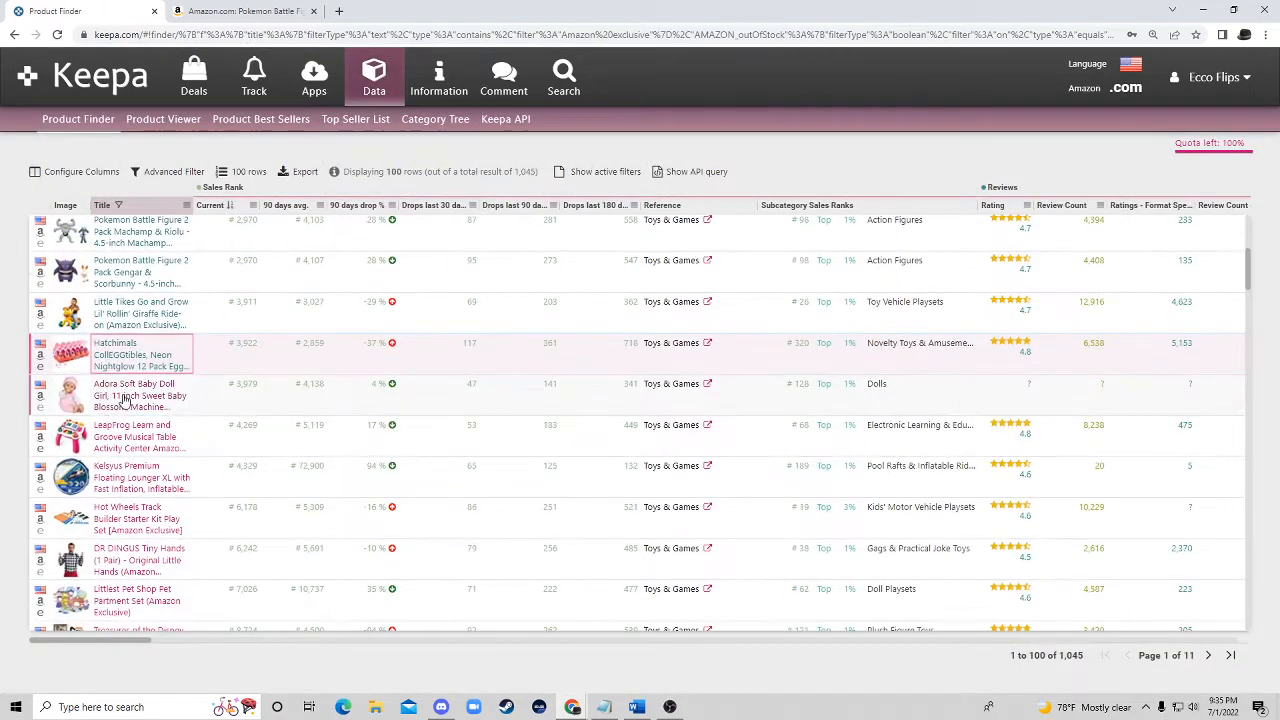
left_click(140, 396)
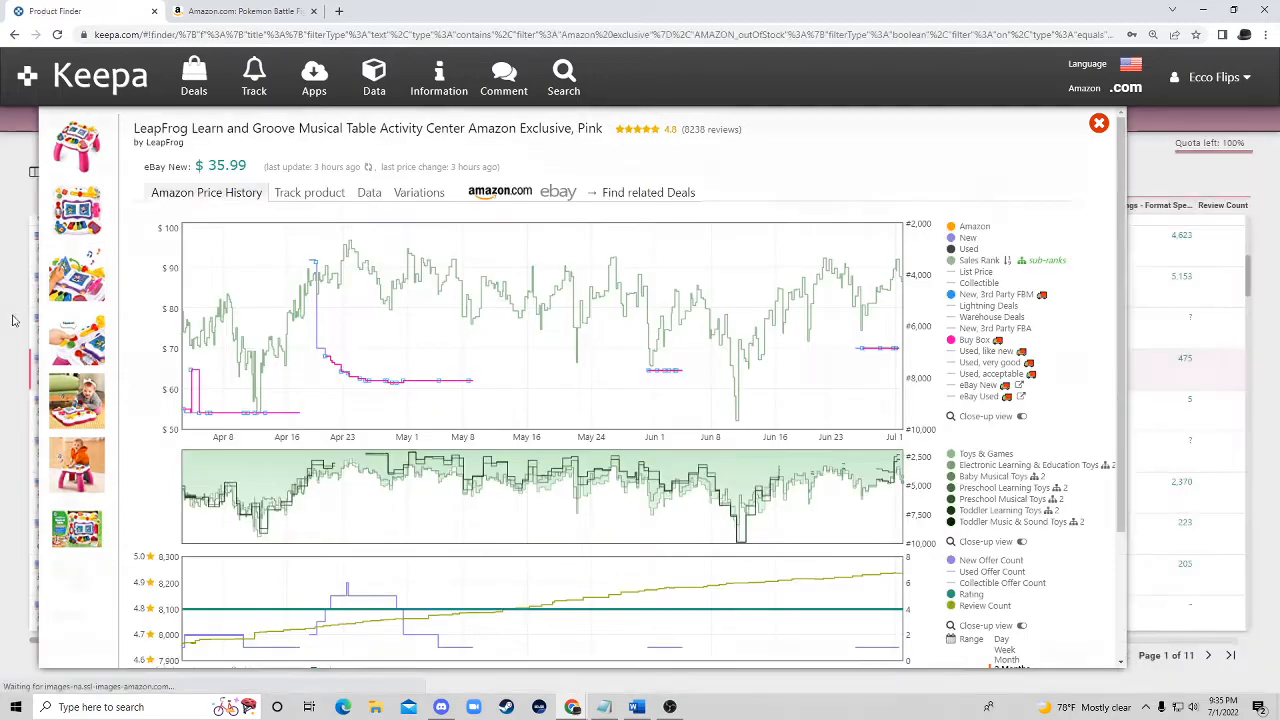
left_click(1100, 124)
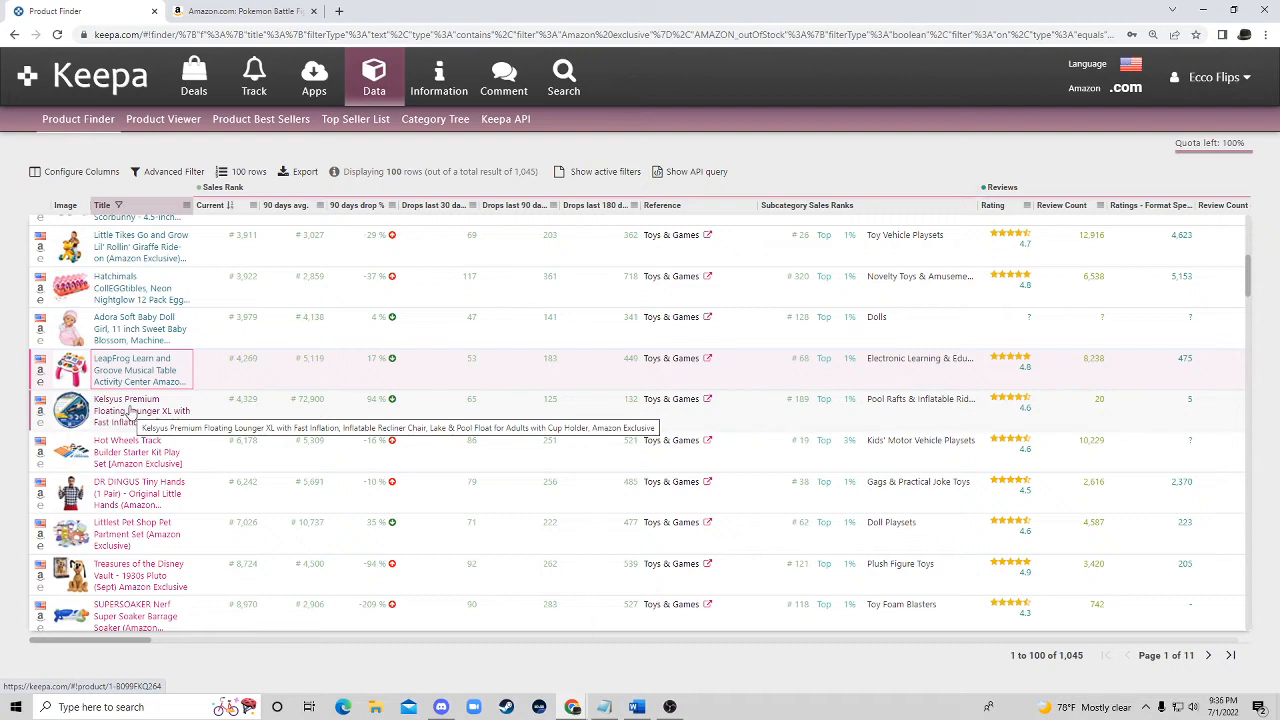
mouse_move(130, 414)
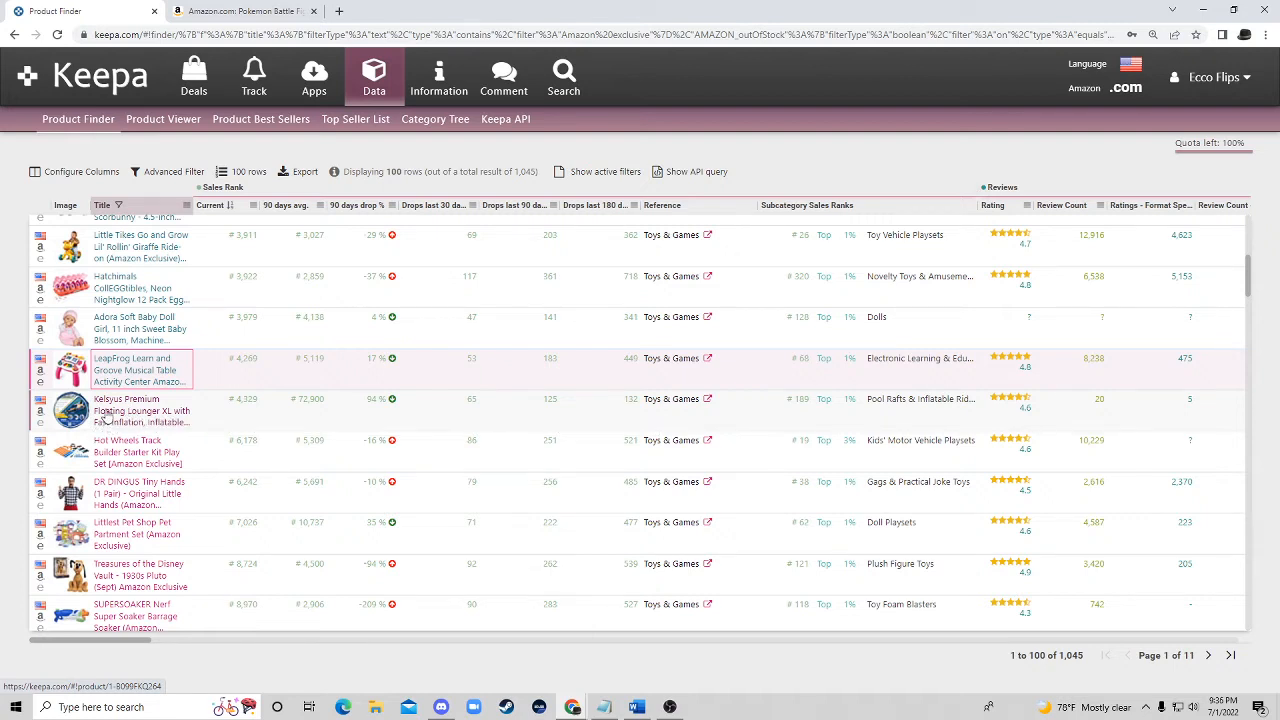
mouse_move(120, 410)
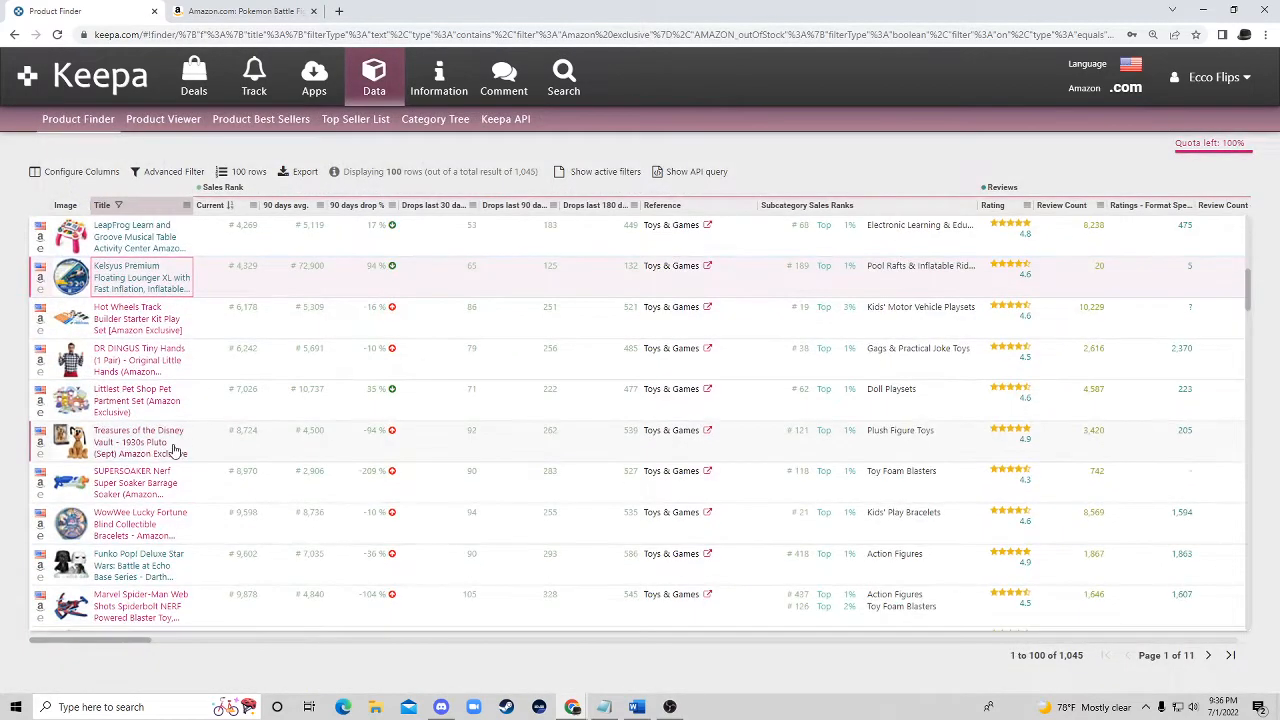
Step: Show the price graph for the Treasures of the Disney Vault 1930s Pluto plush at 65.99
left_click(140, 442)
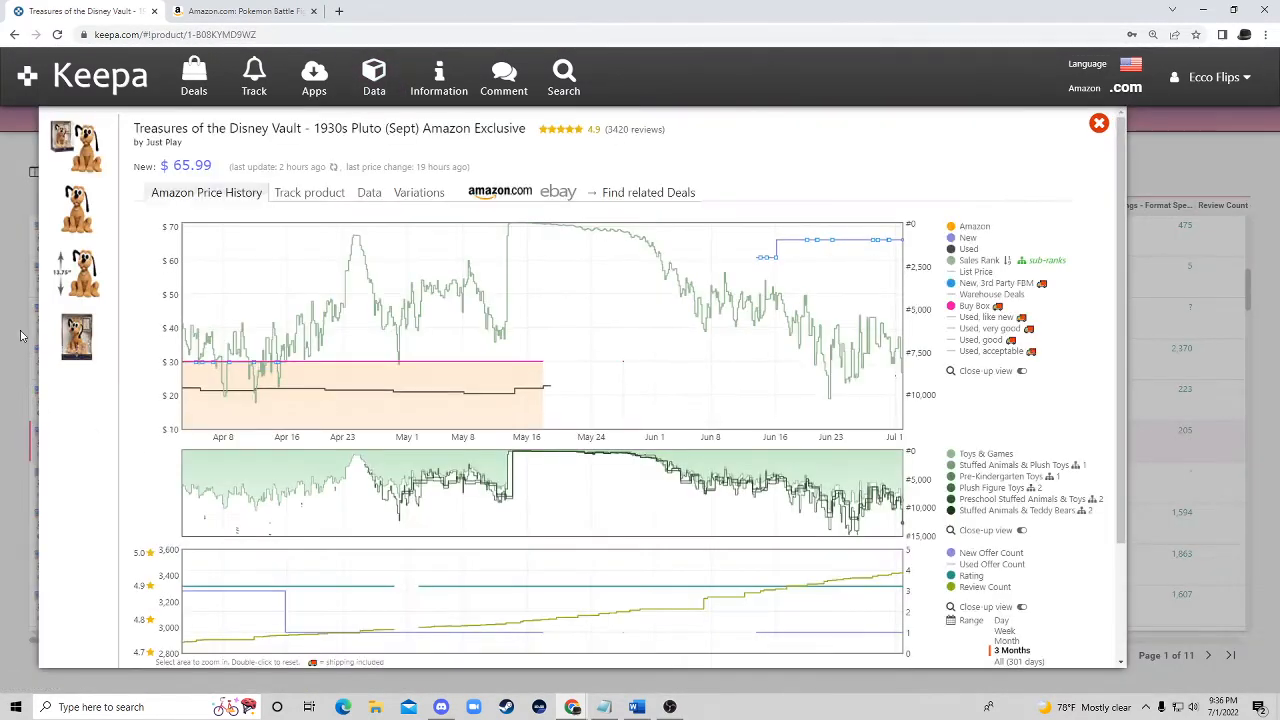
mouse_move(838, 304)
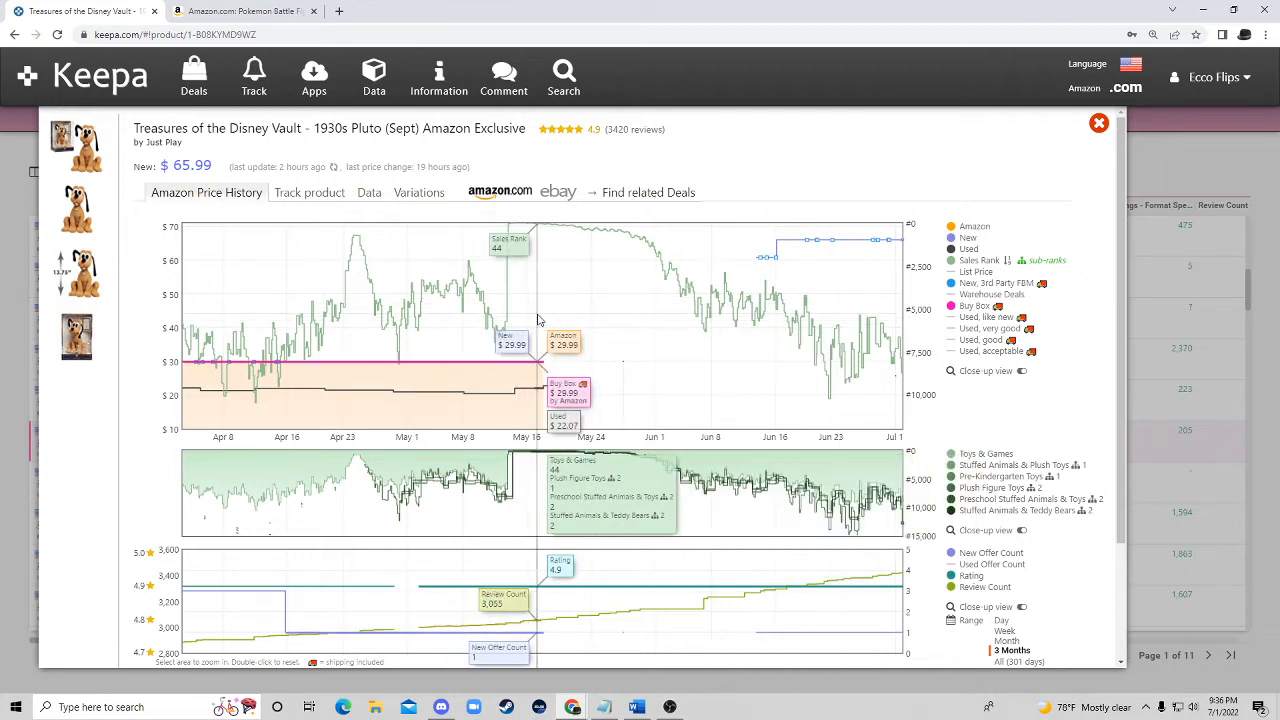
mouse_move(556, 318)
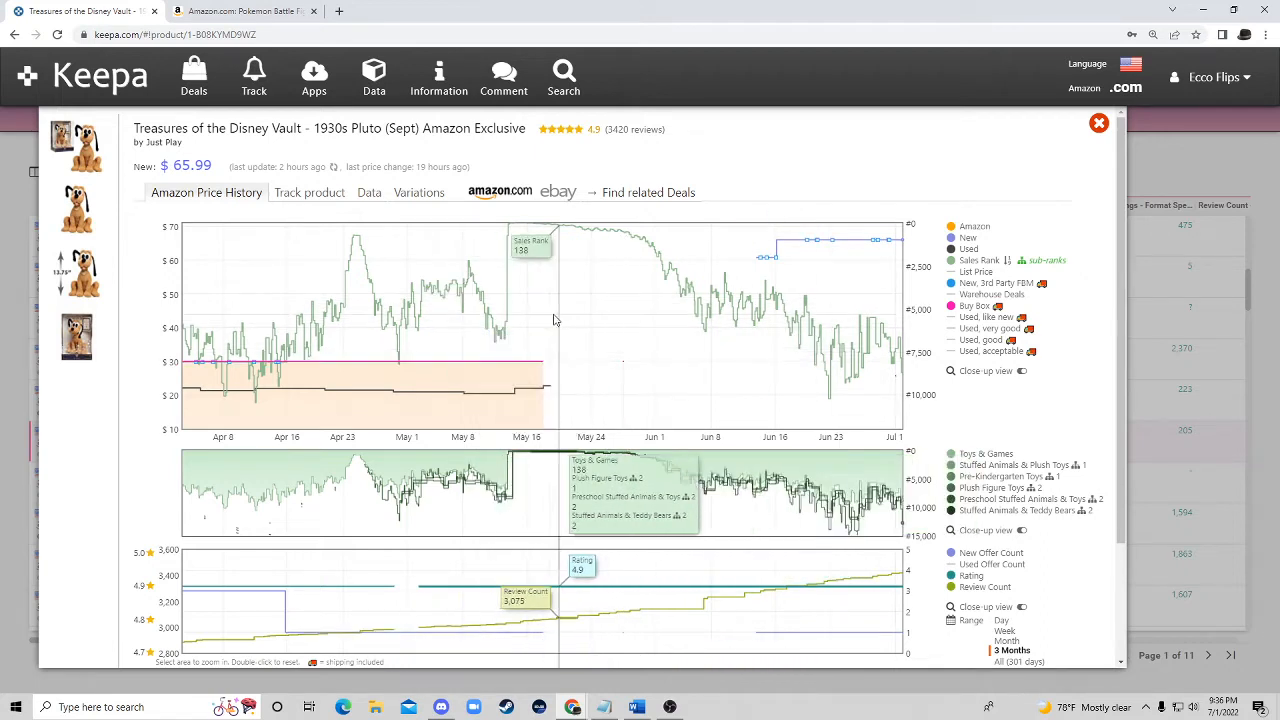
mouse_move(536, 320)
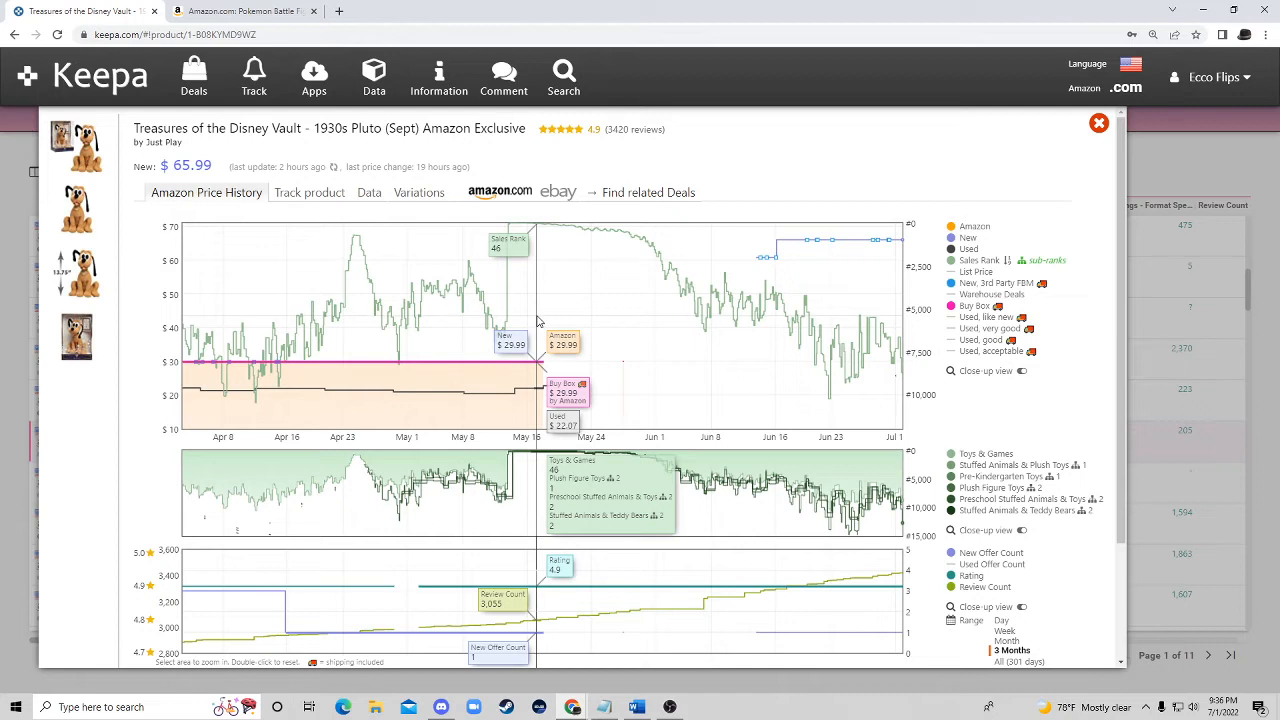
mouse_move(556, 316)
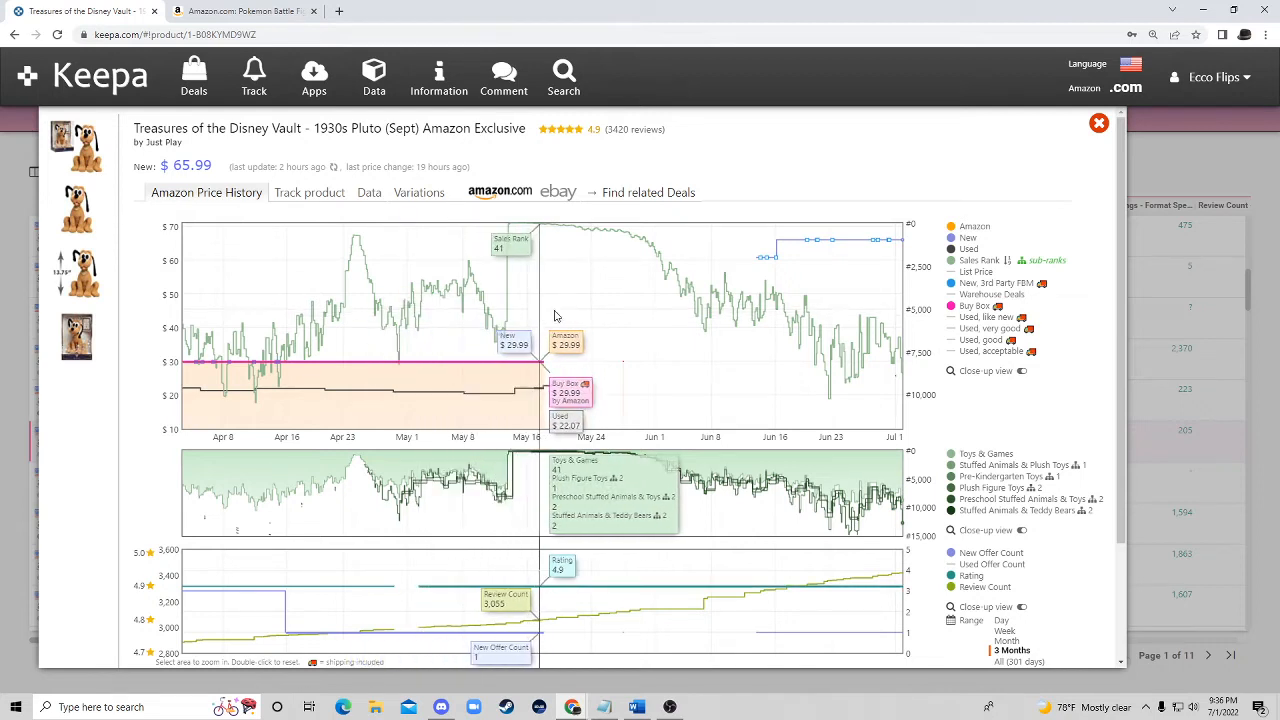
mouse_move(890, 384)
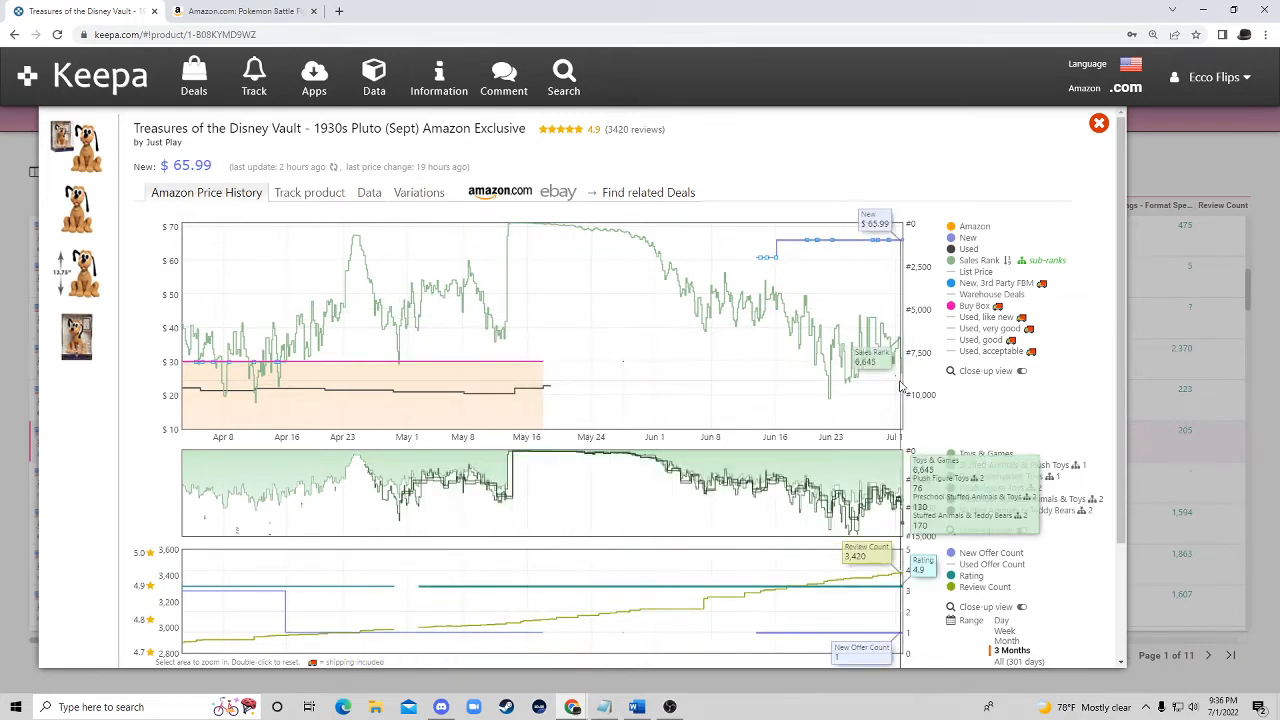
mouse_move(624, 364)
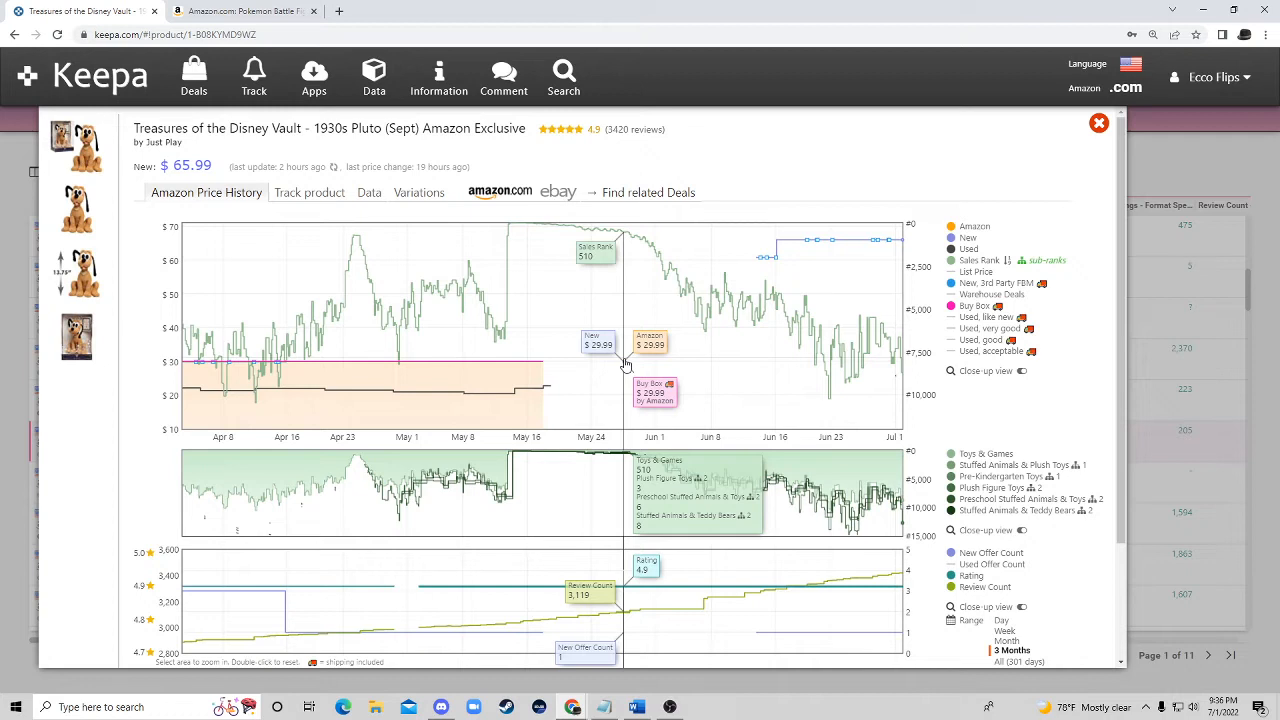
mouse_move(740, 276)
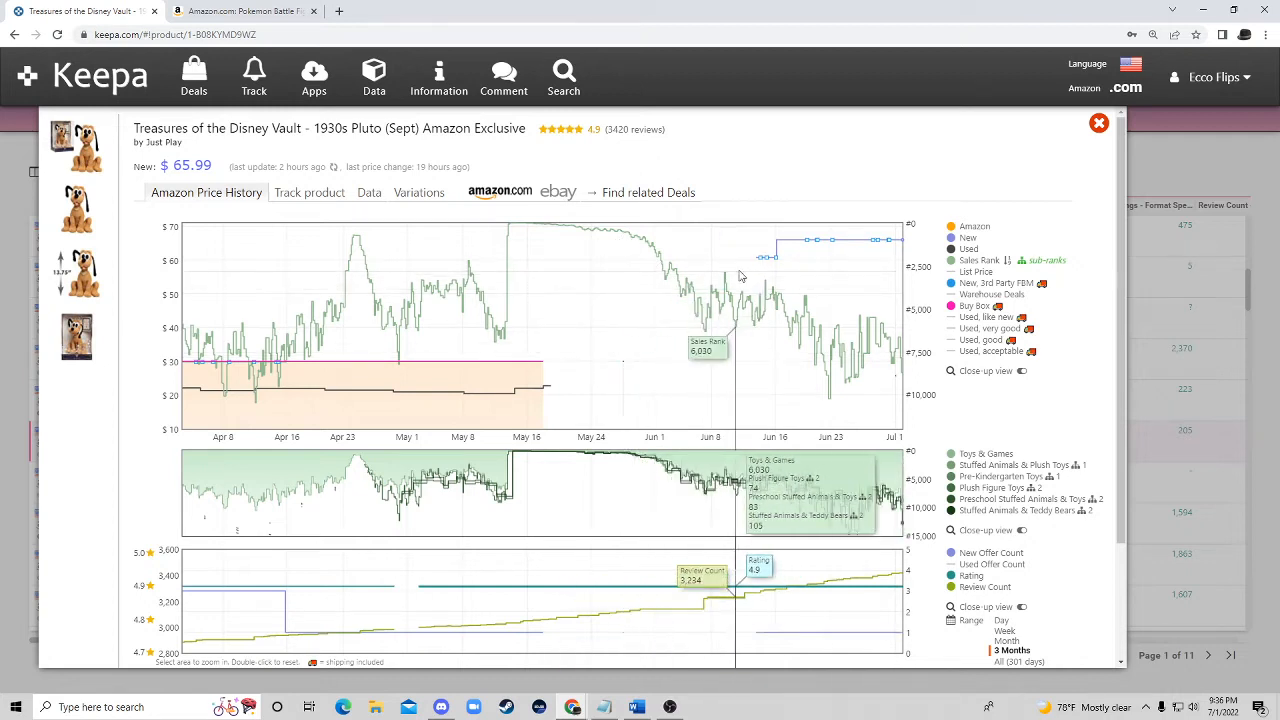
mouse_move(756, 270)
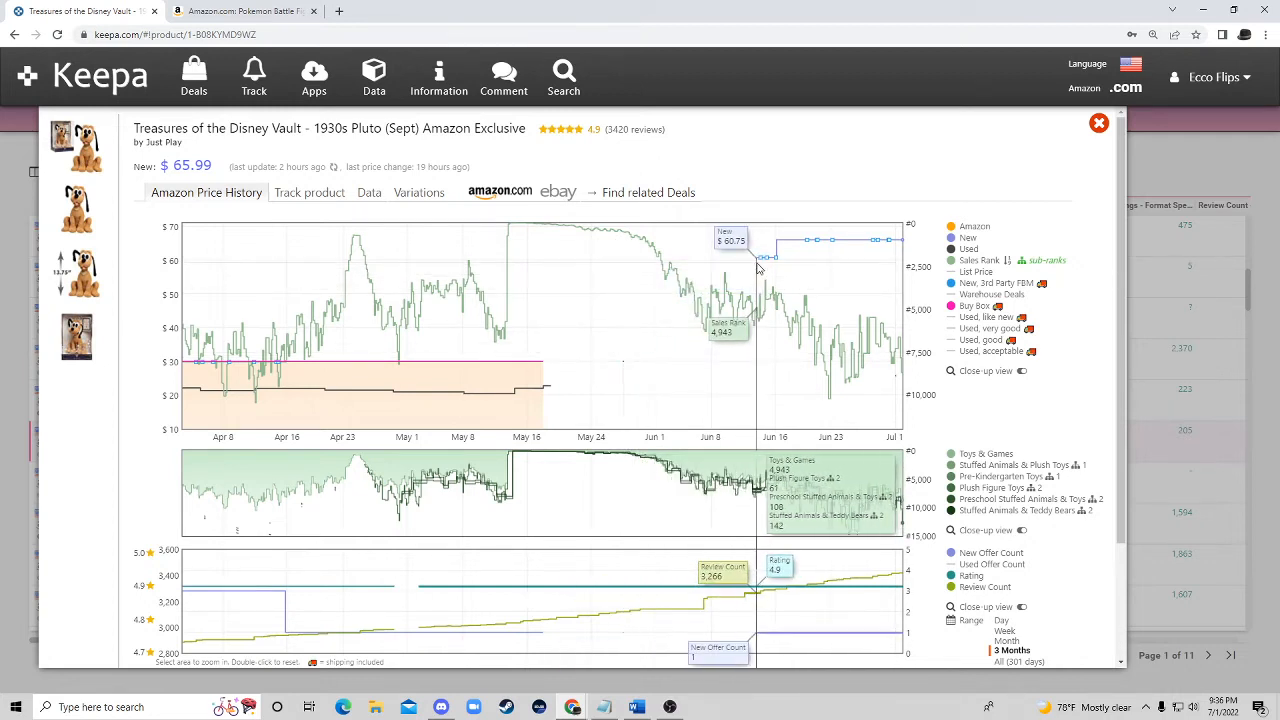
mouse_move(764, 258)
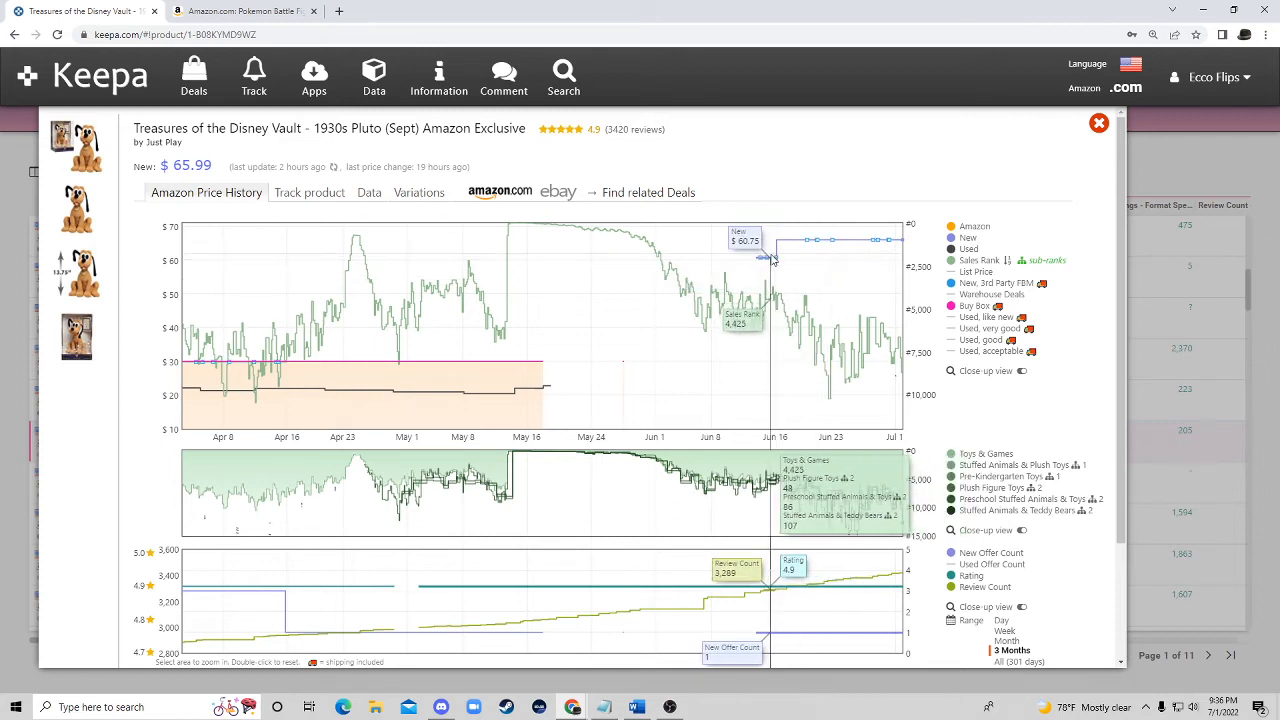
mouse_move(790, 264)
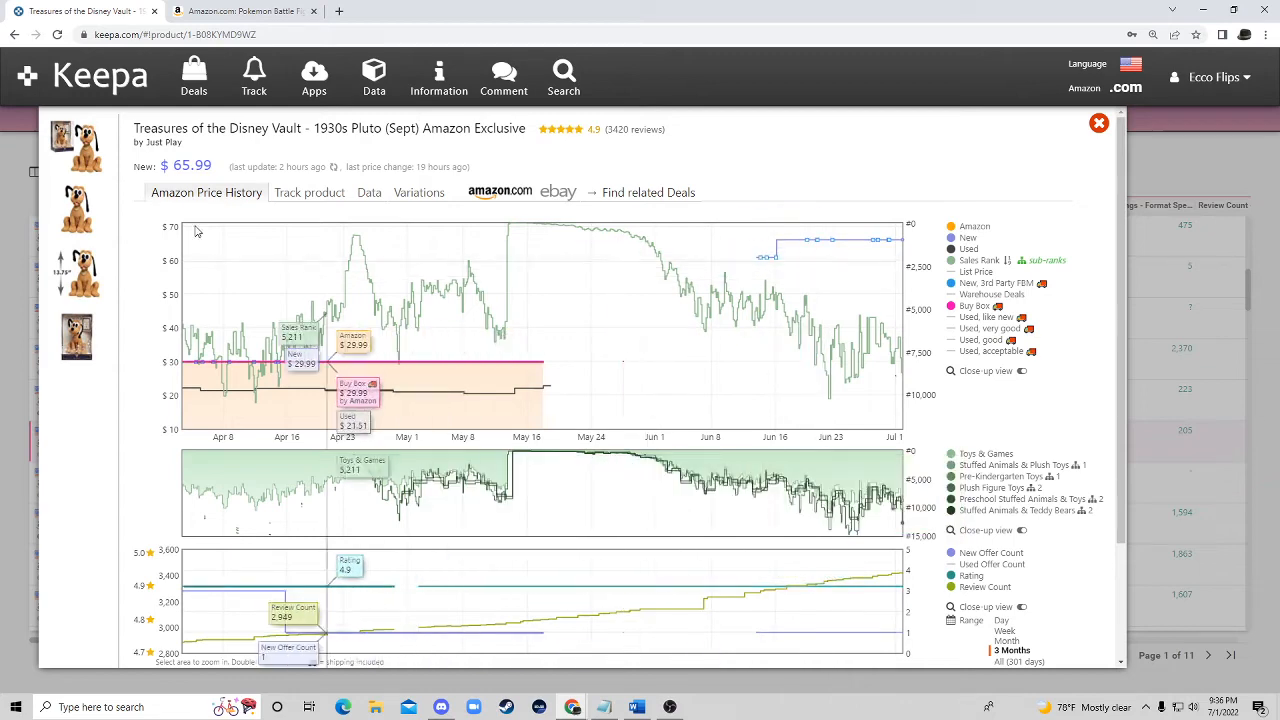
mouse_move(528, 324)
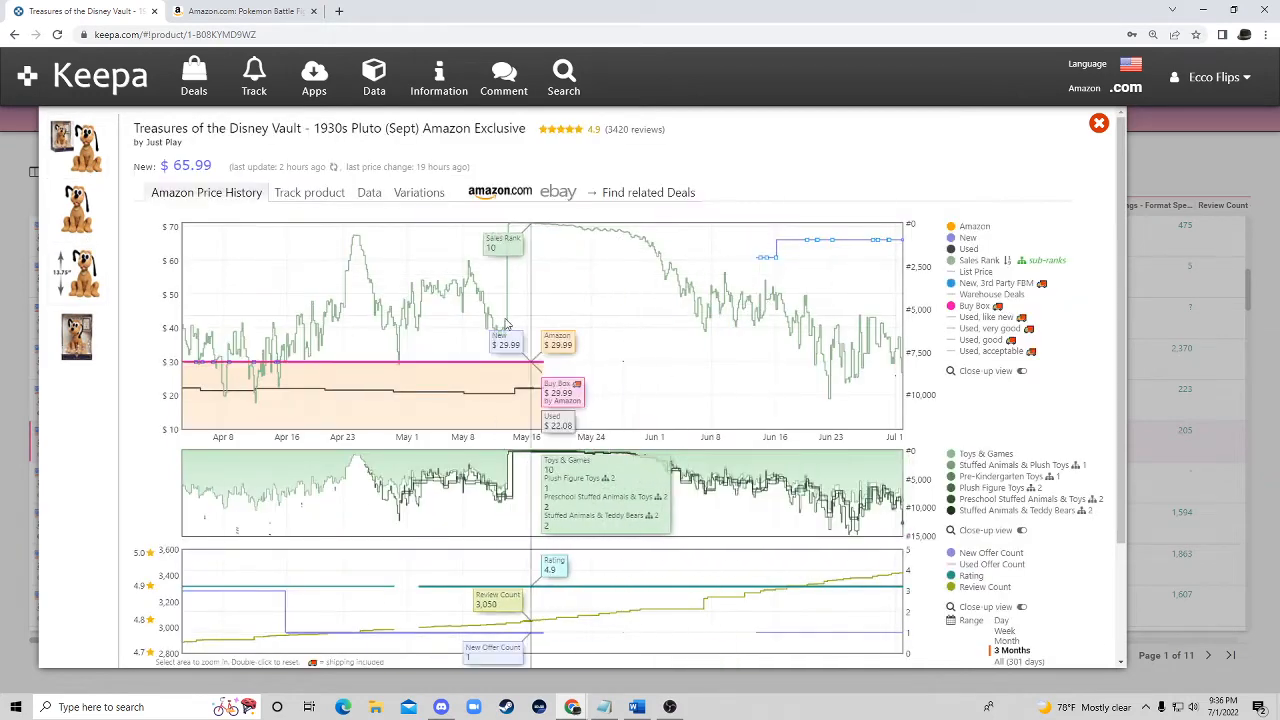
mouse_move(508, 324)
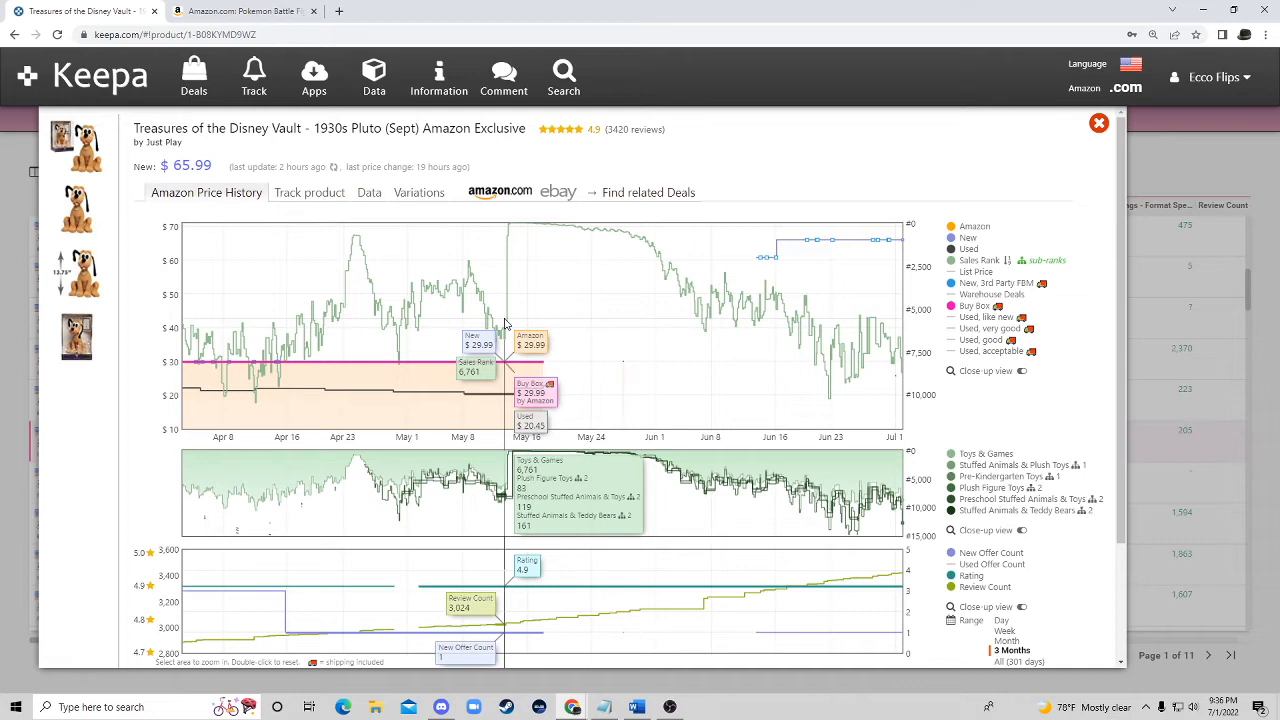
mouse_move(772, 276)
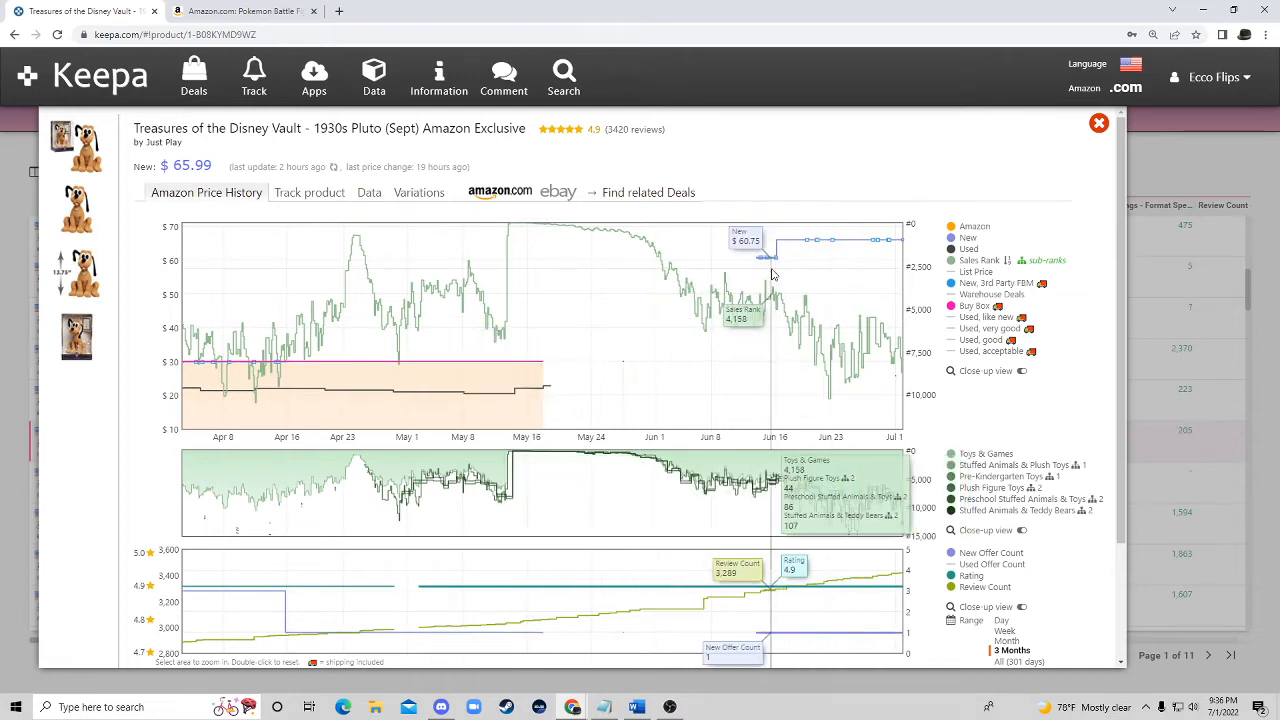
mouse_move(756, 368)
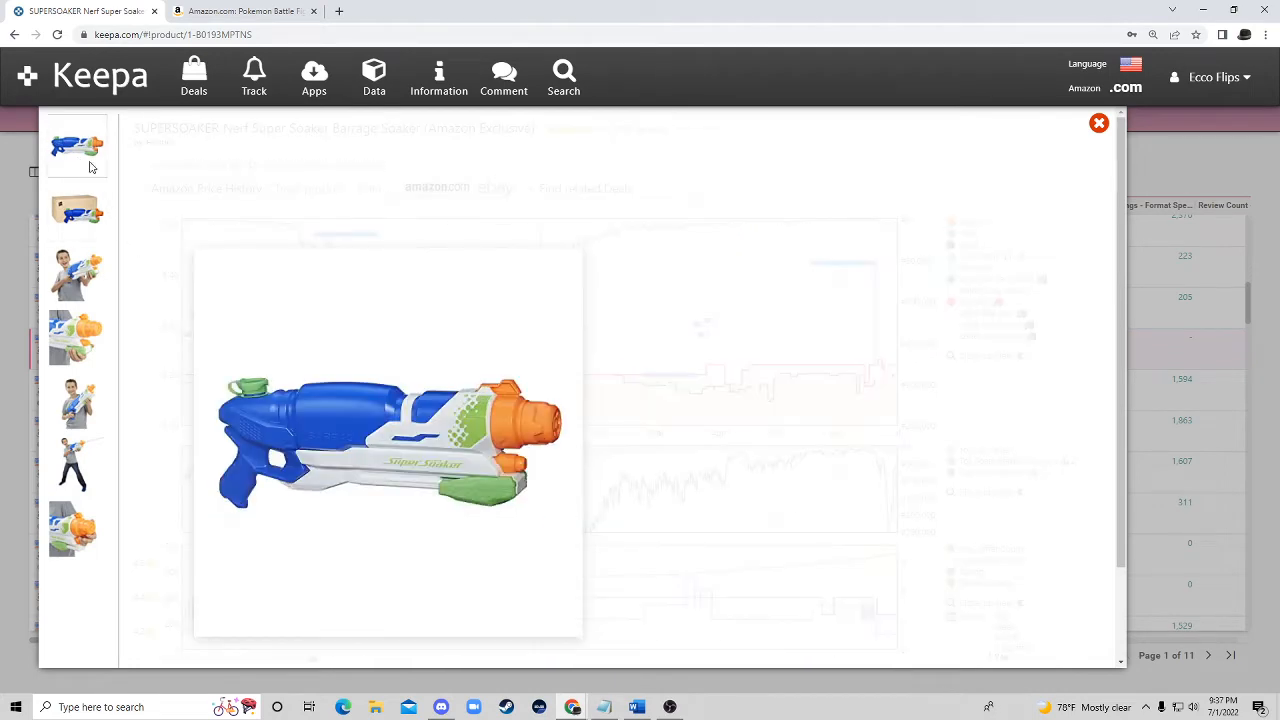
Step: Leave the water blaster popup and show the Funko Pop Star Wars Darth Vader figure's price history at 59.98
left_click(76, 210)
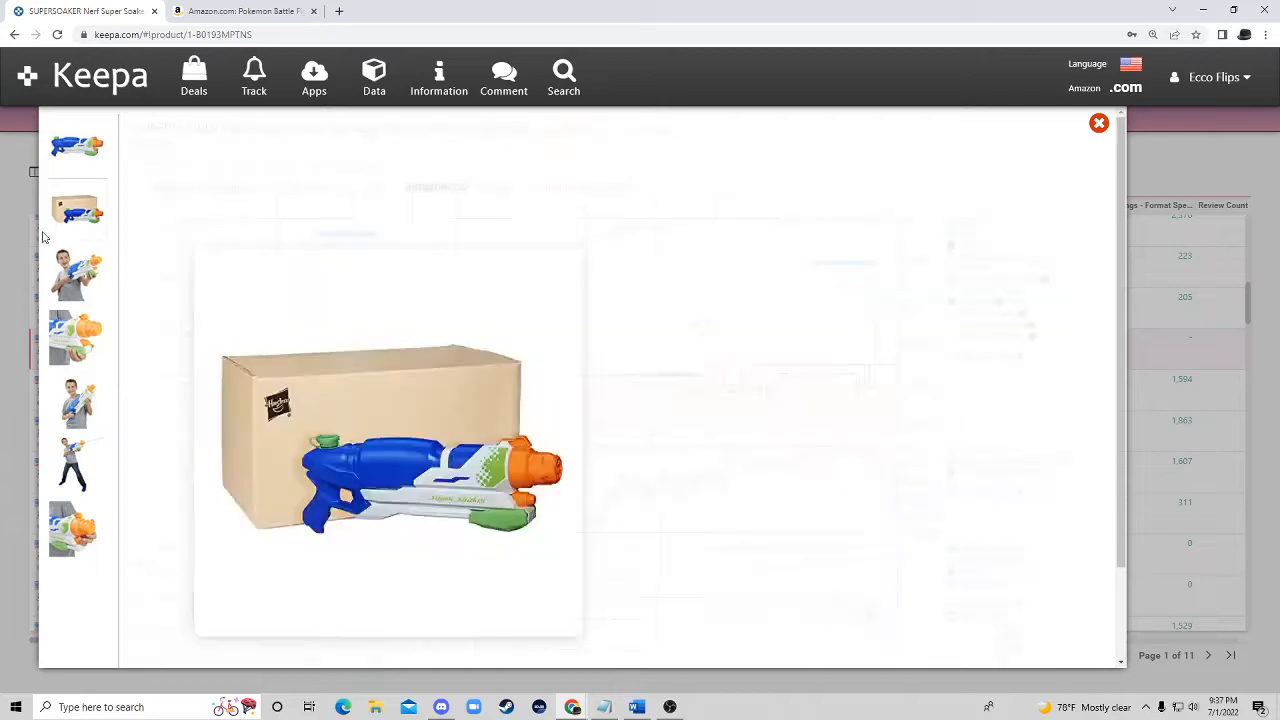
left_click(1098, 124)
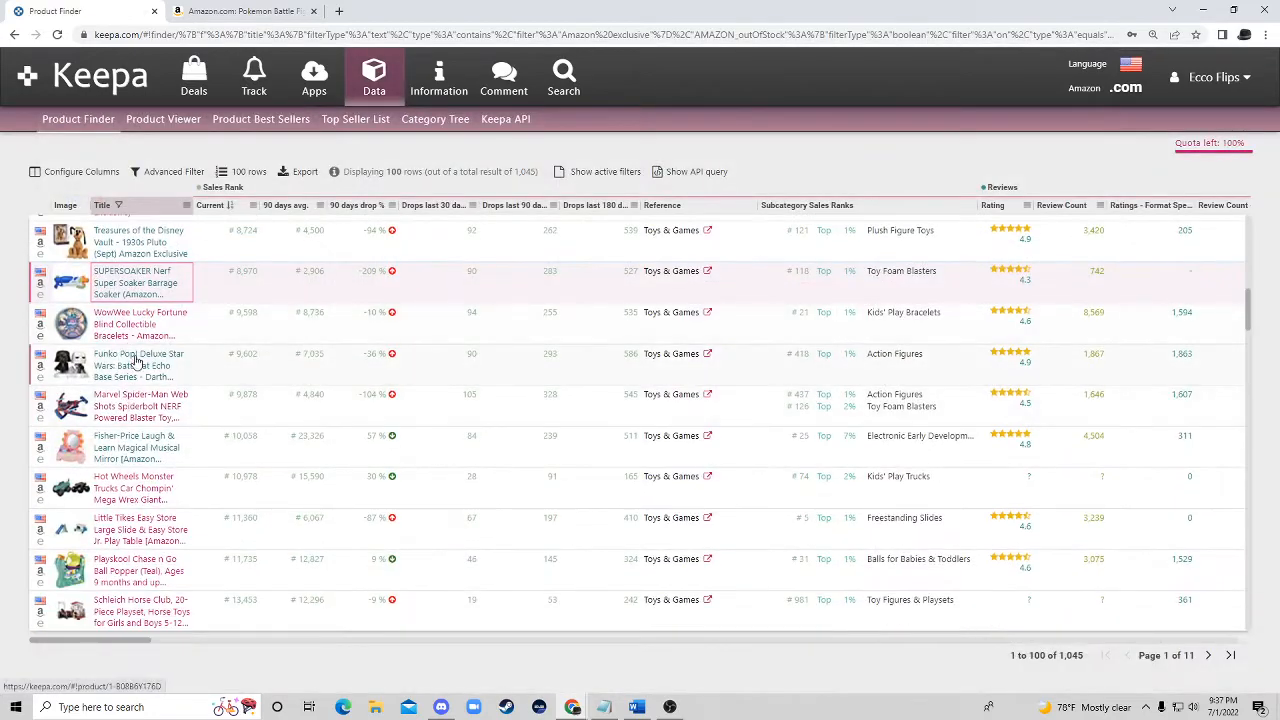
left_click(138, 360)
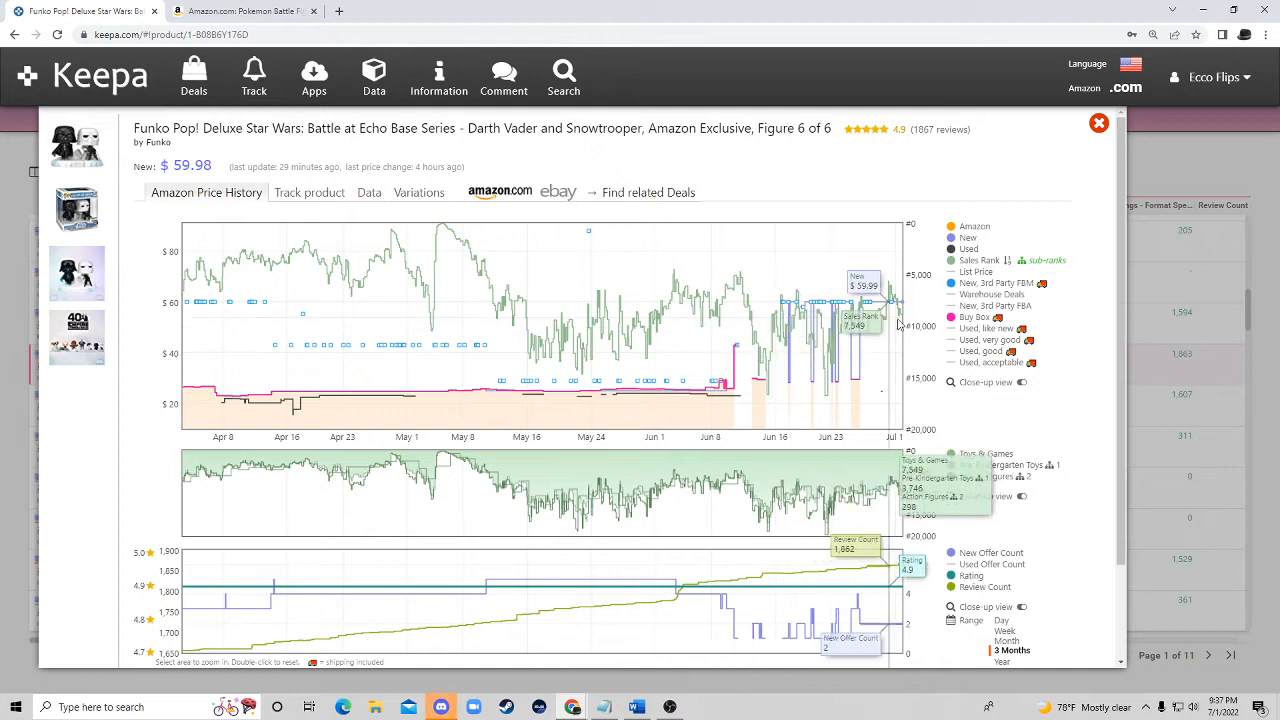
mouse_move(870, 324)
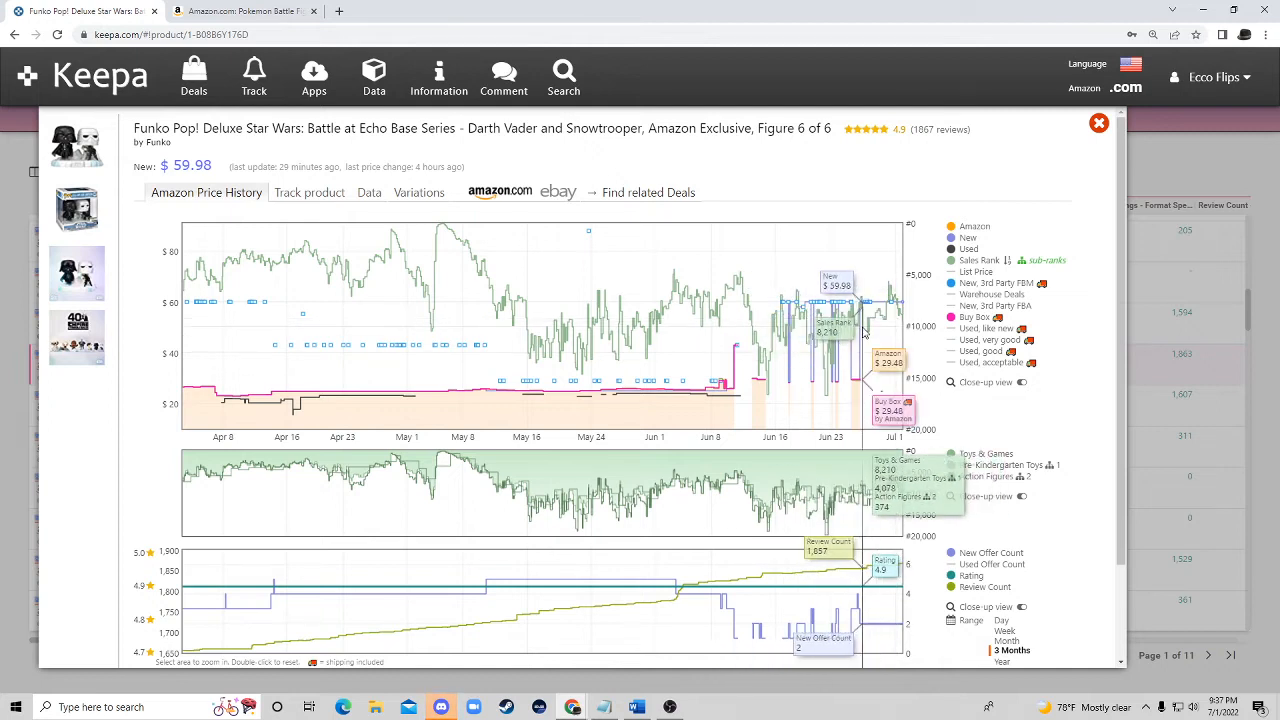
mouse_move(864, 328)
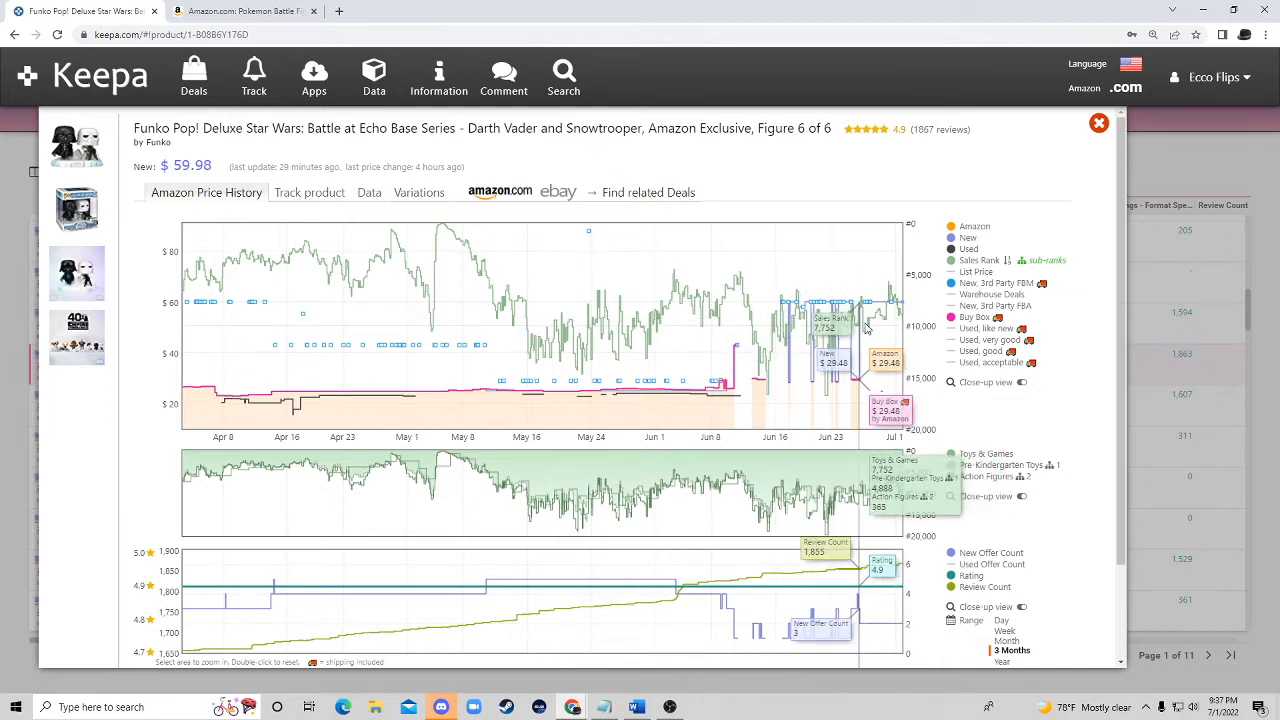
mouse_move(1160, 316)
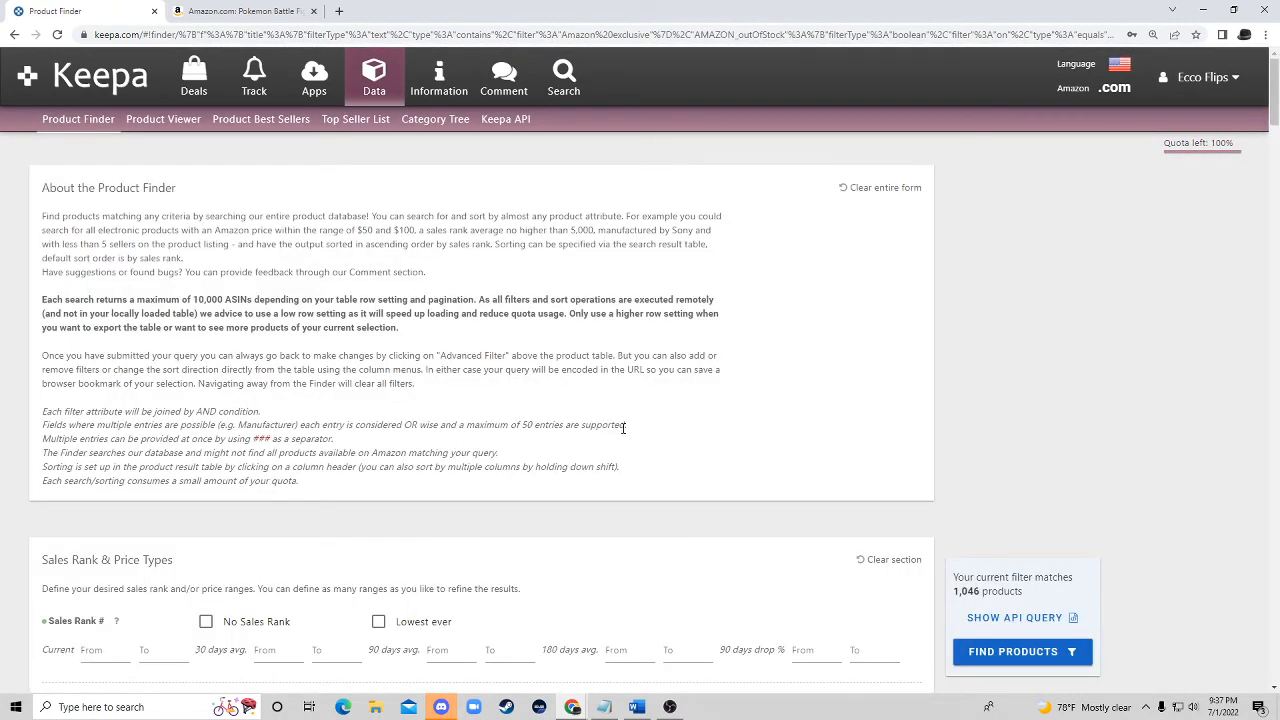
scroll("down", 3)
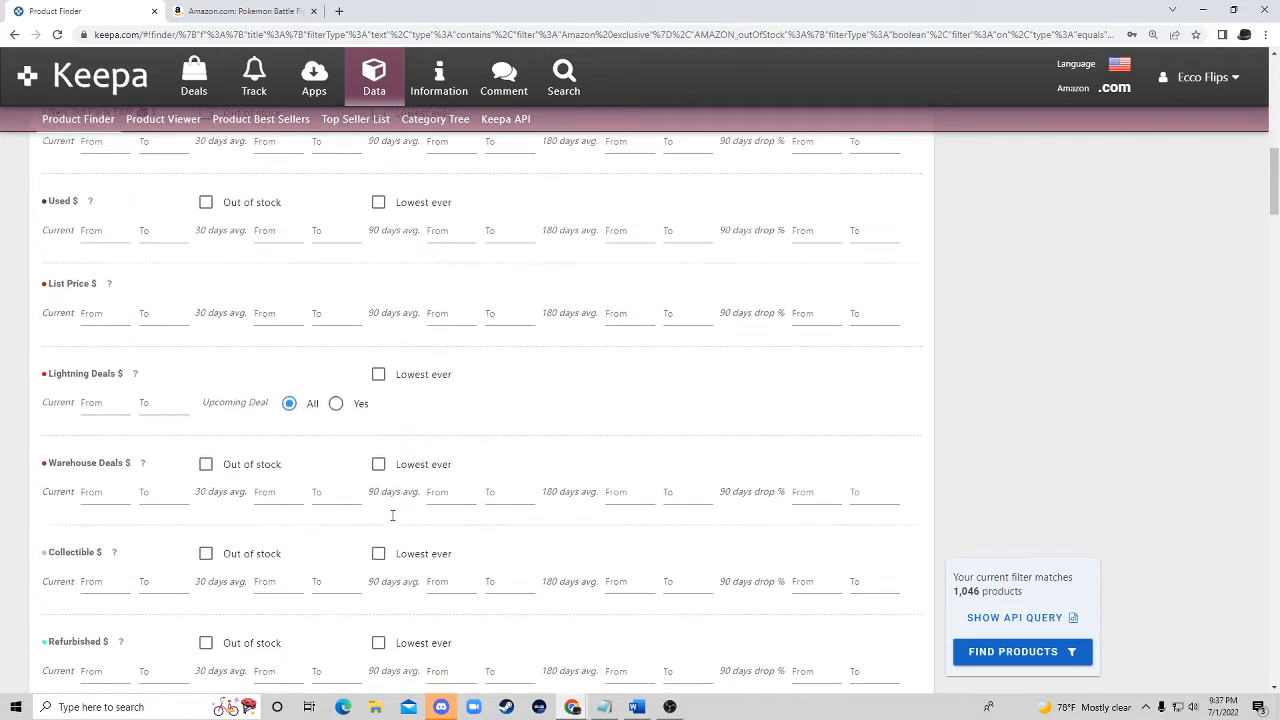
scroll("down", 3)
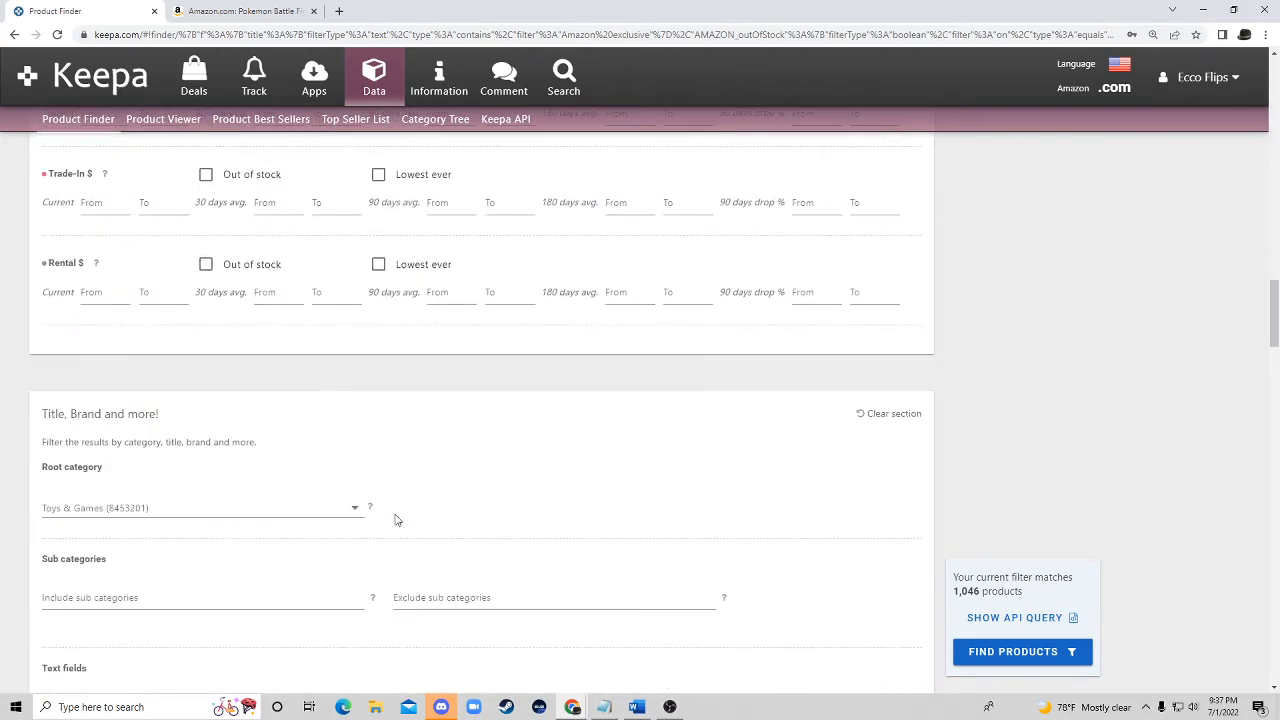
scroll("down", 3)
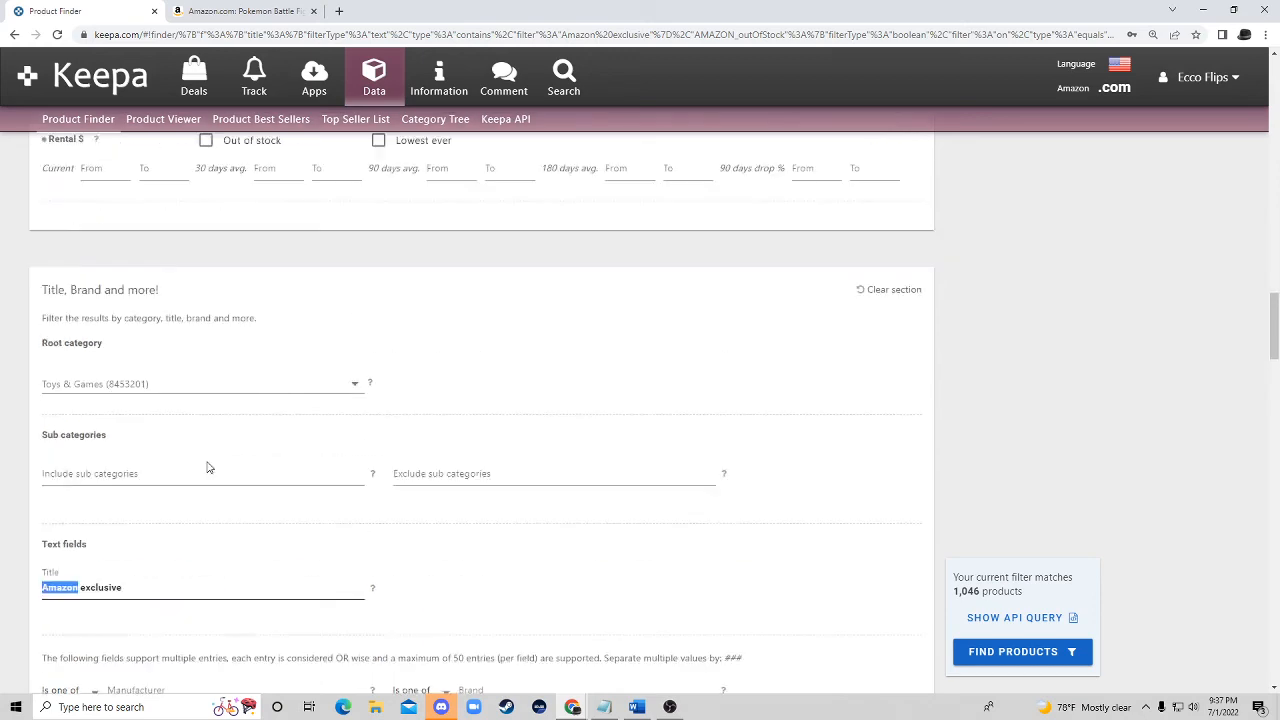
scroll("down", 3)
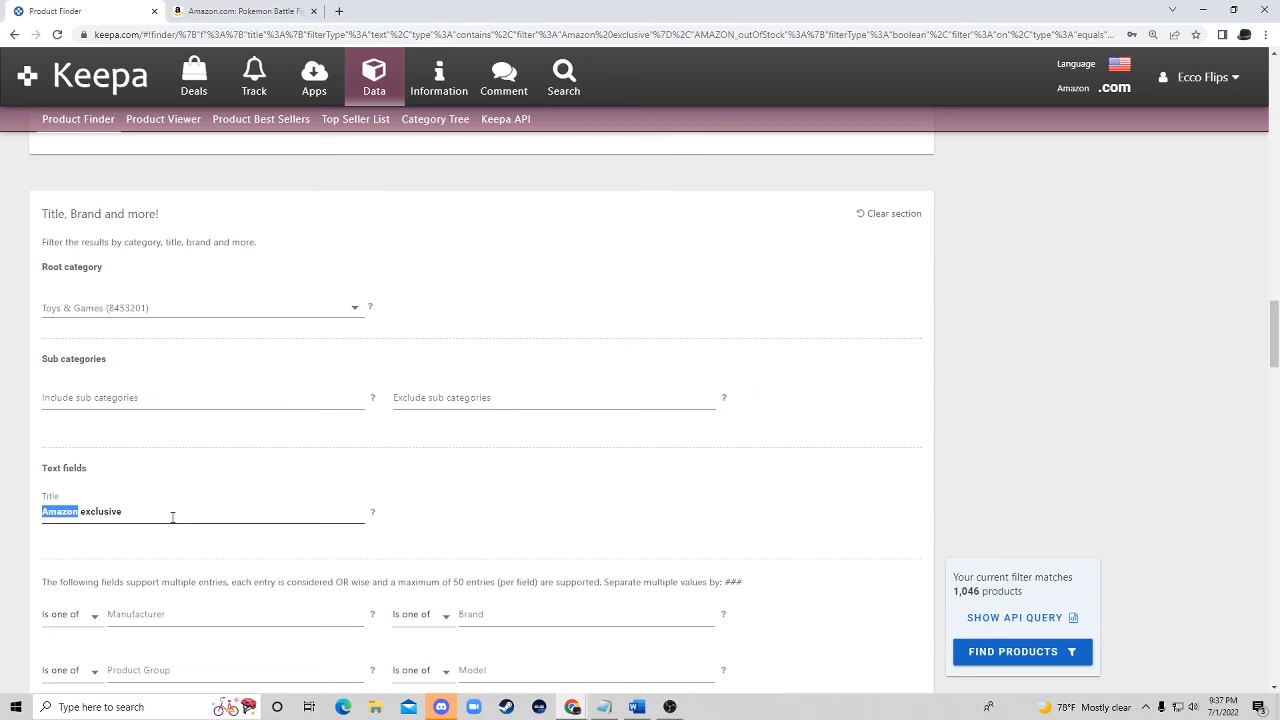
mouse_move(278, 468)
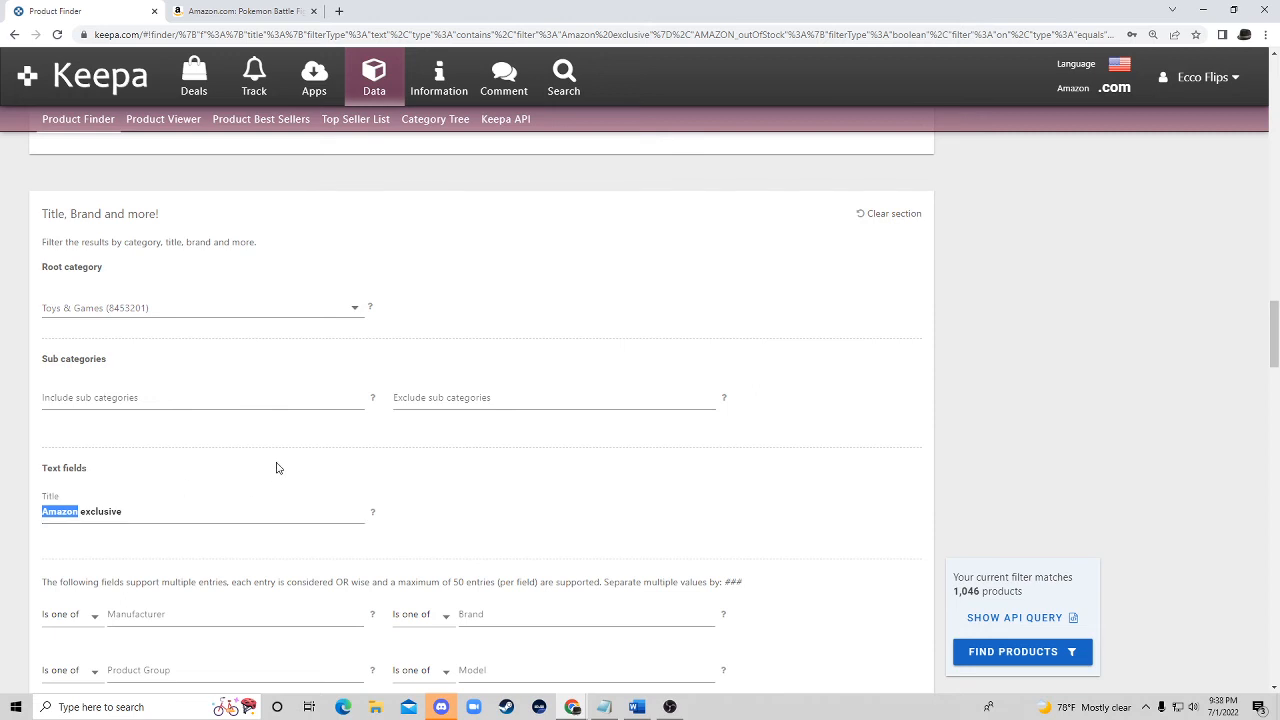
mouse_move(292, 472)
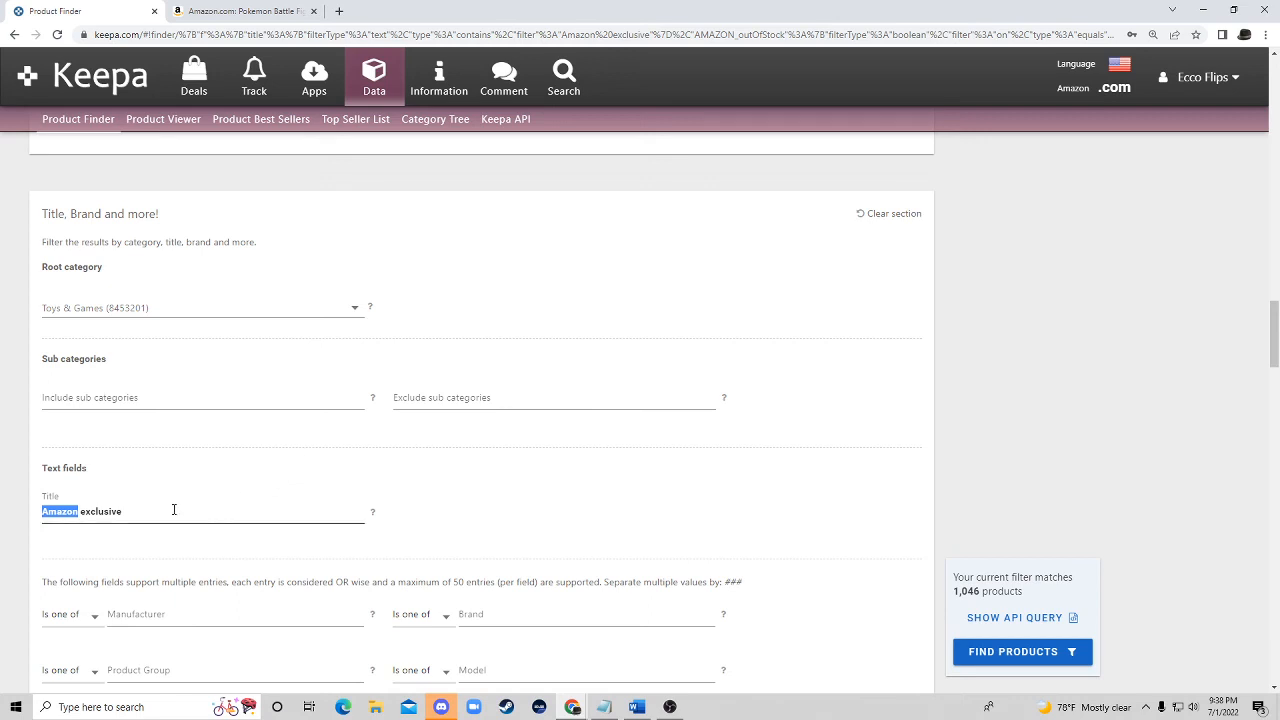
mouse_move(576, 514)
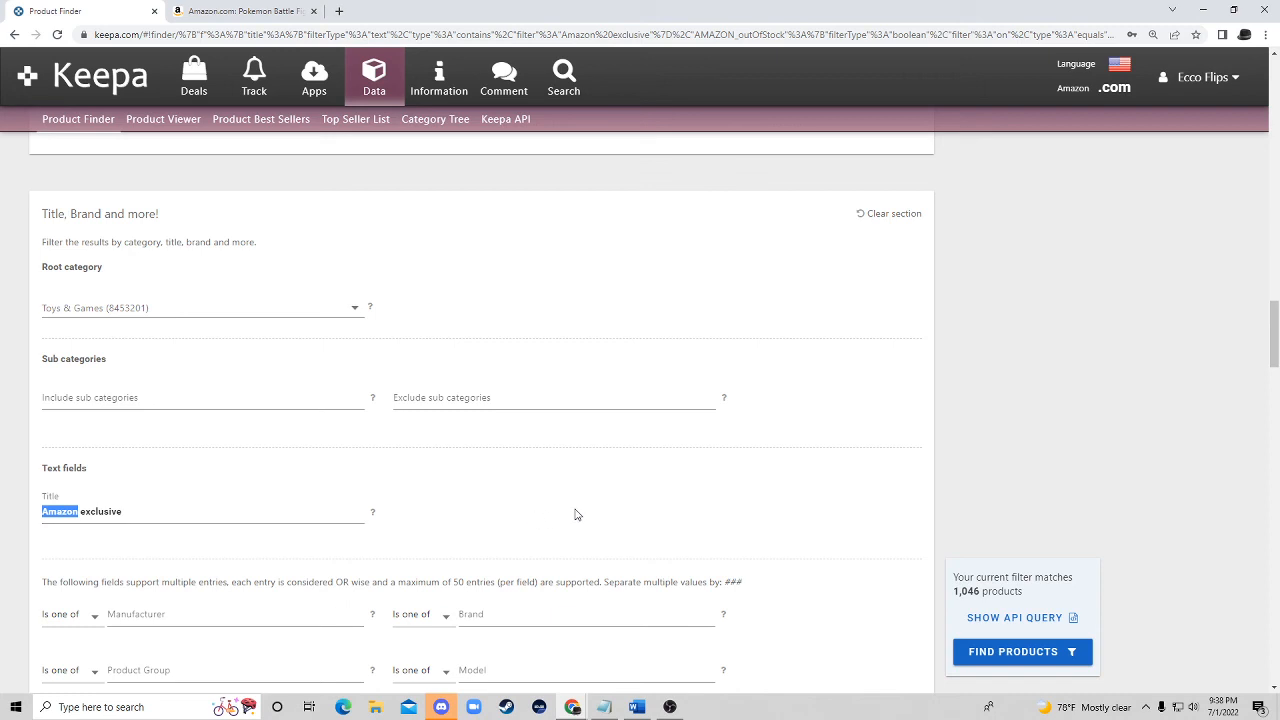